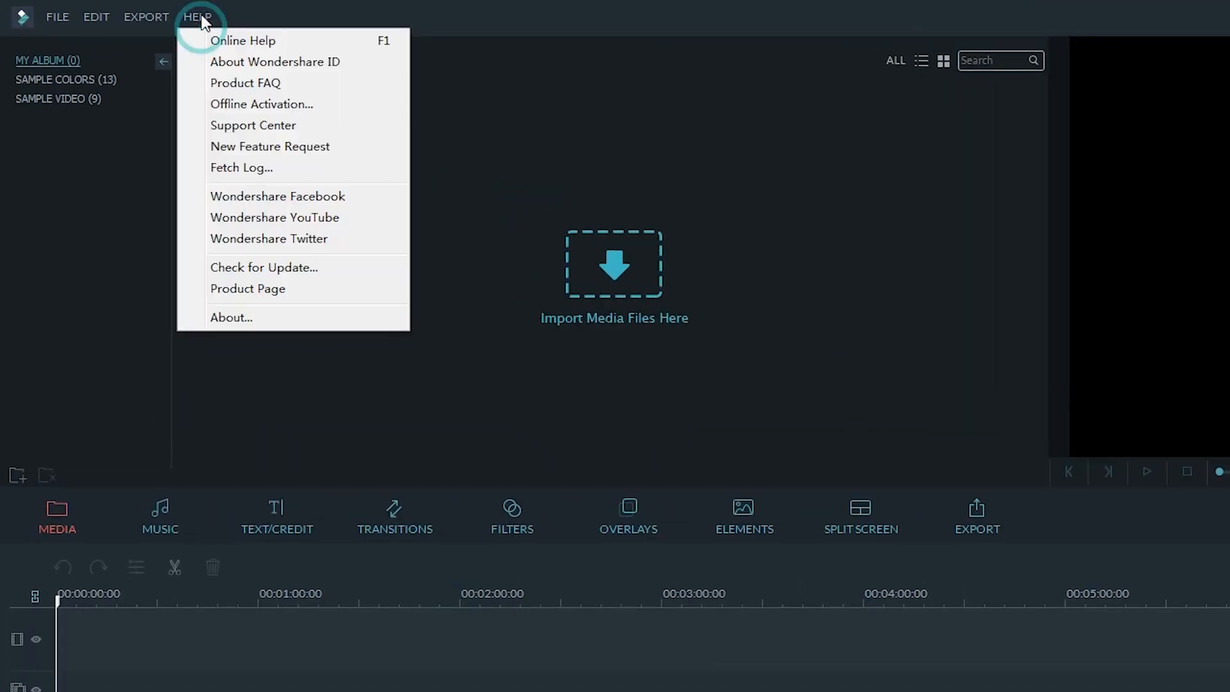
Sign in via Help > About Wondershare ID with email and password to see the Free Plan account
click(231, 316)
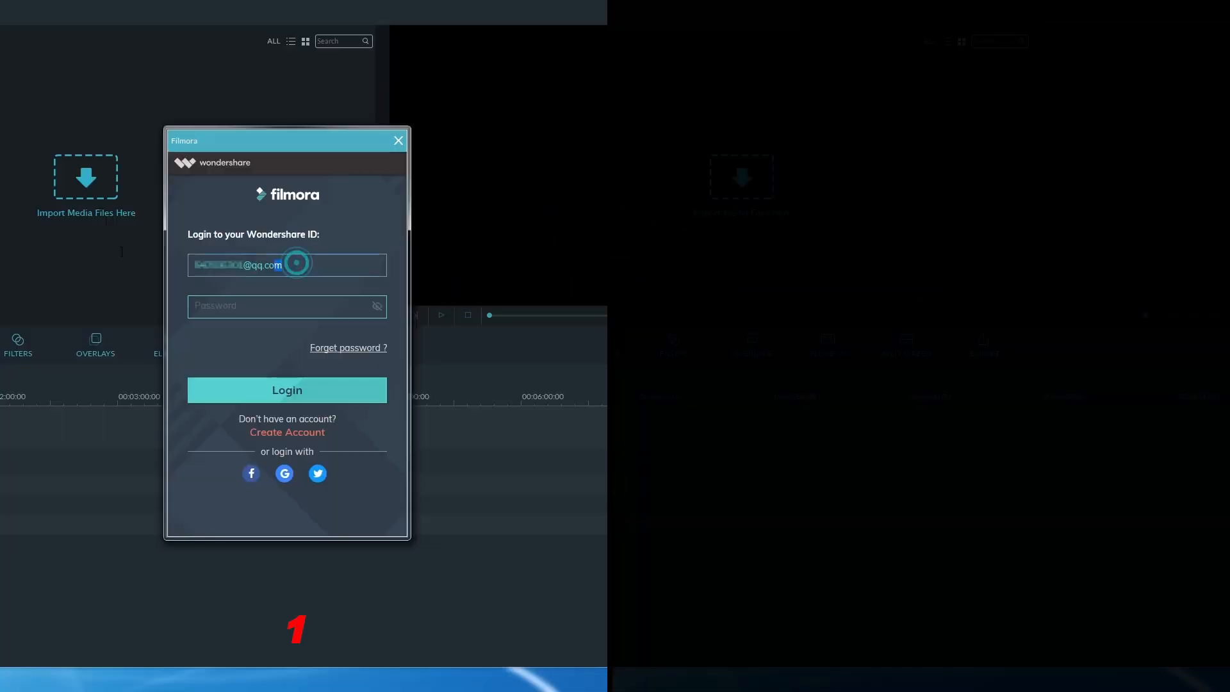
click(285, 389)
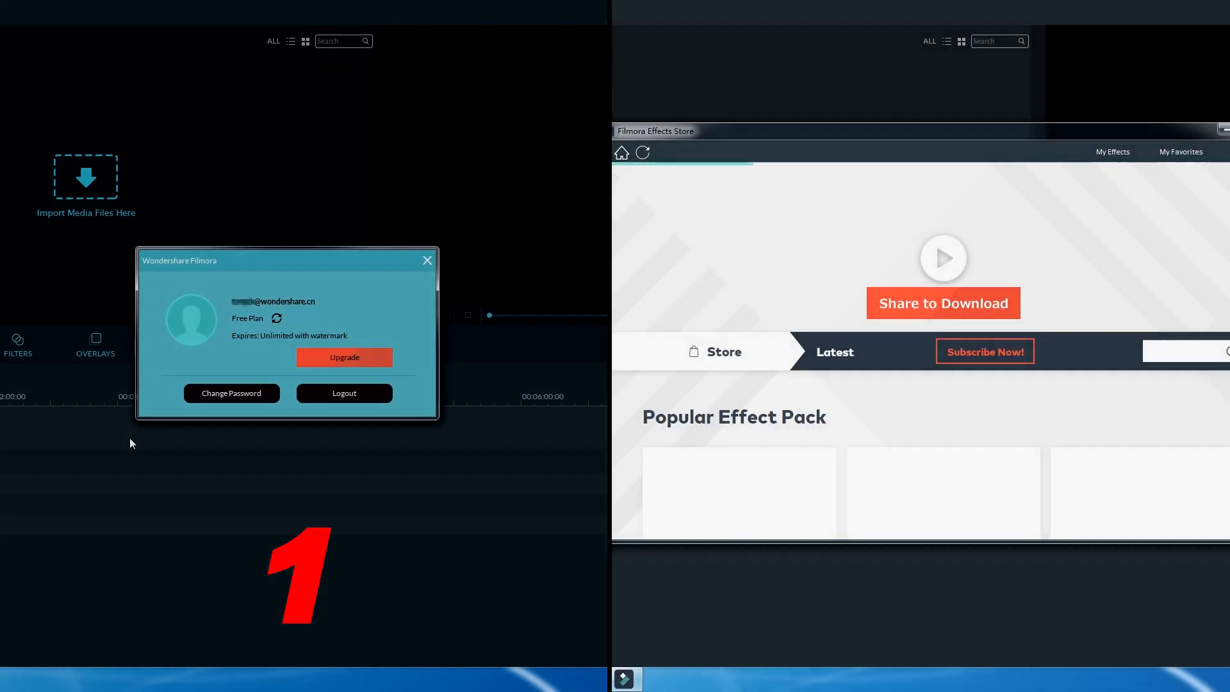
scroll(down, 3)
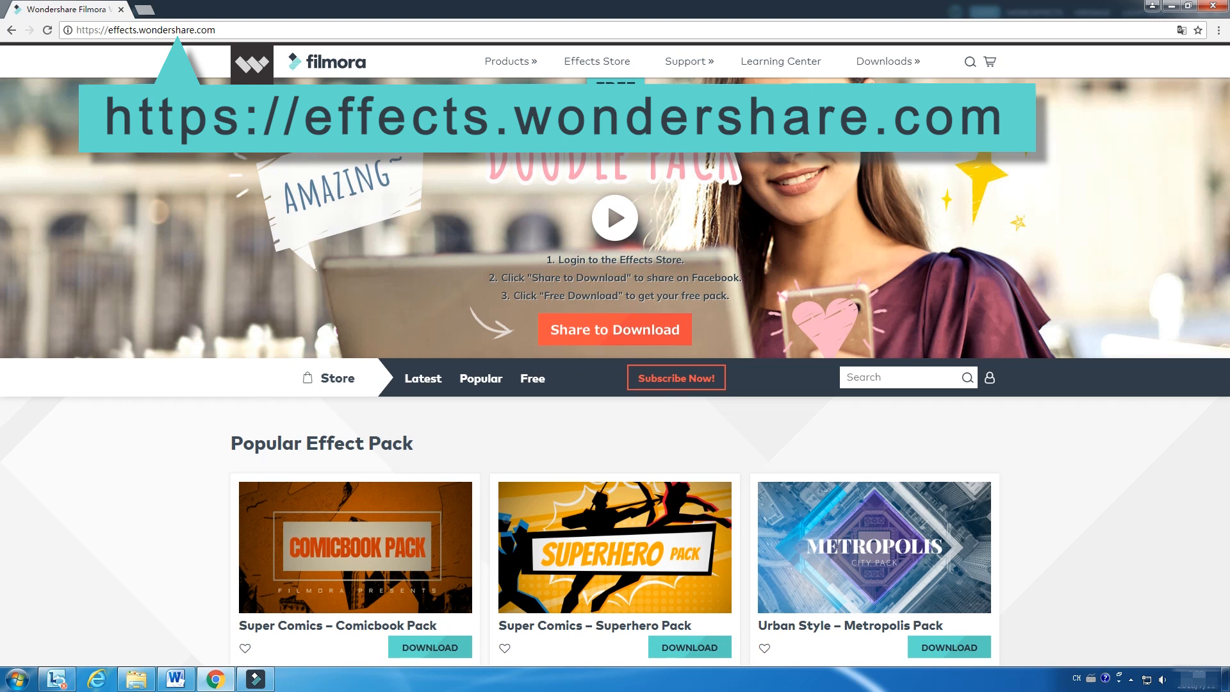
mouse_move(1007, 418)
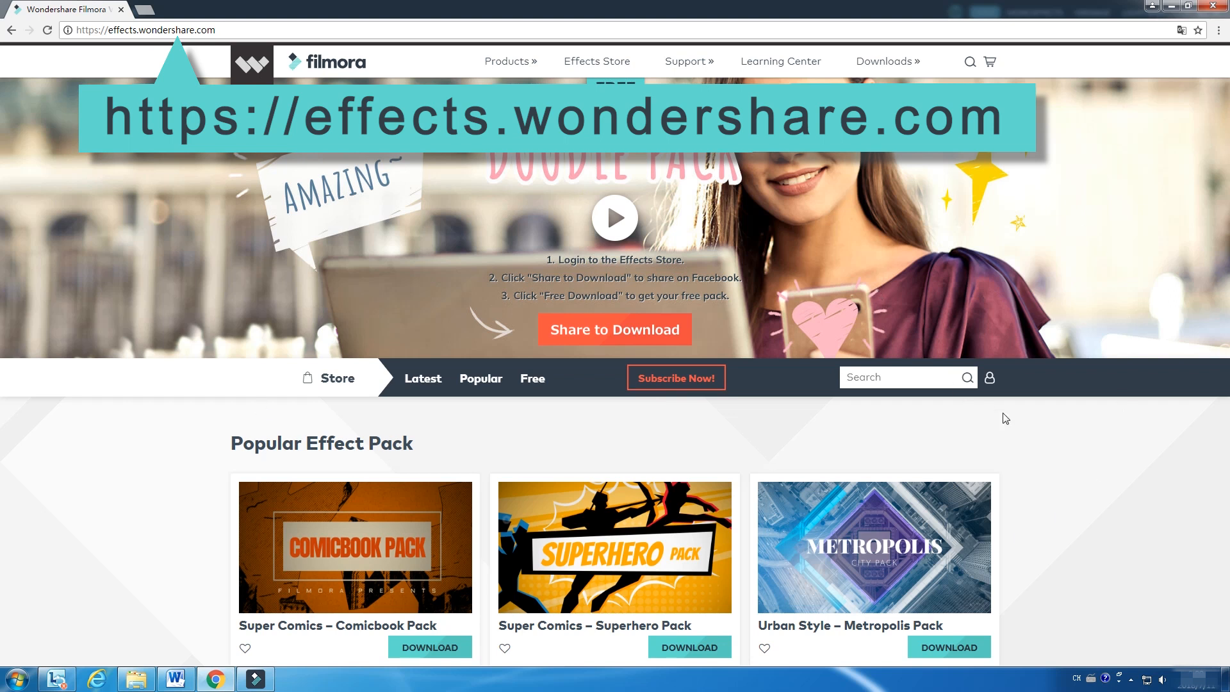
Scroll effects.wondershare.com down to the Popular Effect Pack section
scroll(down, 3)
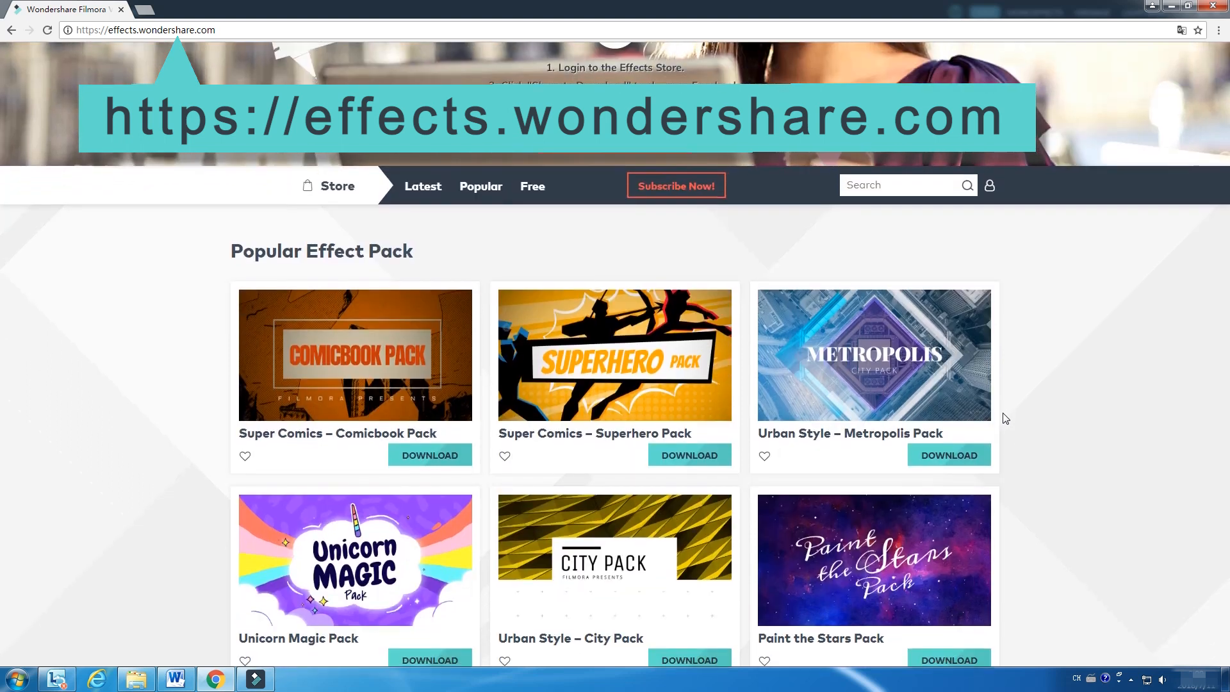
scroll(down, 3)
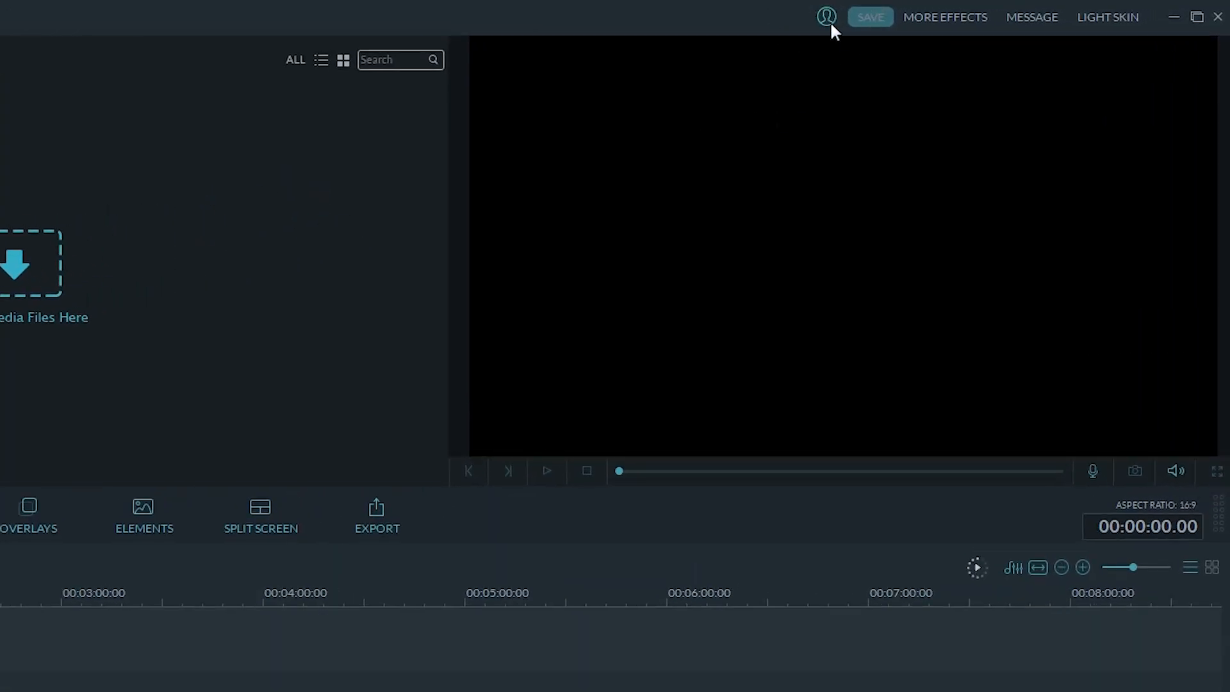
Log in from the top account icon and view the Free Plan account dialog
click(825, 16)
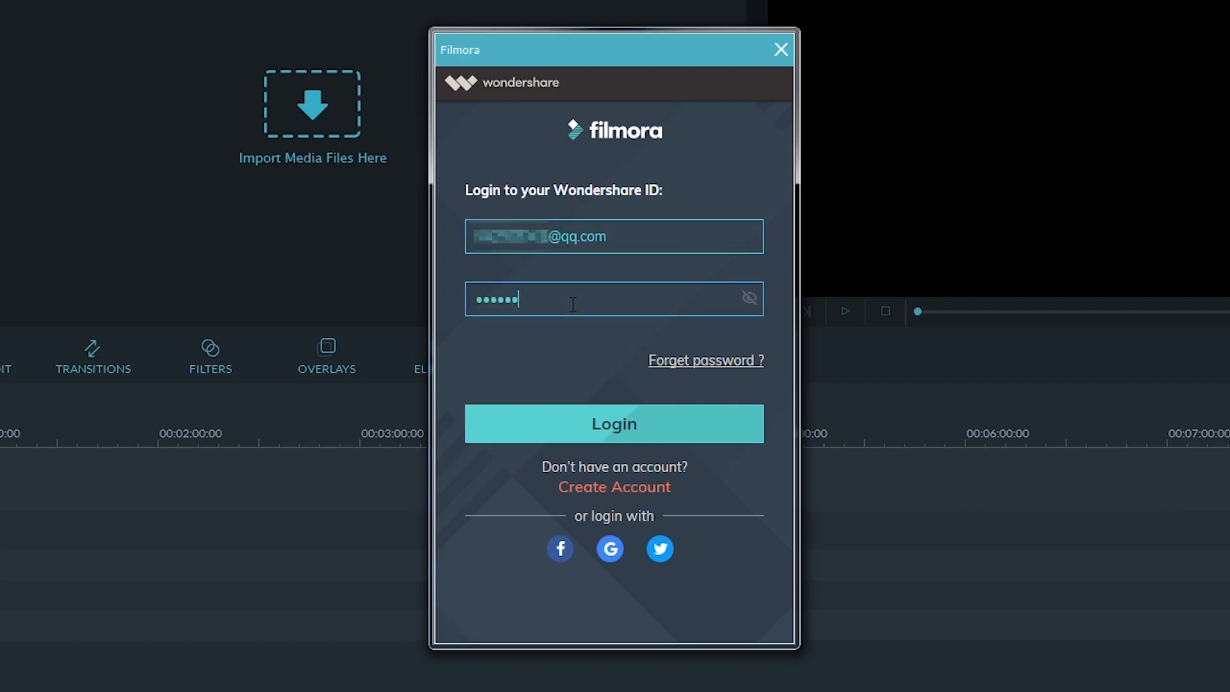
click(614, 424)
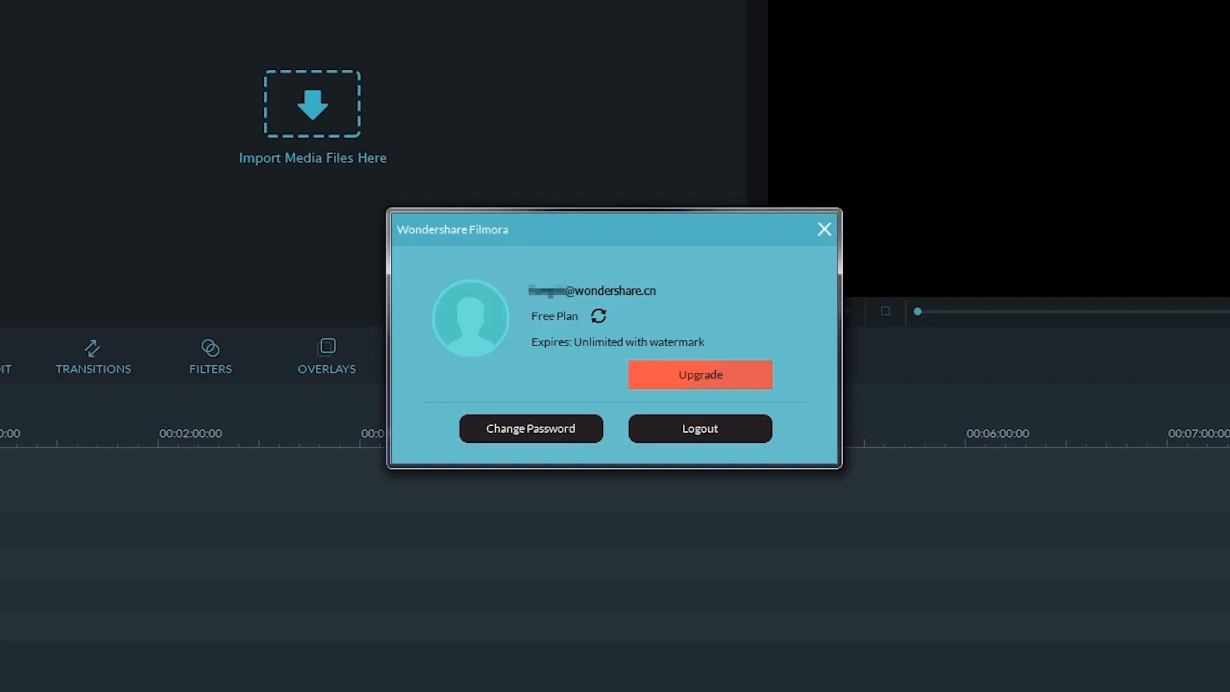
mouse_move(514, 245)
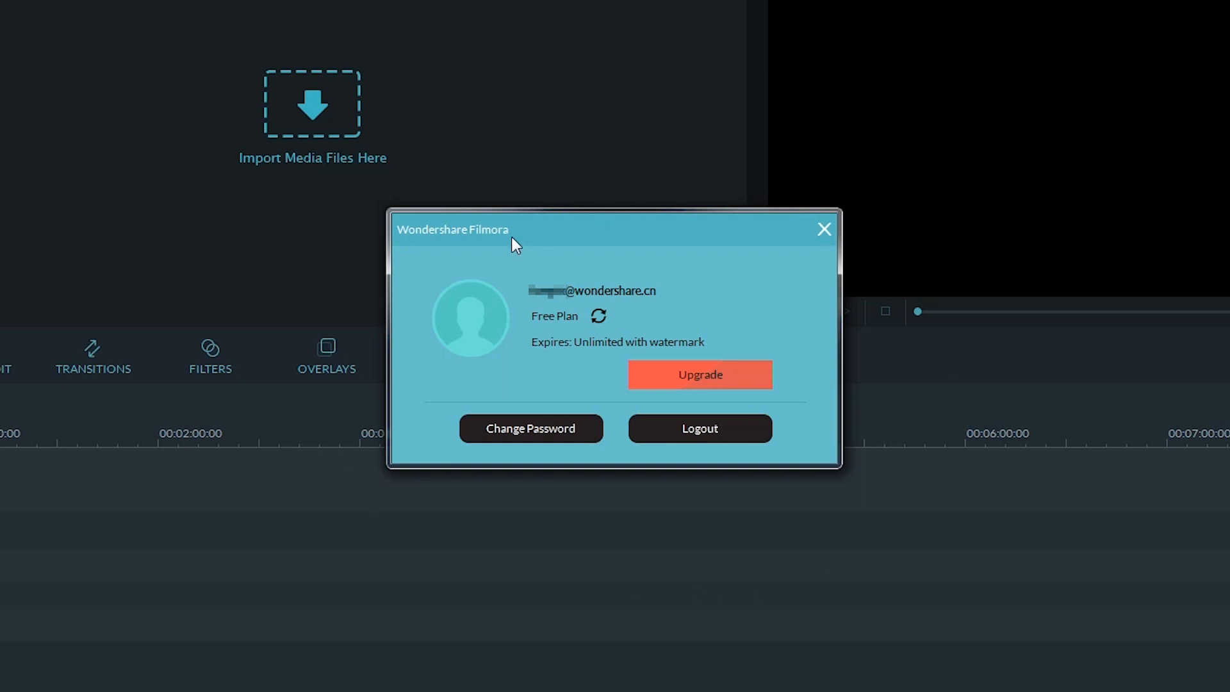
click(824, 230)
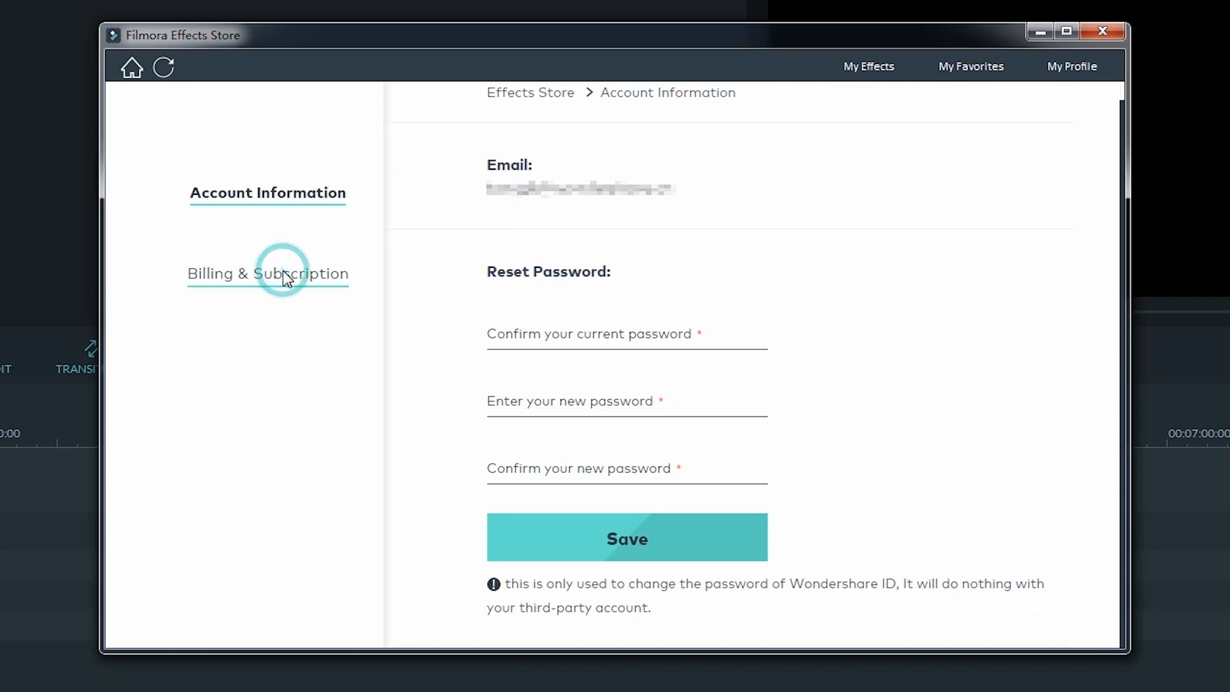
View Billing & Subscription under My Profile, including expiration date and invoice history
click(266, 273)
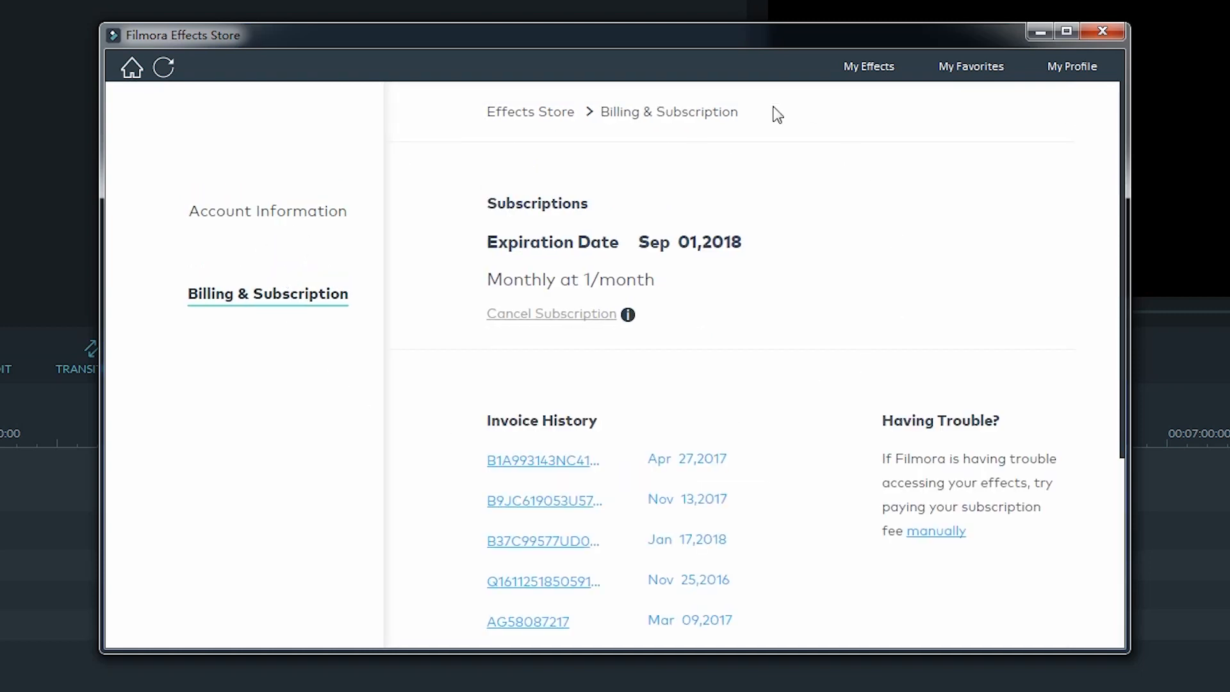
scroll(down, 3)
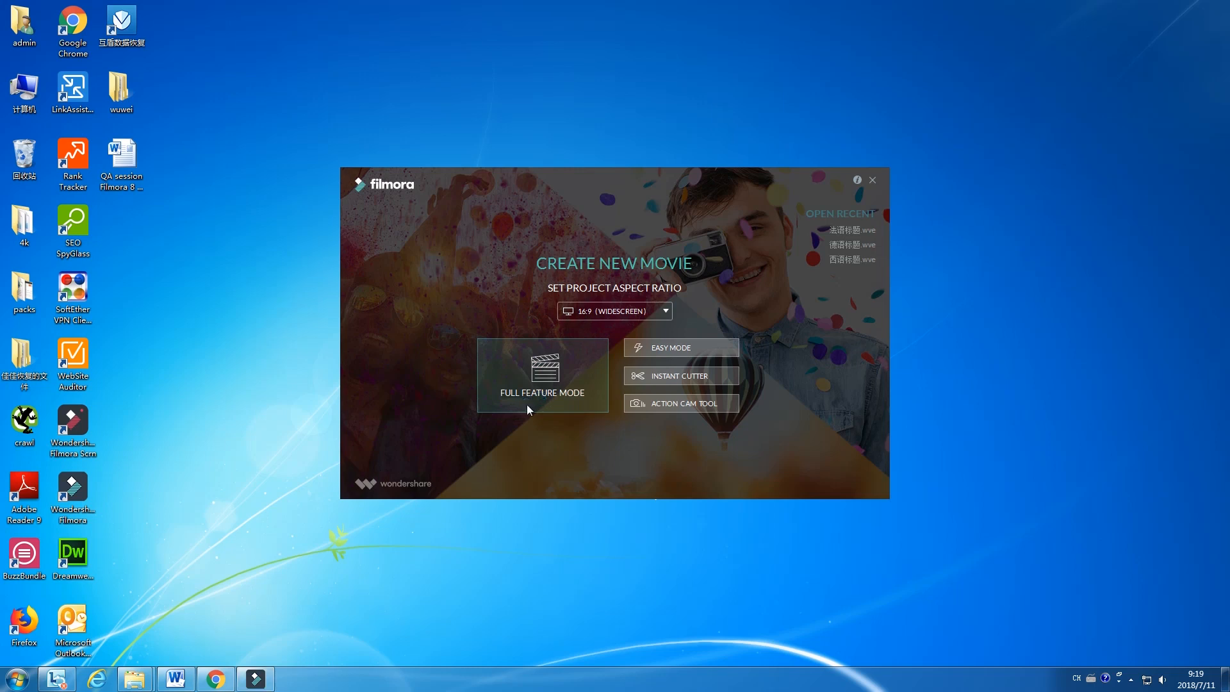
Enter Full Feature Mode, create a new Wondershare ID with email and passwords, and confirm login
click(540, 392)
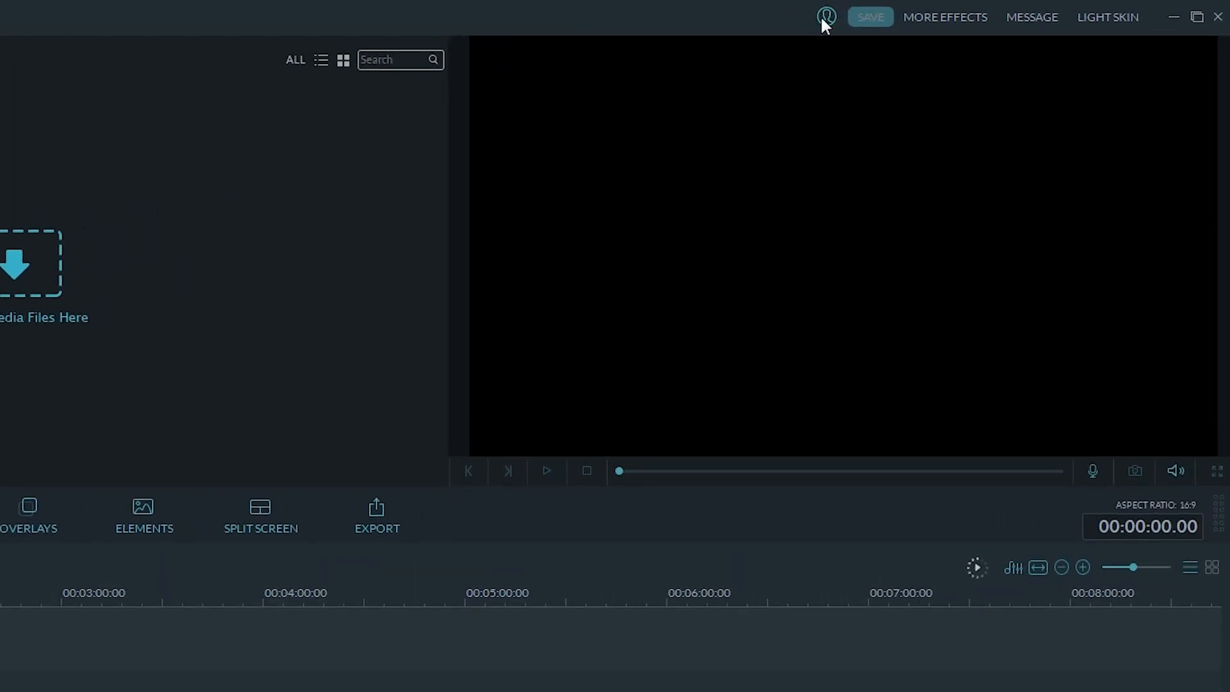
click(824, 17)
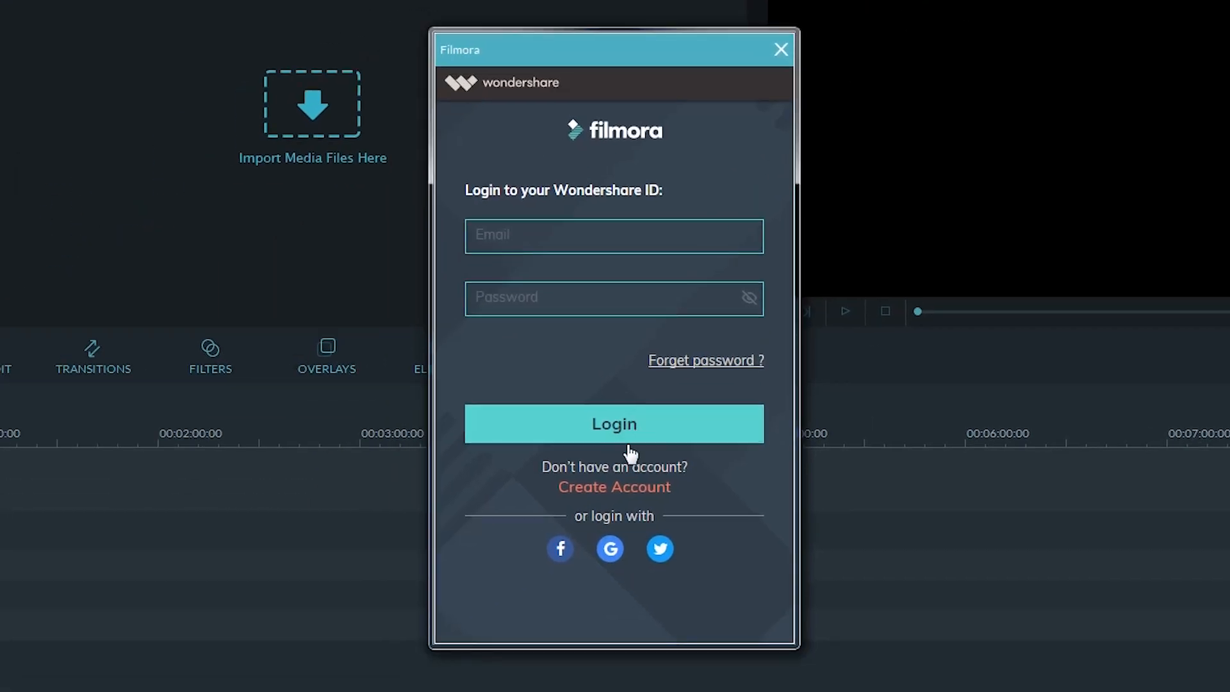
mouse_move(643, 495)
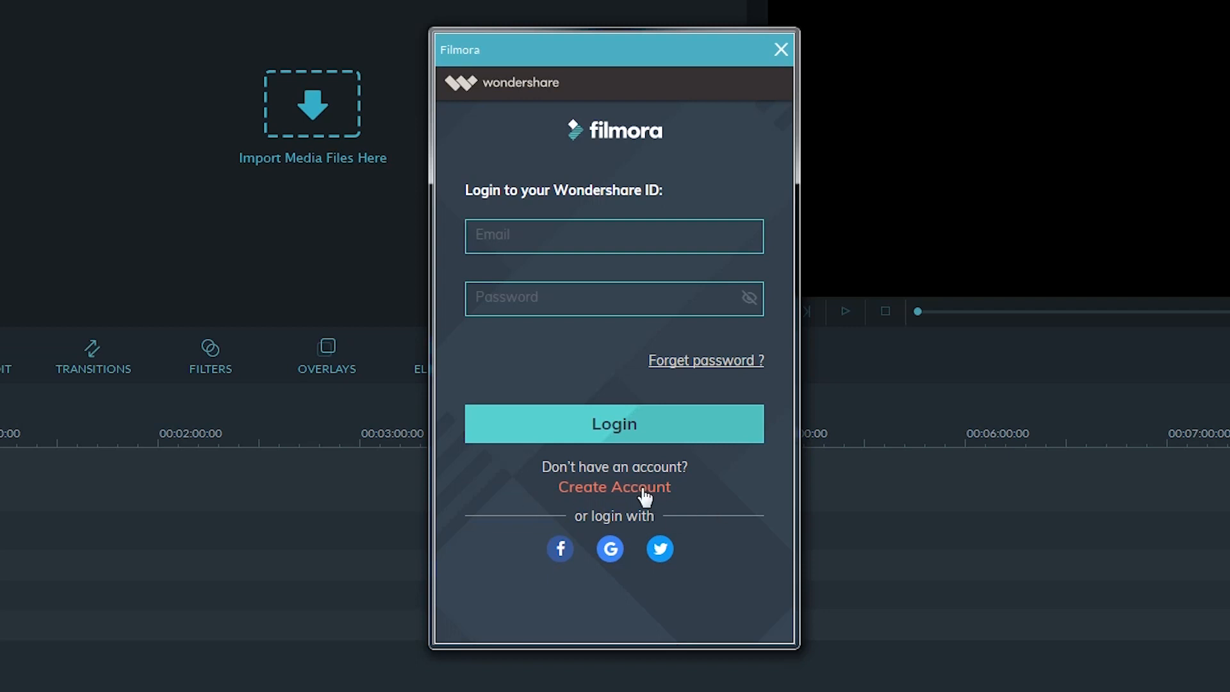
click(613, 486)
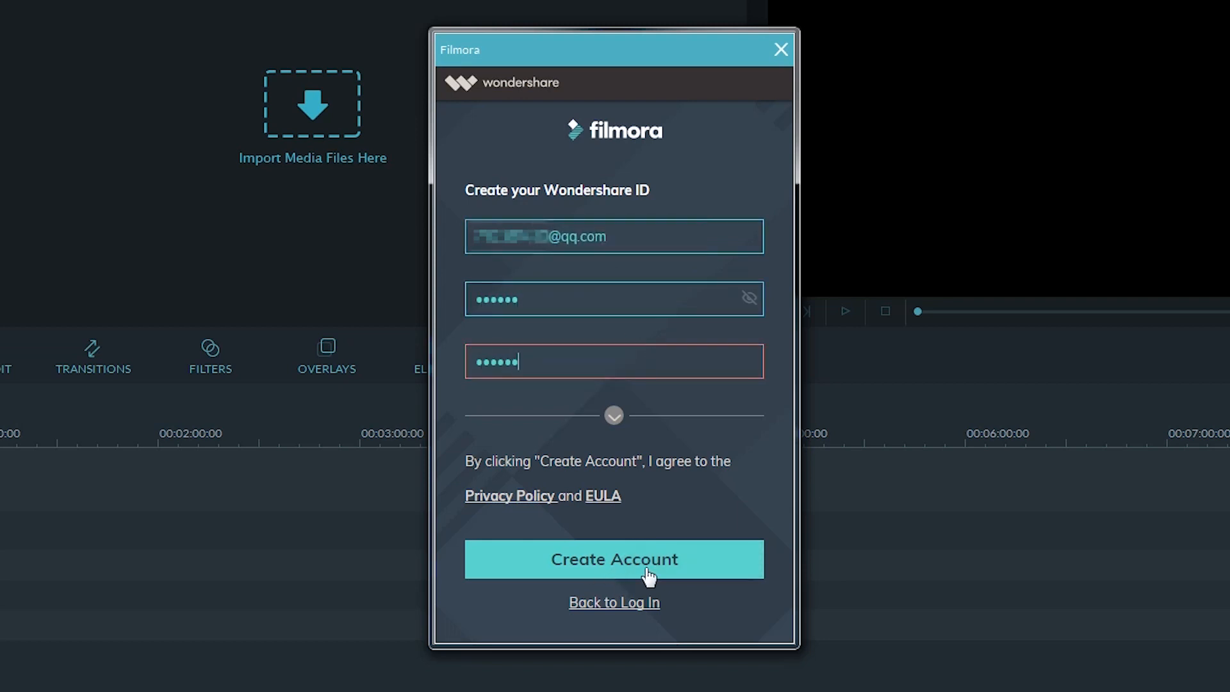
click(614, 559)
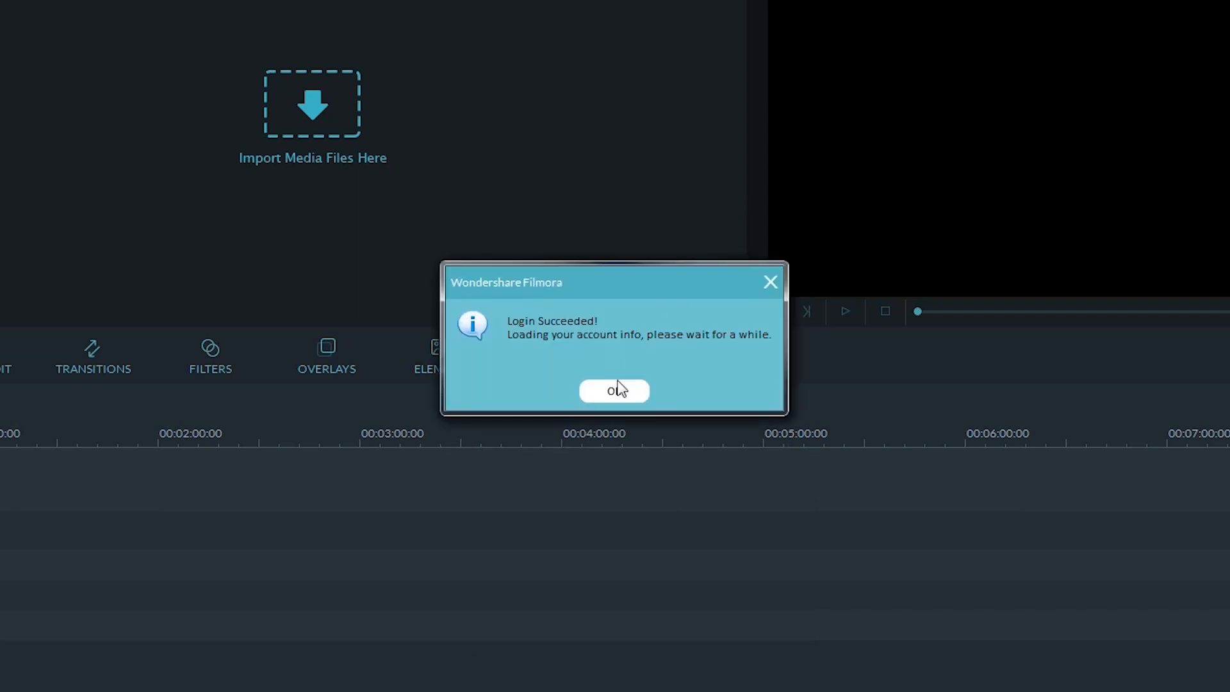
click(613, 390)
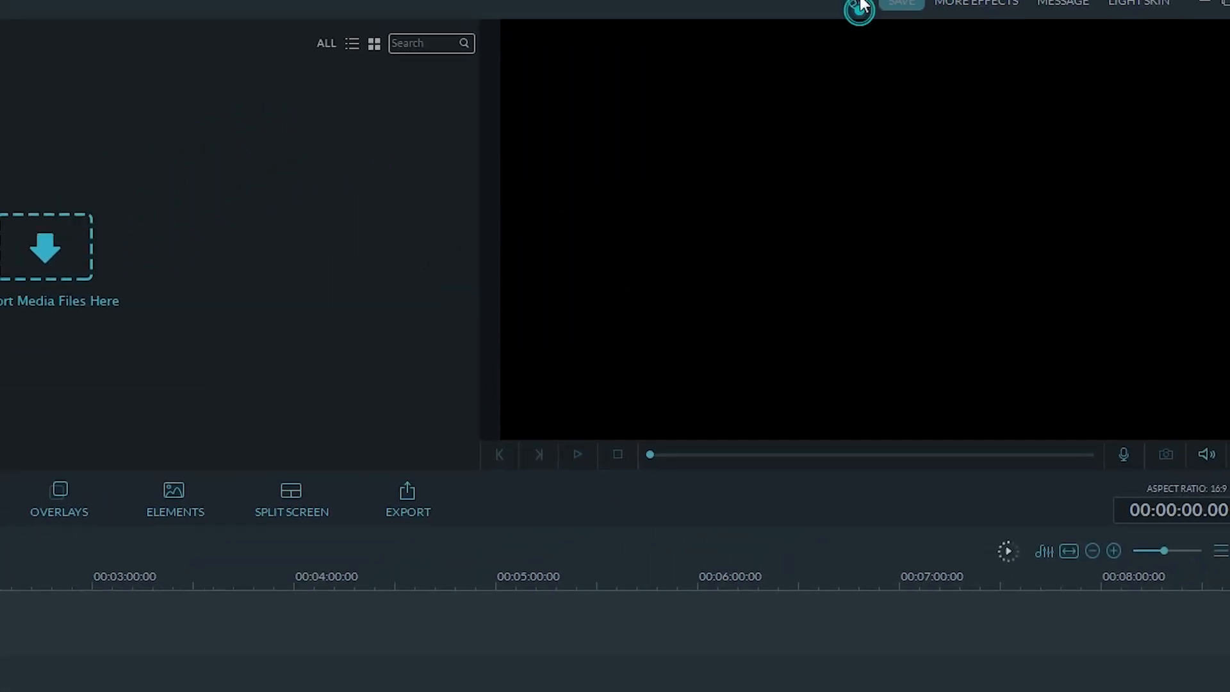
From the account icon, choose Twitter under 'or login with' to reach its authorization page
click(858, 7)
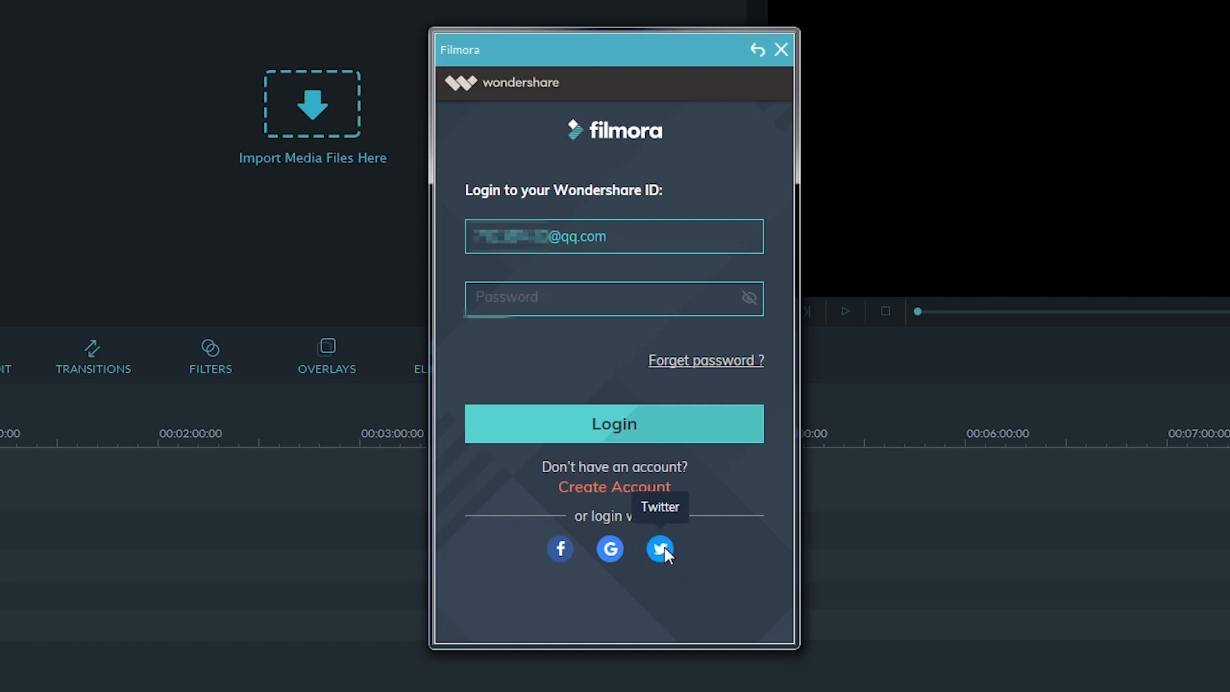
click(660, 548)
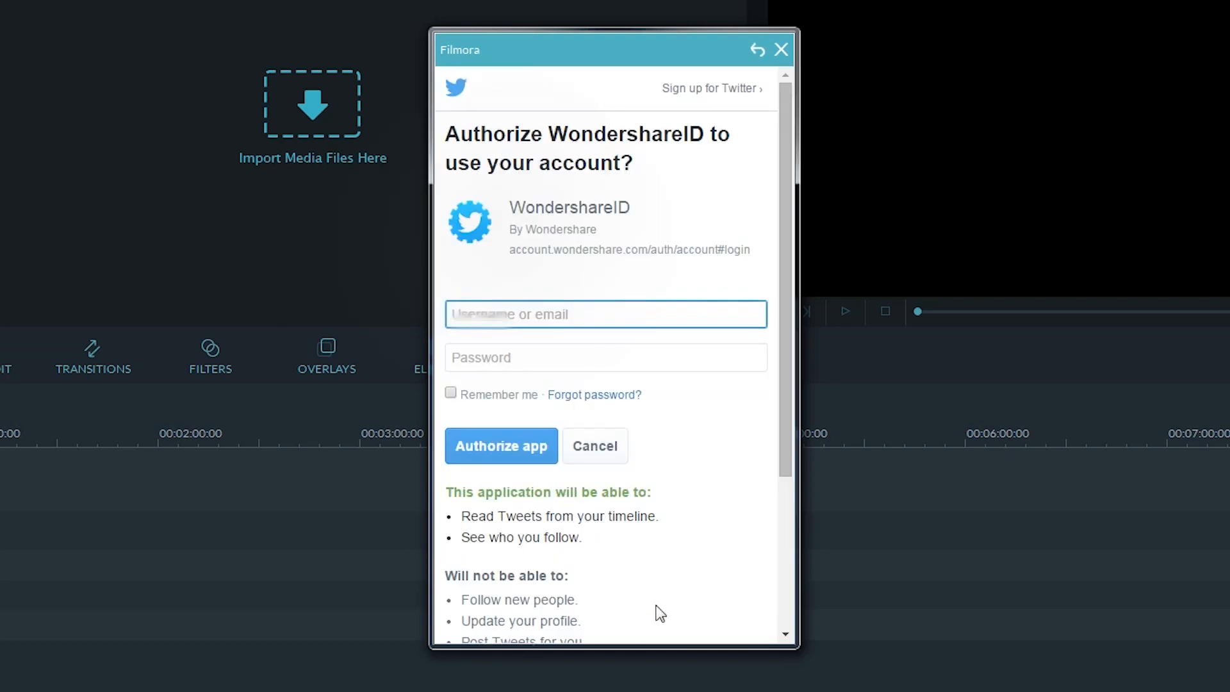
scroll(down, 3)
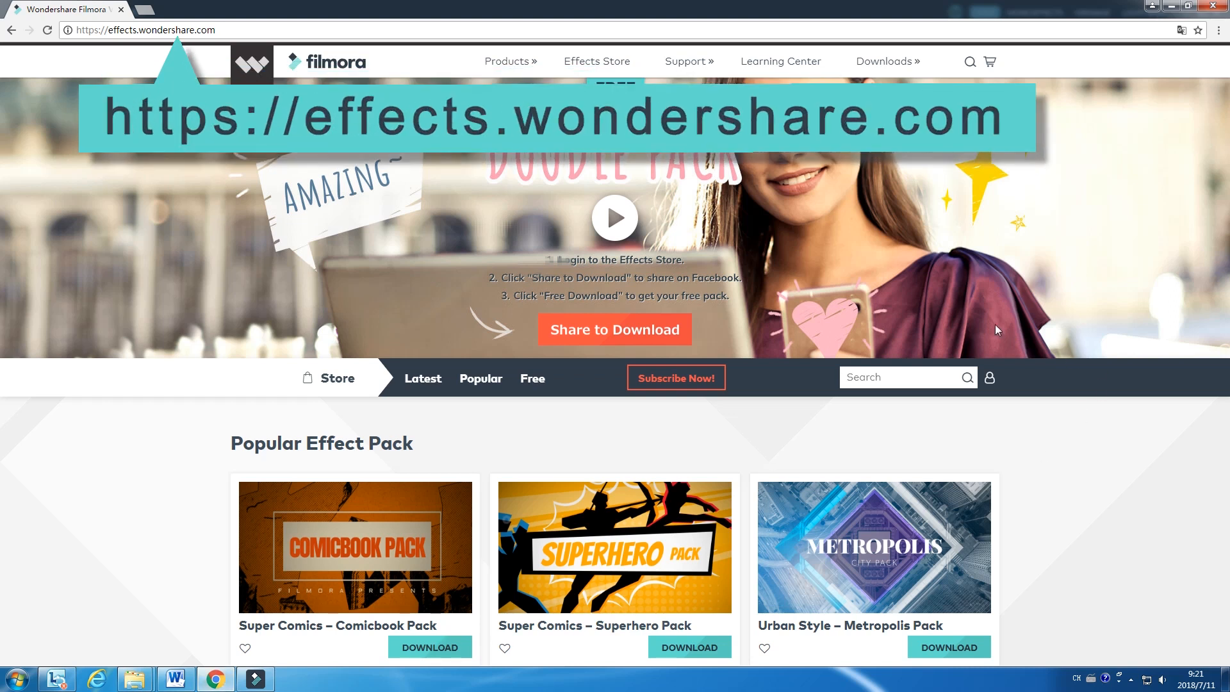
mouse_move(914, 368)
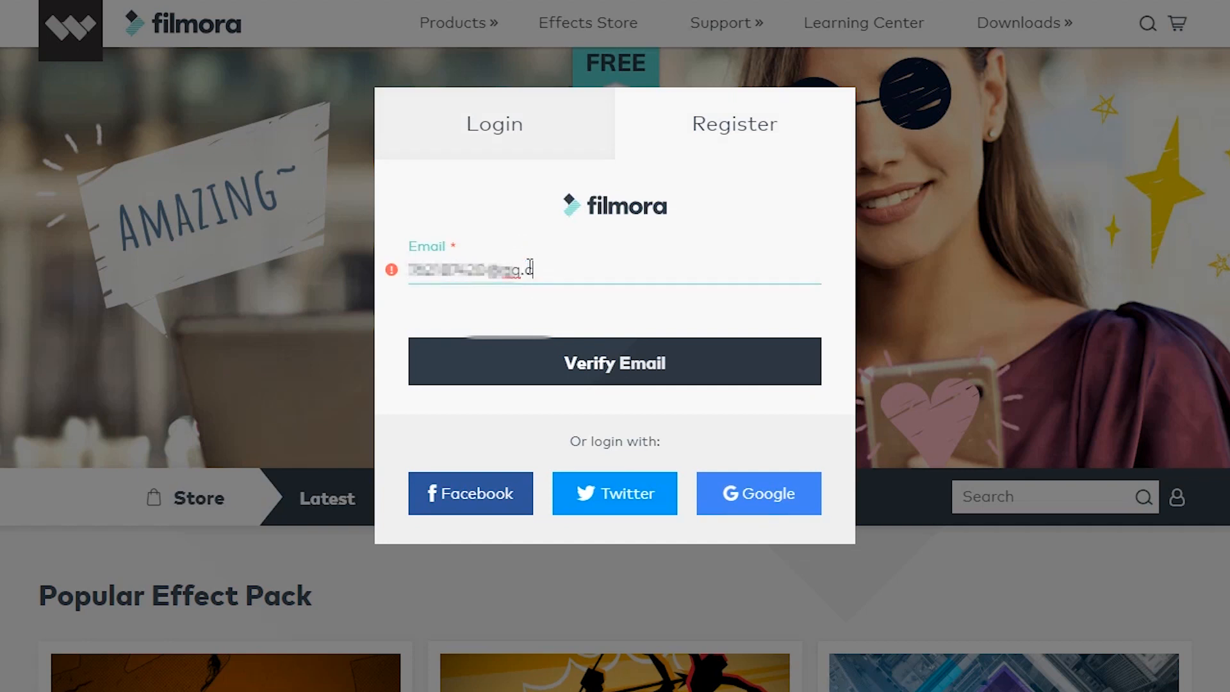
Verify the email, enter passwords, register the new account and confirm the success message
click(614, 361)
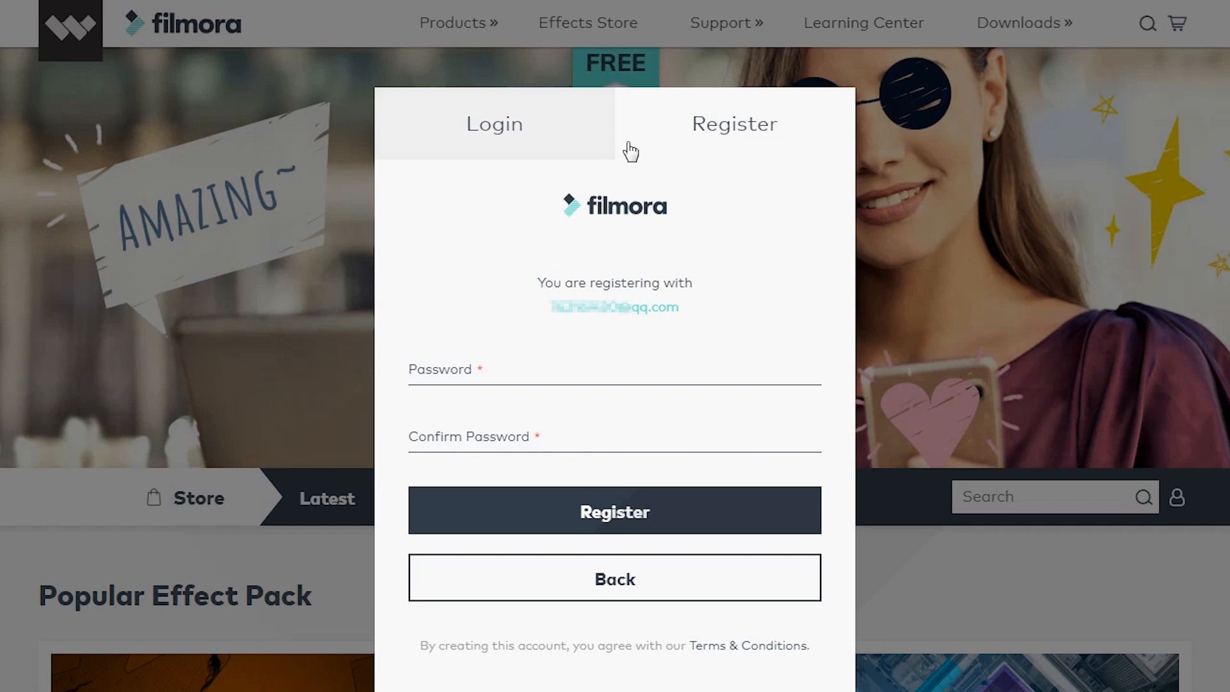
text(••••••)
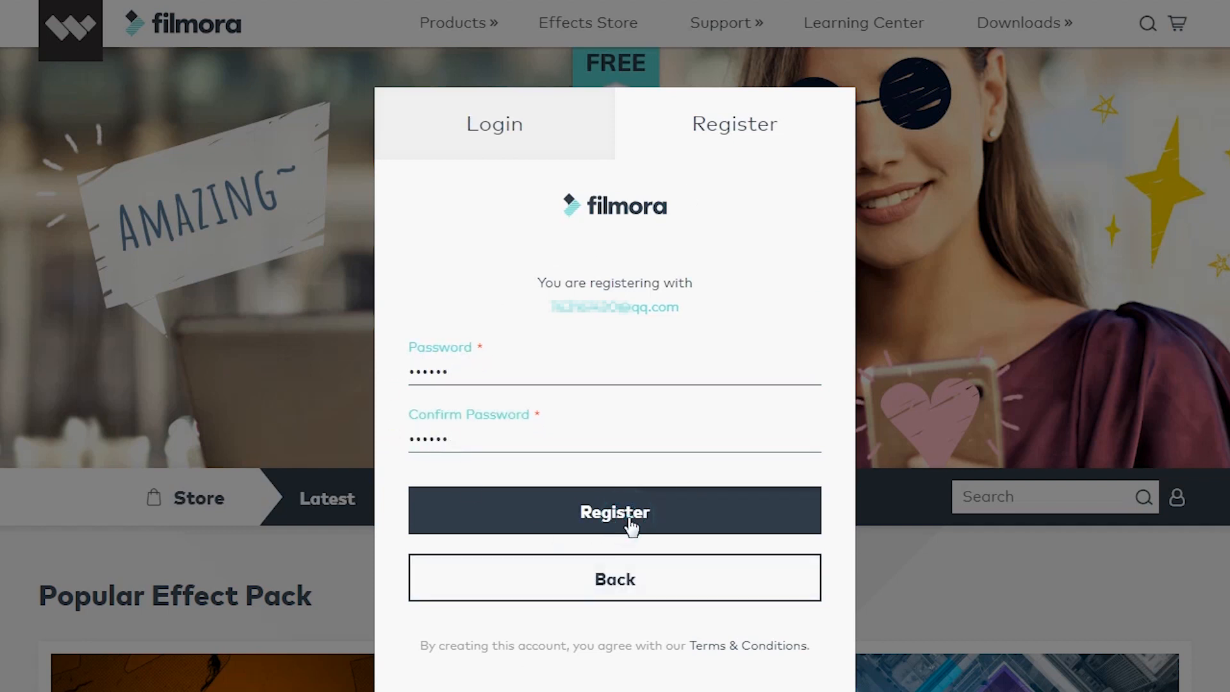
click(614, 511)
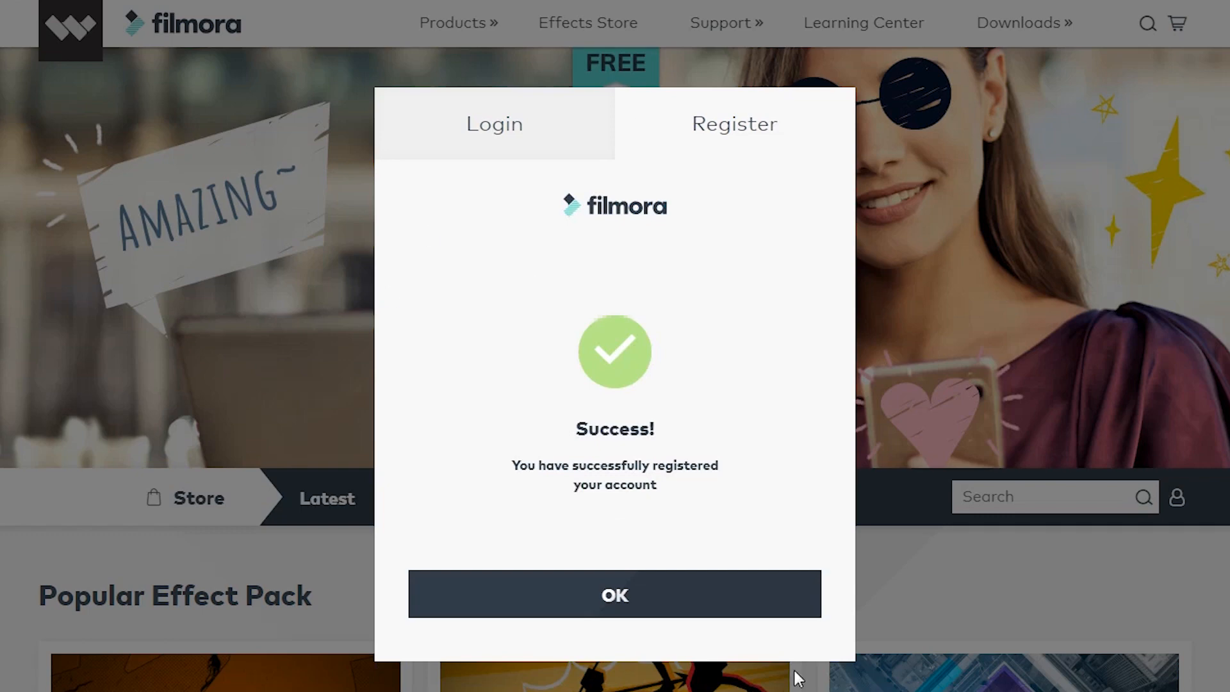
click(614, 593)
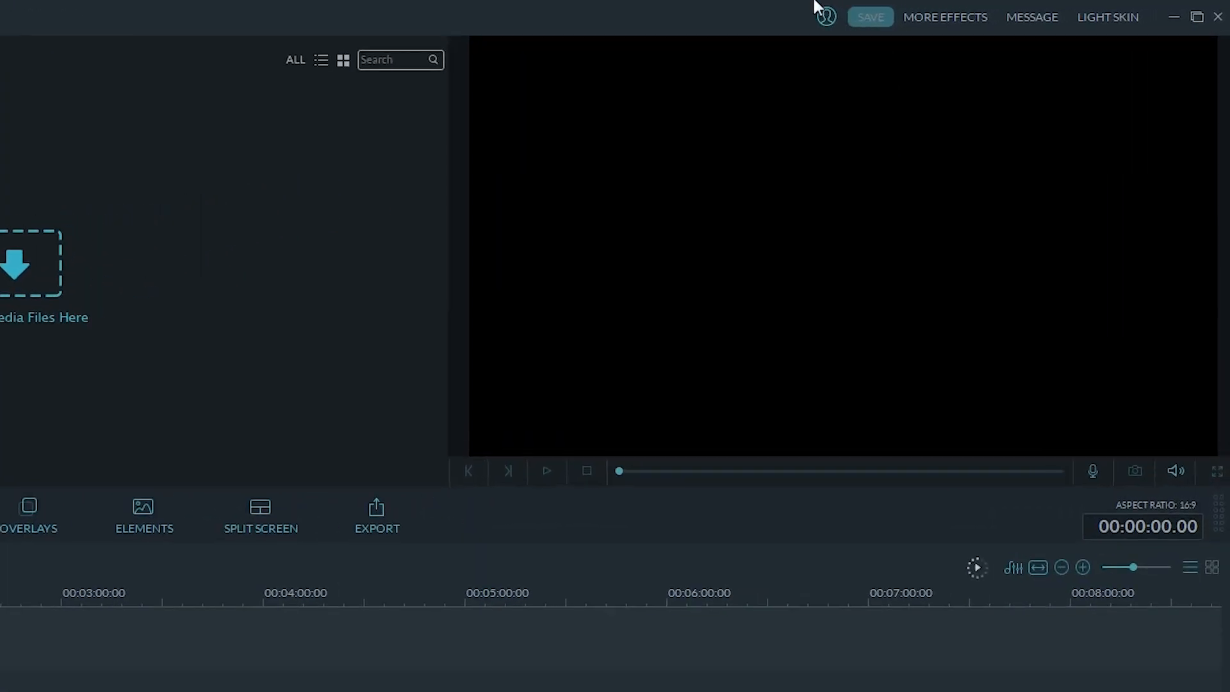
Log in with email and password, confirm success, and view the paid plan options from the account
click(823, 17)
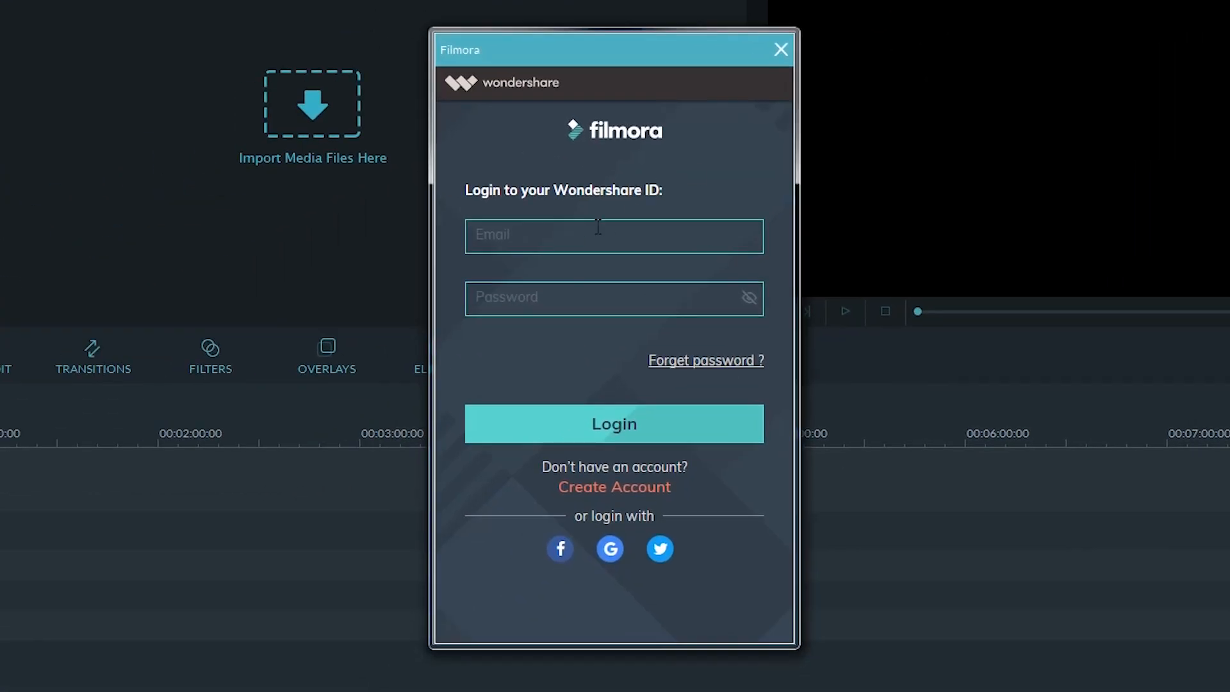
click(613, 424)
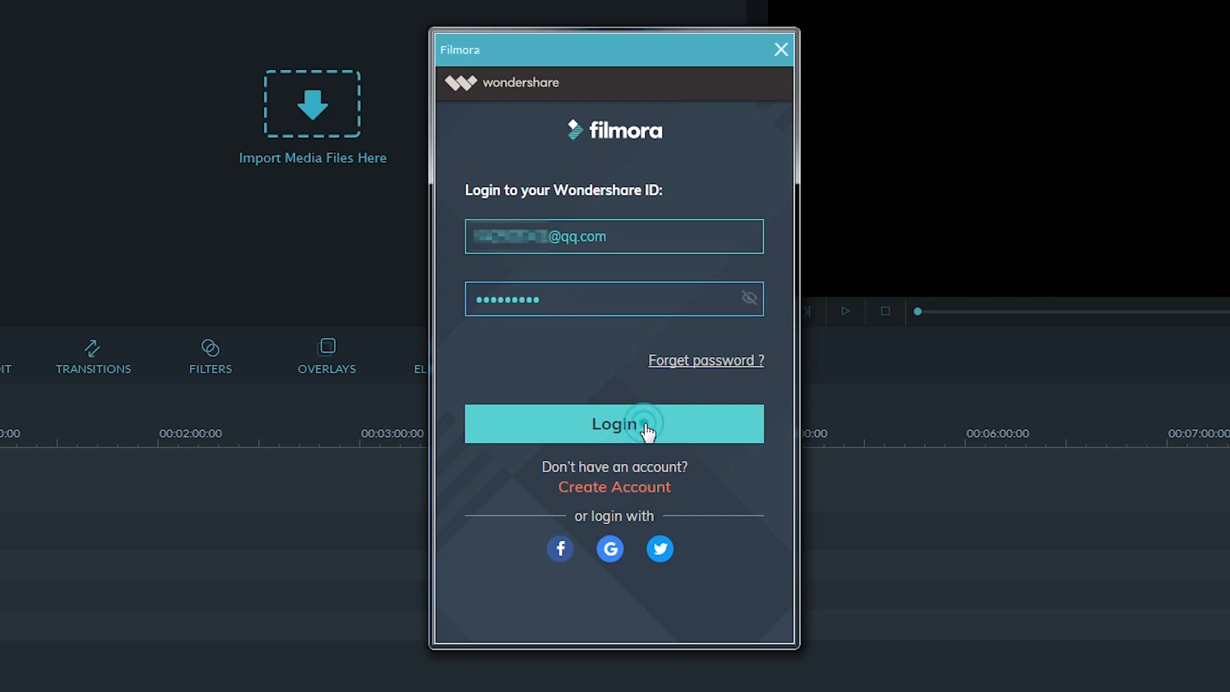
click(613, 424)
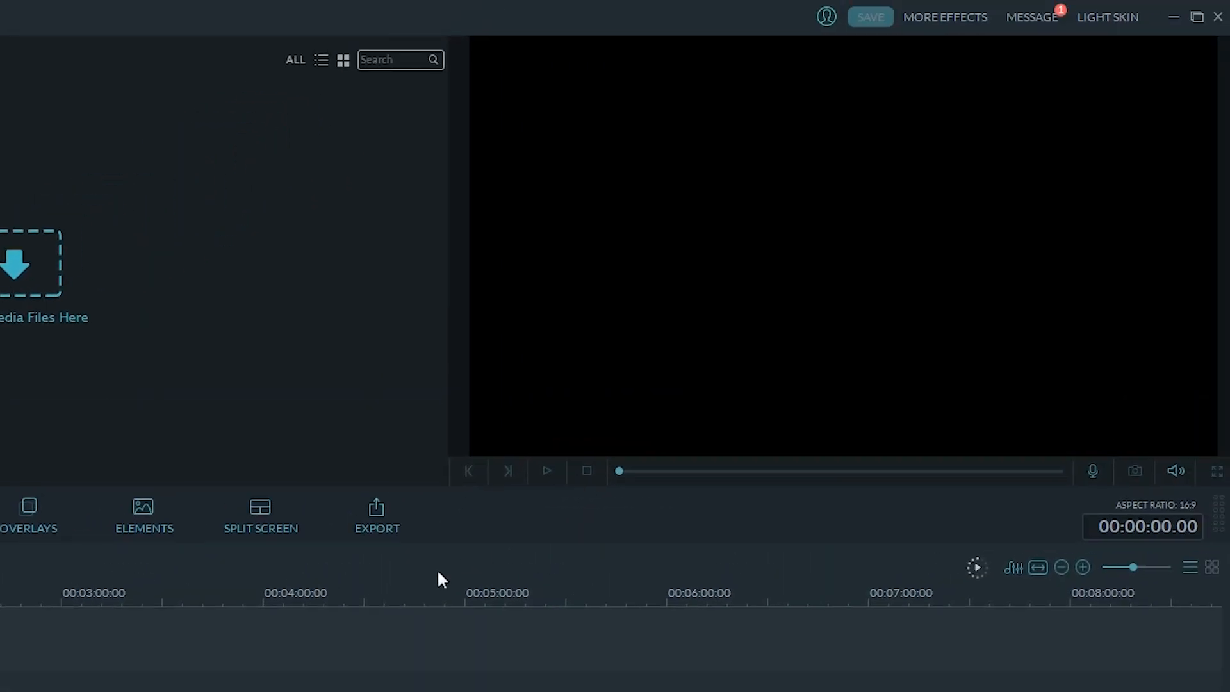
mouse_move(819, 50)
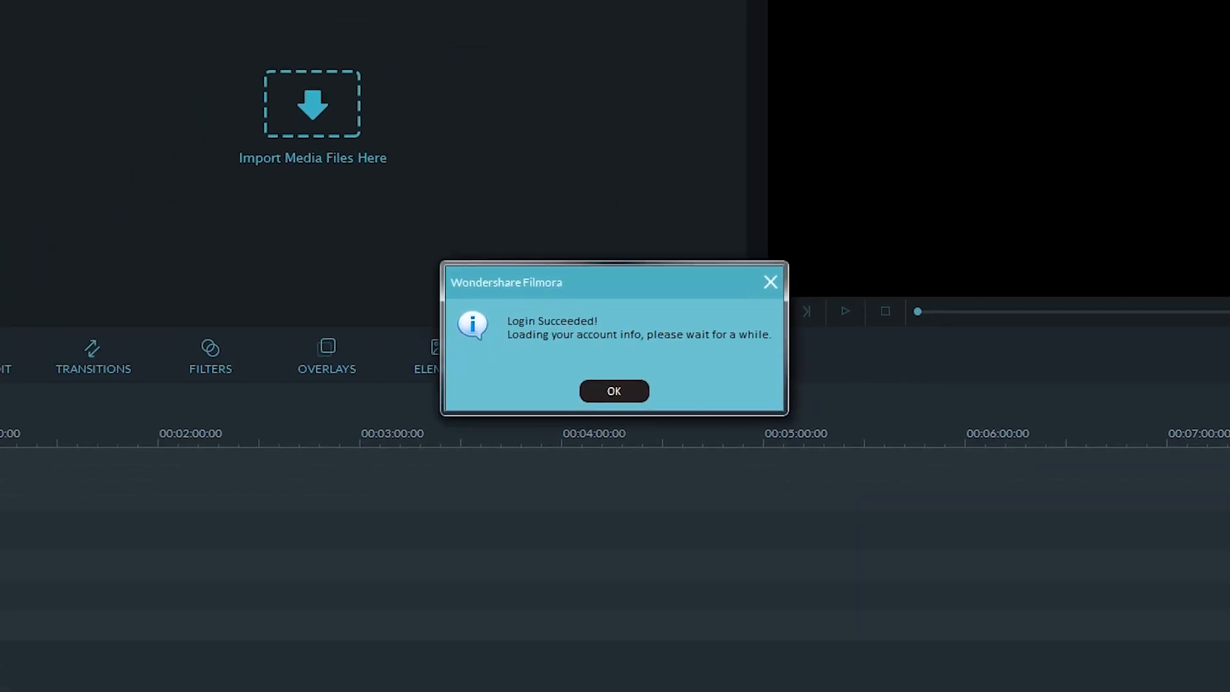
click(613, 391)
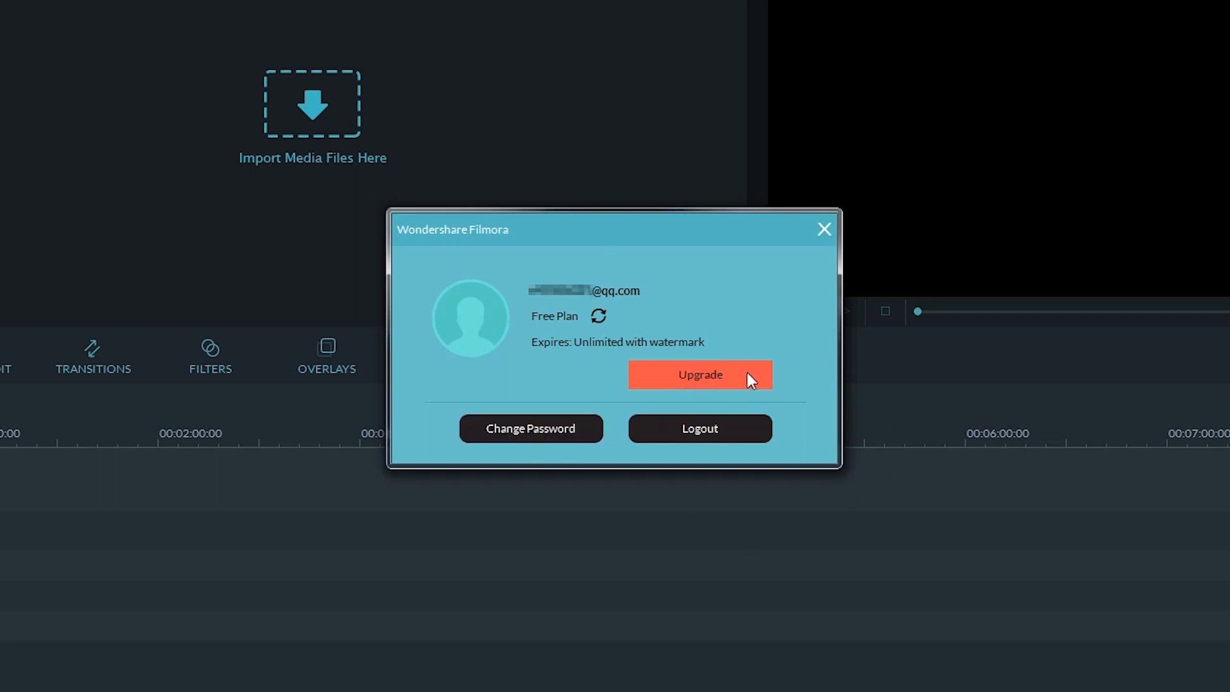
click(698, 374)
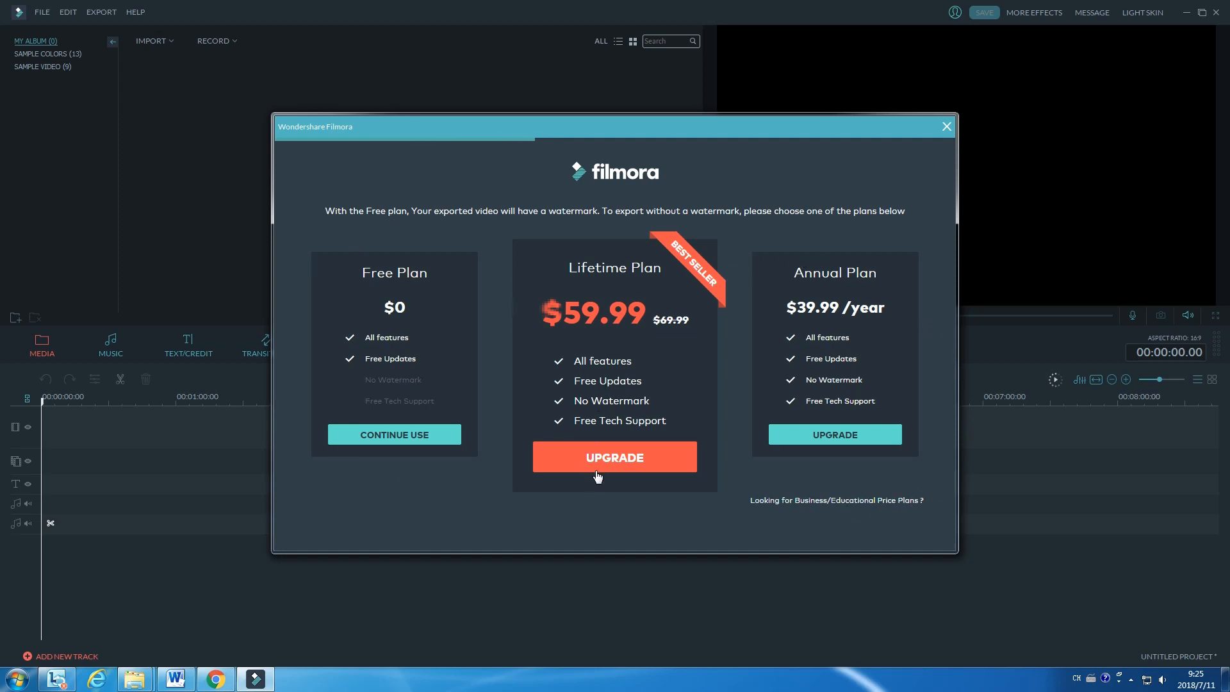
Choose Upgrade, then UPGRADE under the Lifetime Plan in the Free/Lifetime/Annual comparison
click(613, 456)
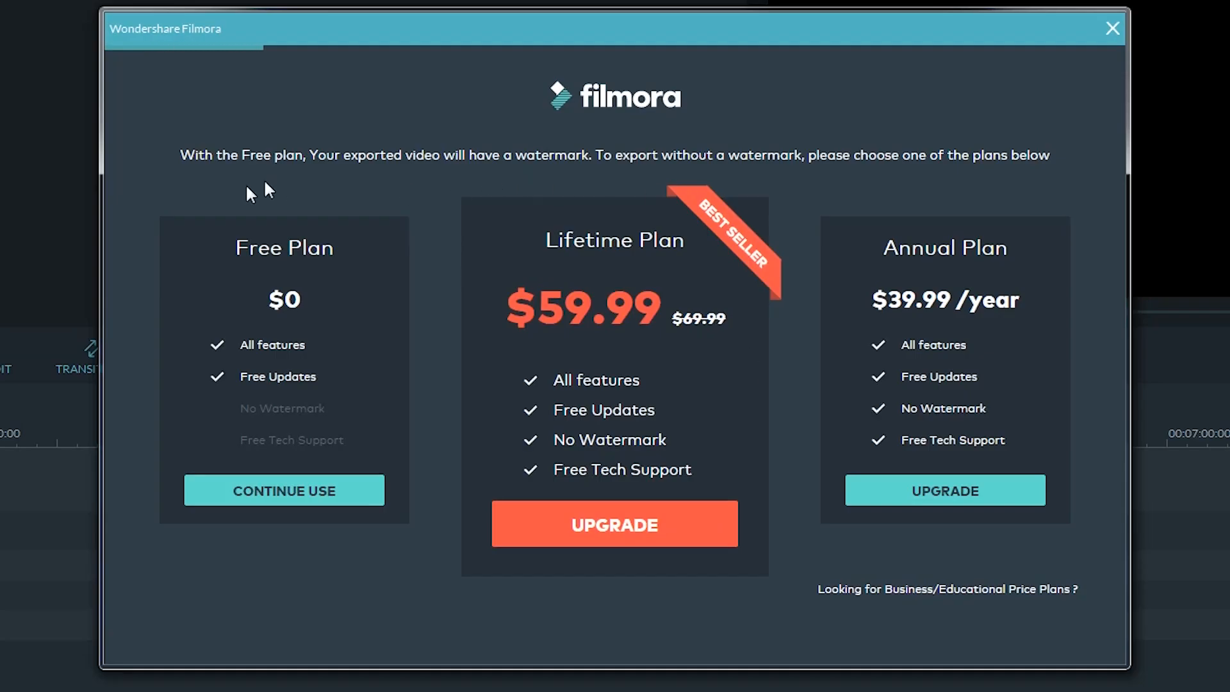
mouse_move(1036, 595)
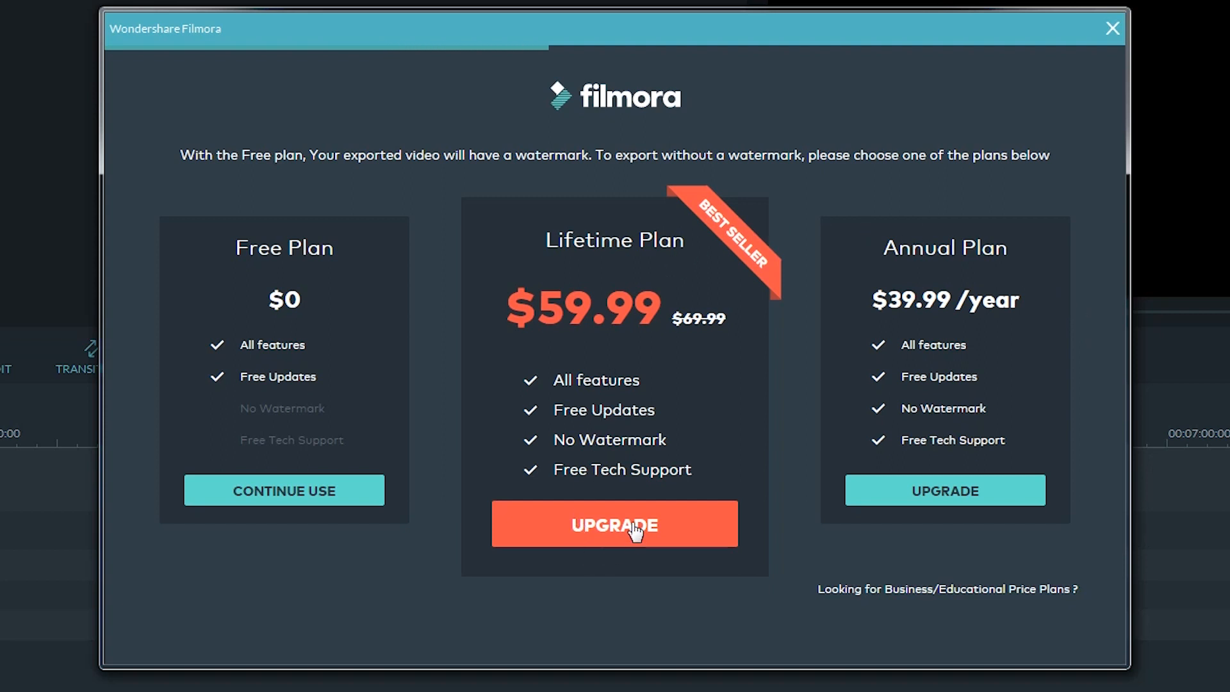
click(613, 523)
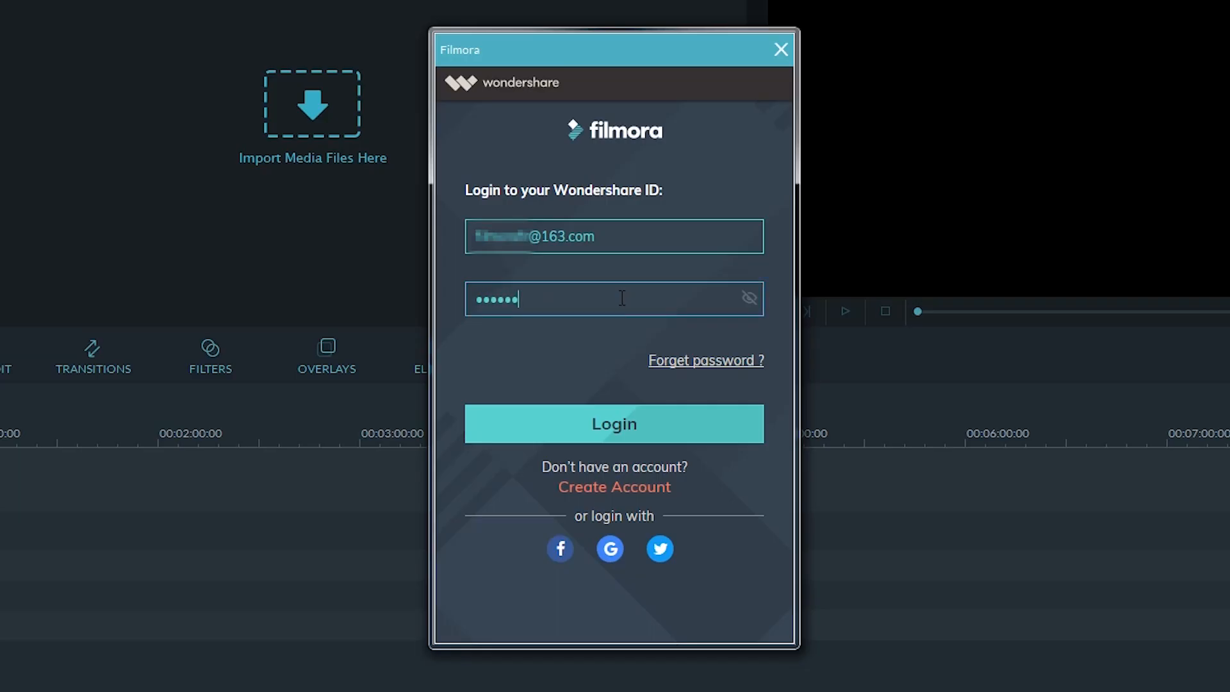
After the incorrect password error, request and submit the emailed verification code via Forget password
click(613, 424)
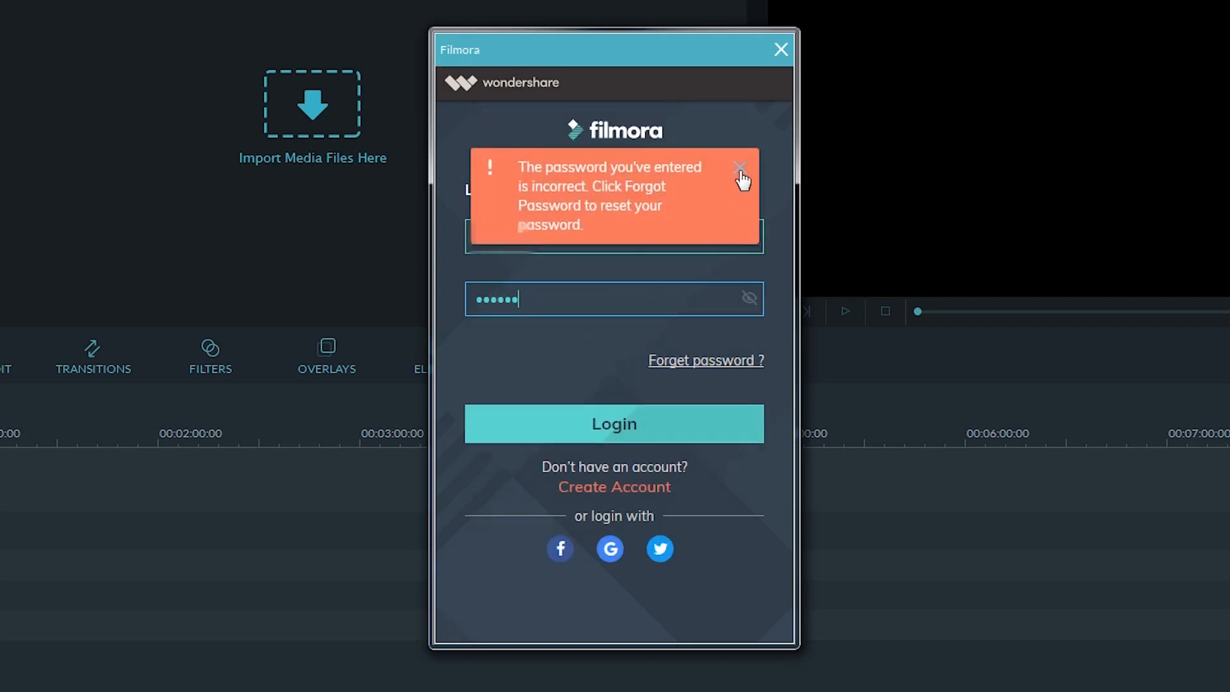
click(705, 360)
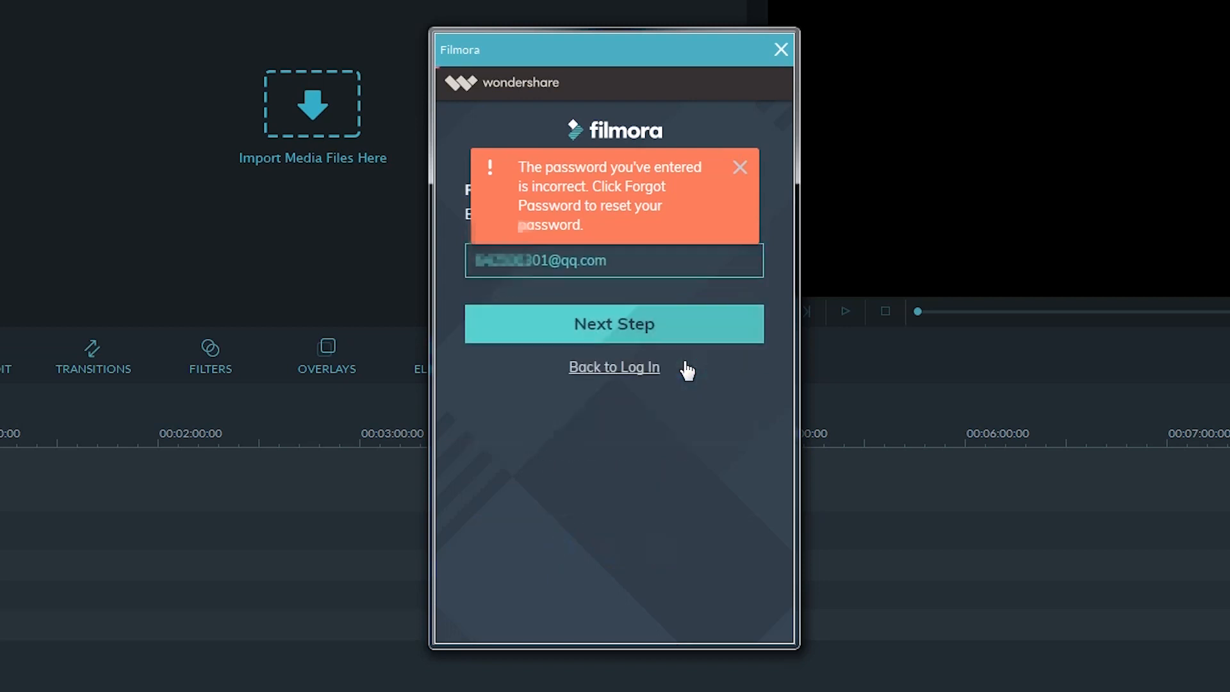
click(739, 167)
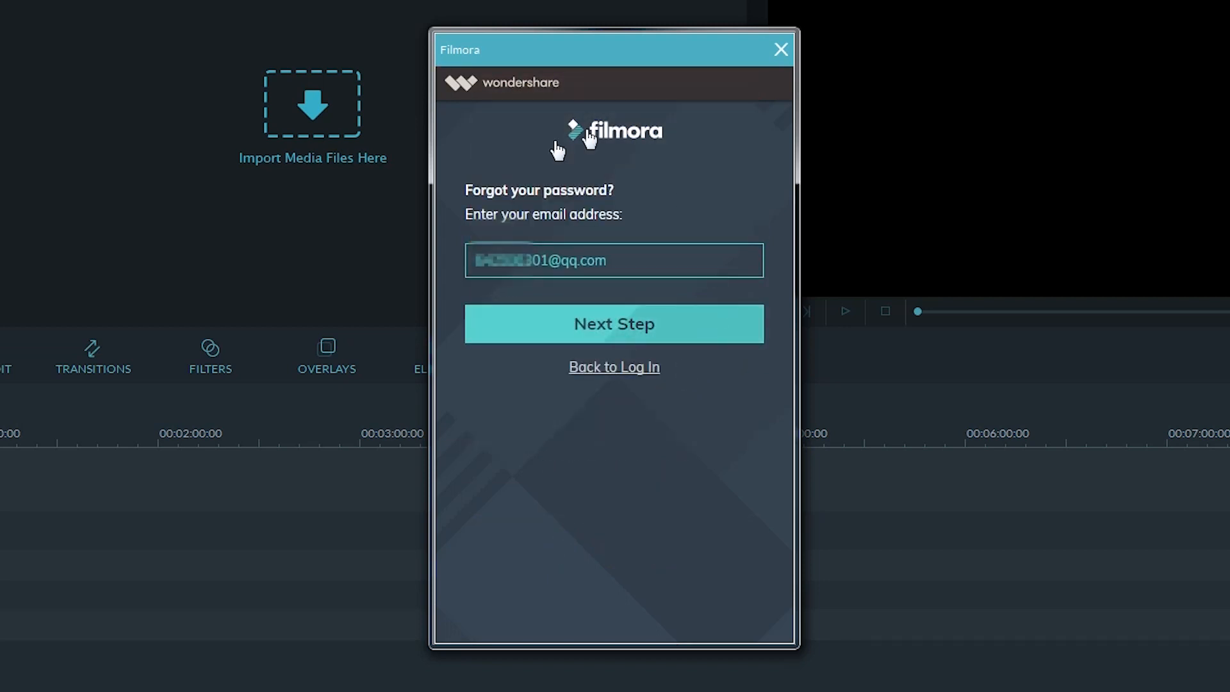
triple_click(614, 260)
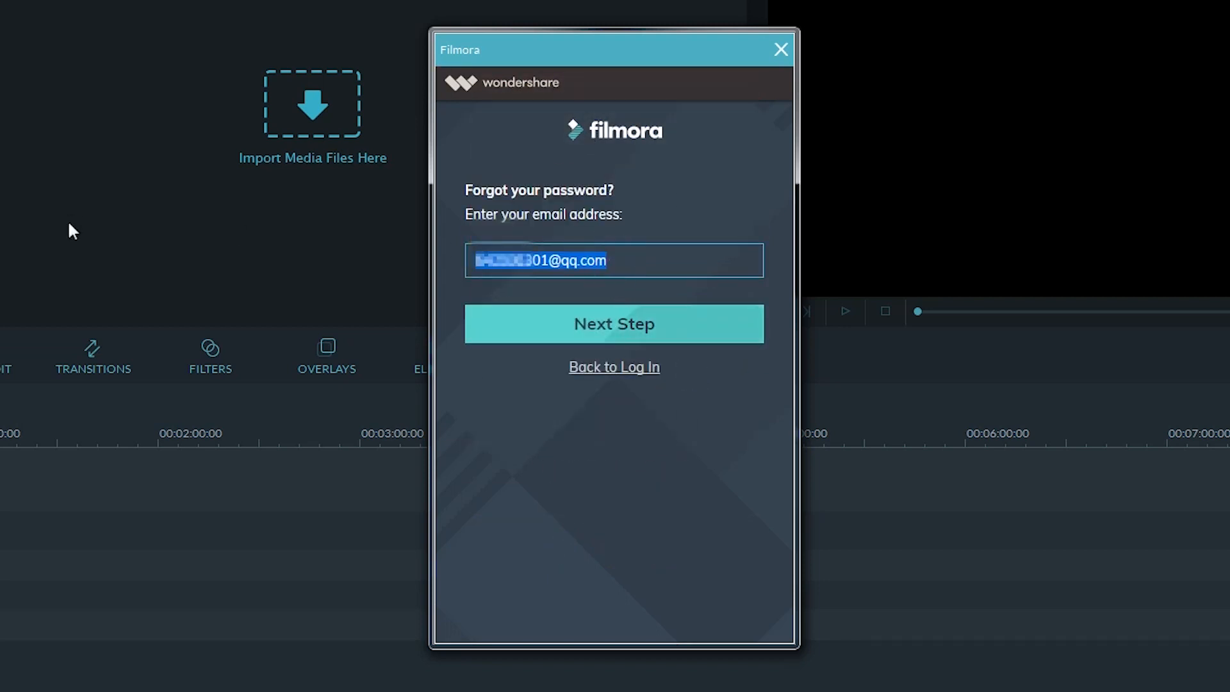
click(613, 323)
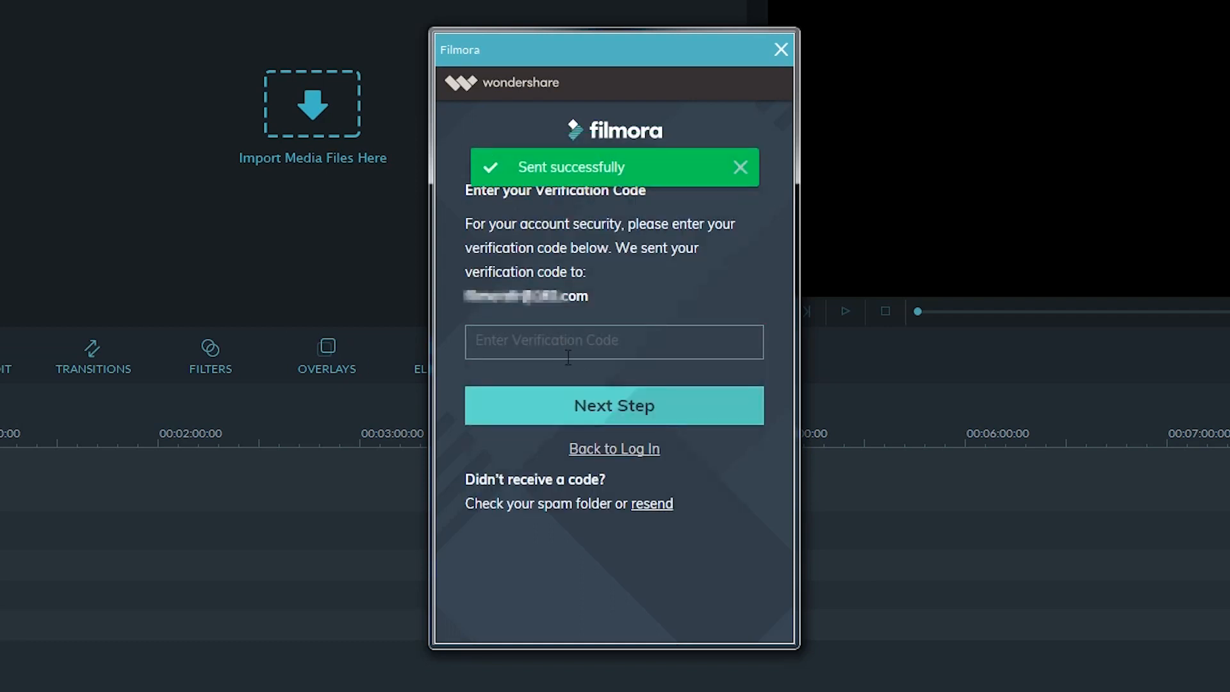
click(614, 341)
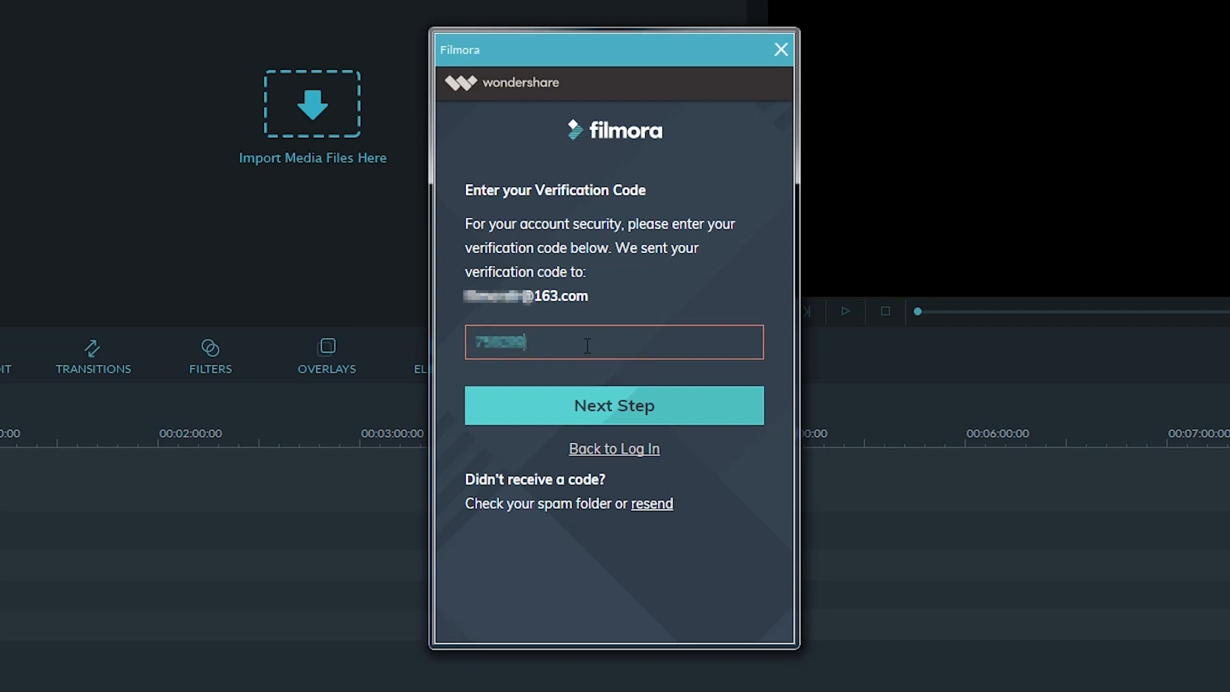
click(613, 406)
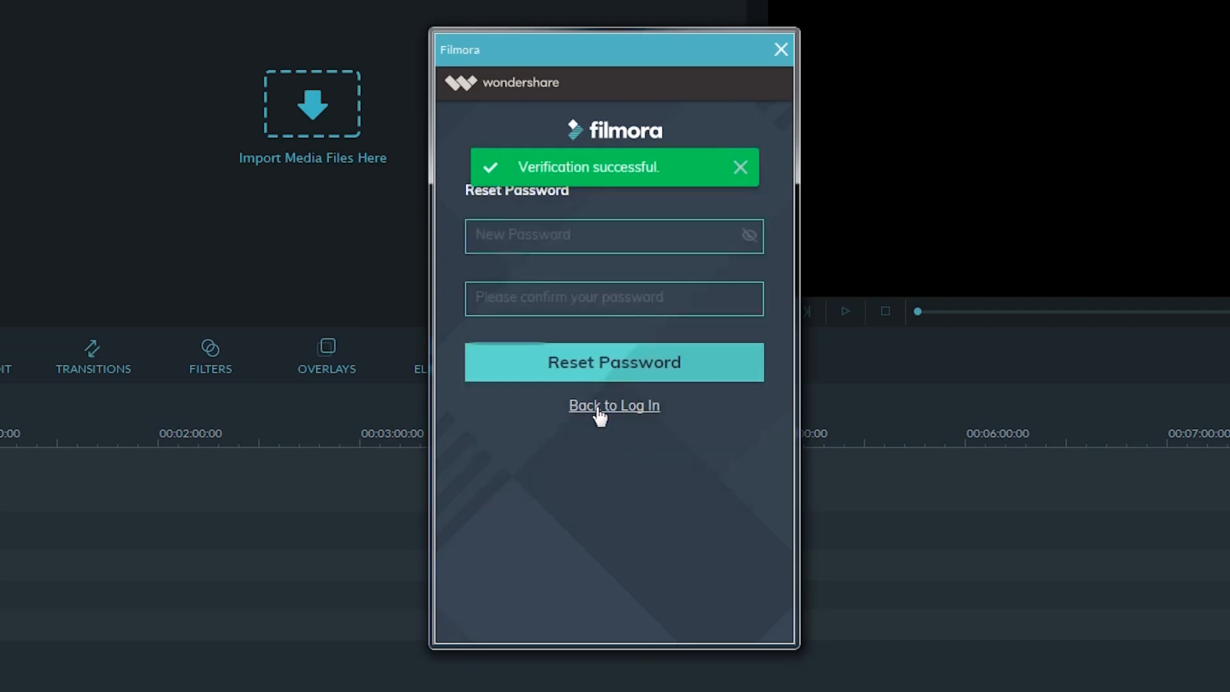
Set the new password with Reset Password and confirm the successful login
text(•••)
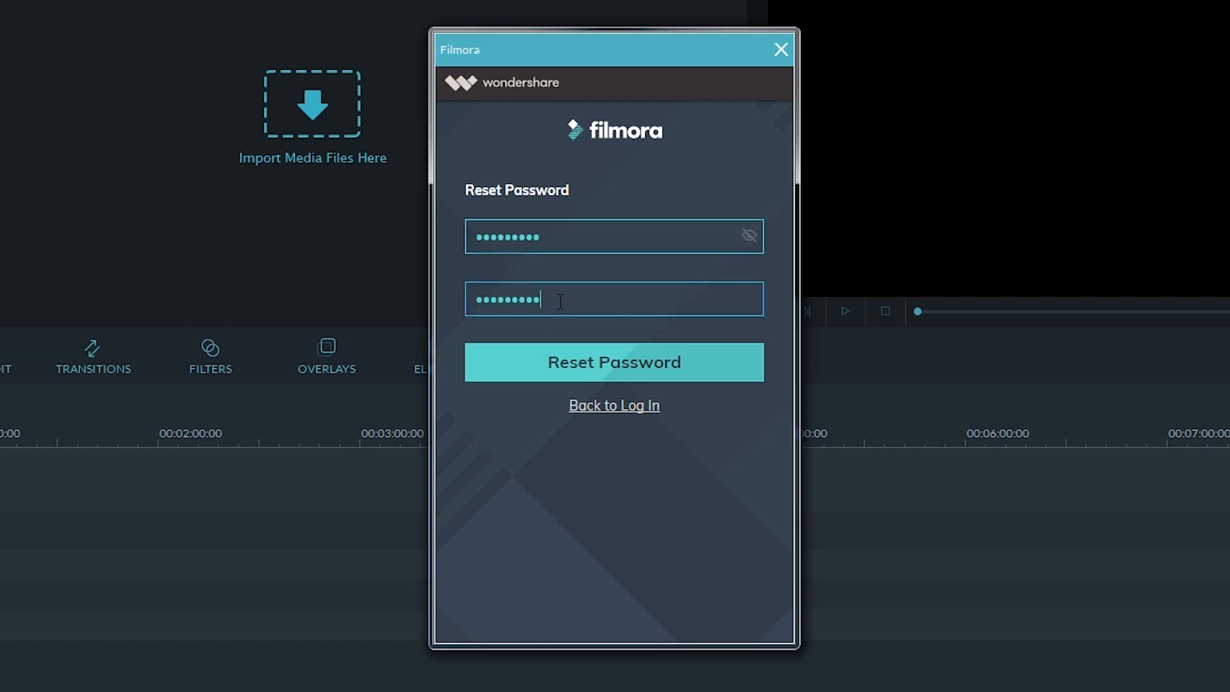
click(614, 361)
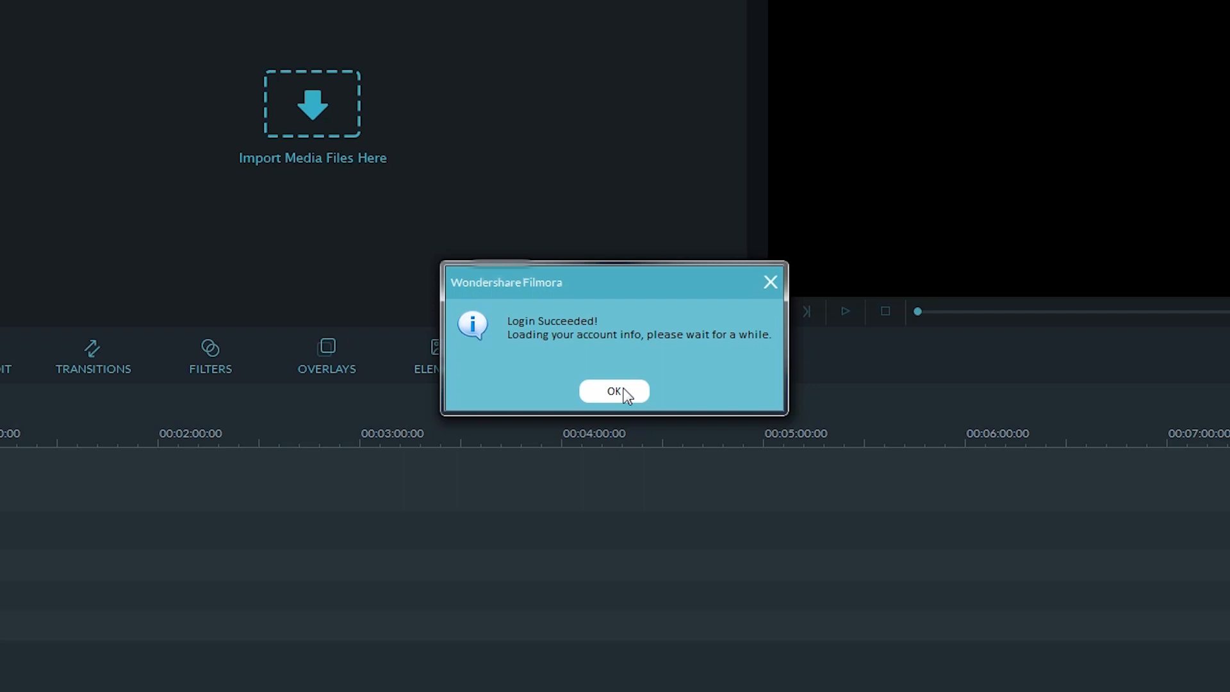
click(613, 391)
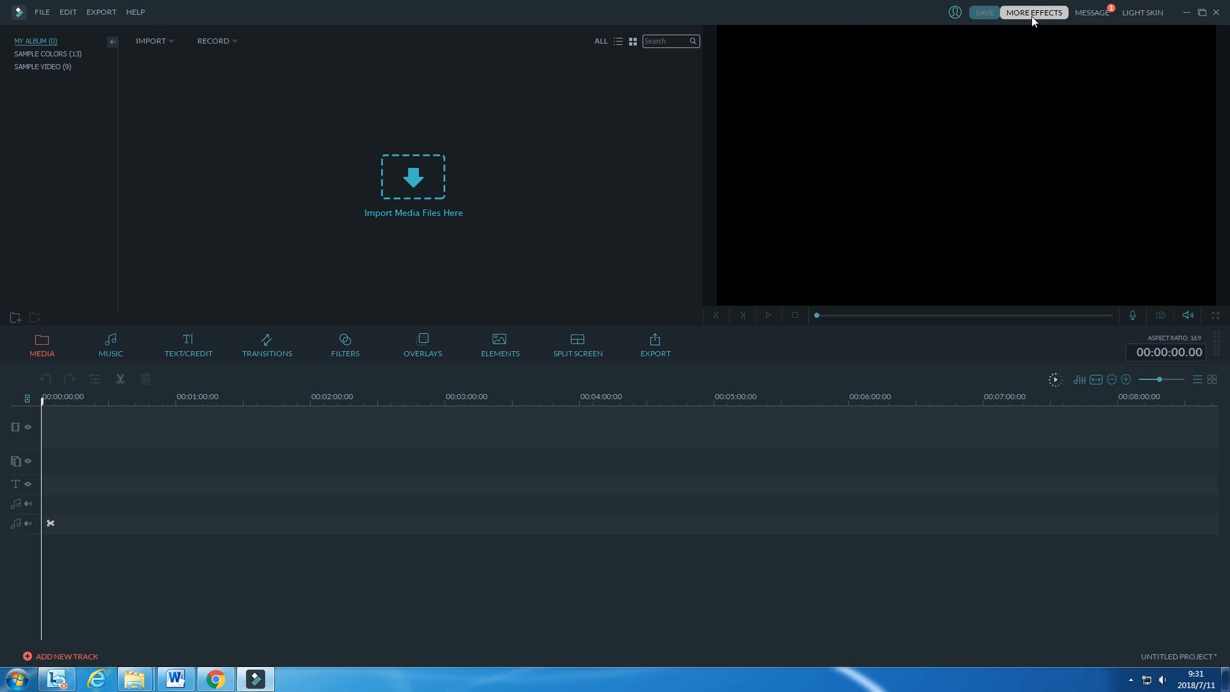
Open the Effects Store and follow the link to retrieve previously ordered effects in the browser
click(1032, 11)
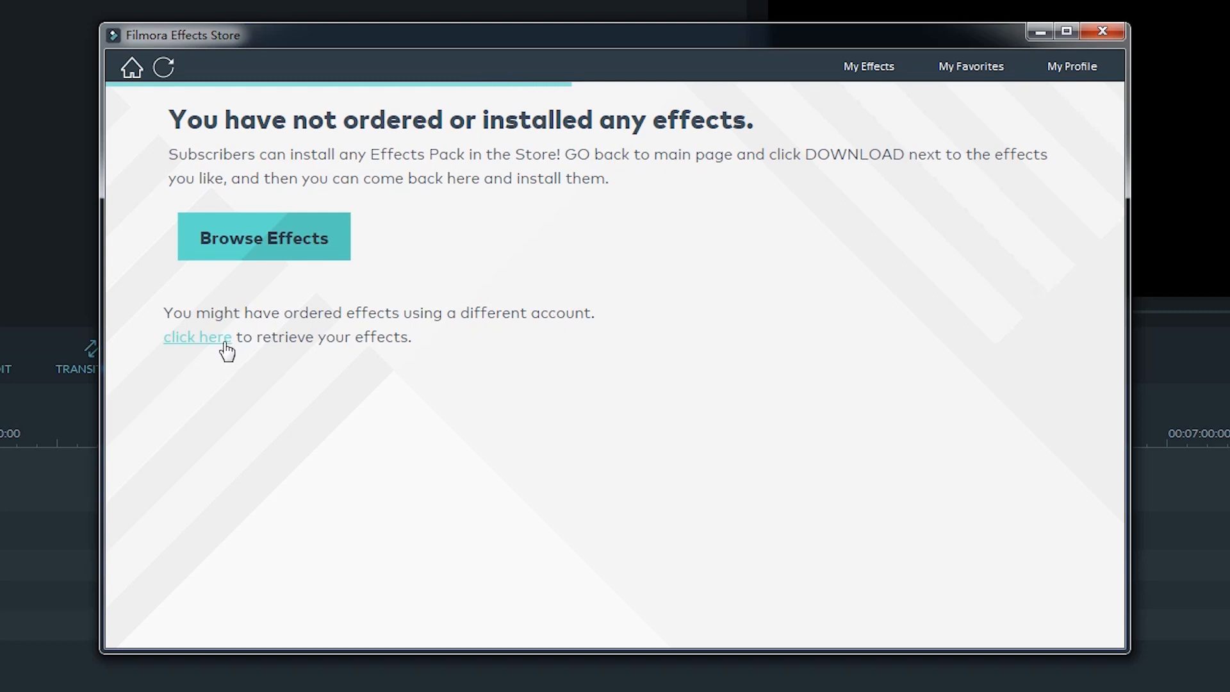
click(197, 337)
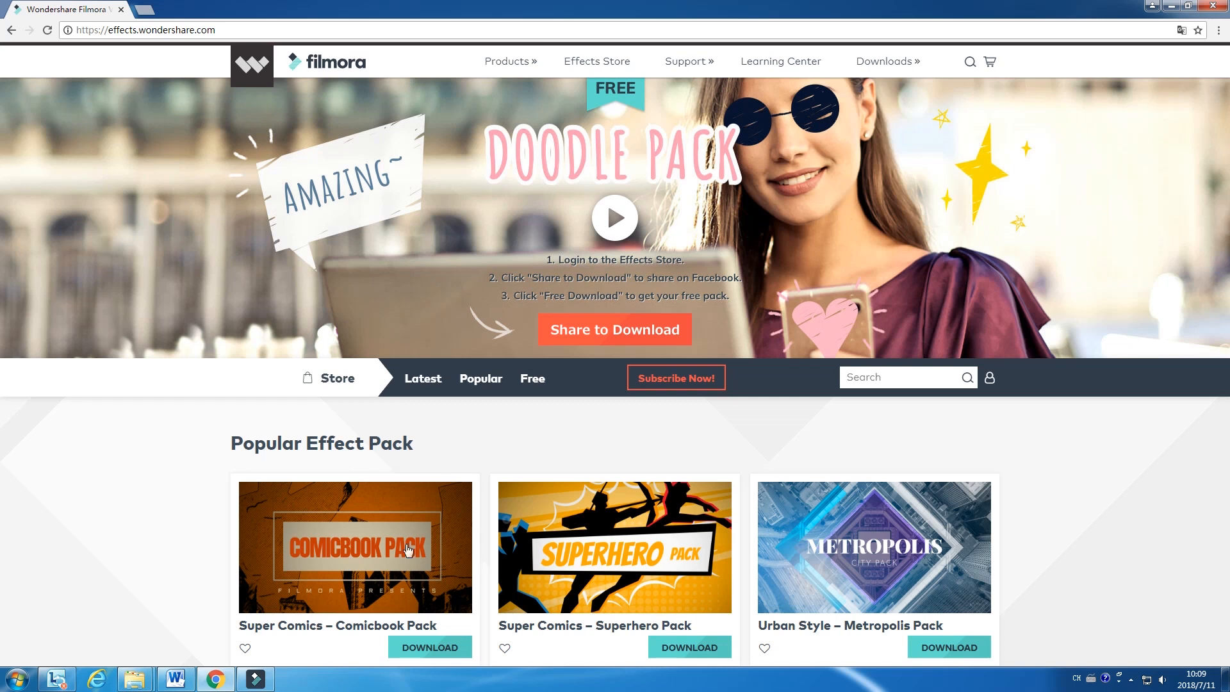
Browse the store's Latest, Popular and Free effect pack listings
scroll(down, 3)
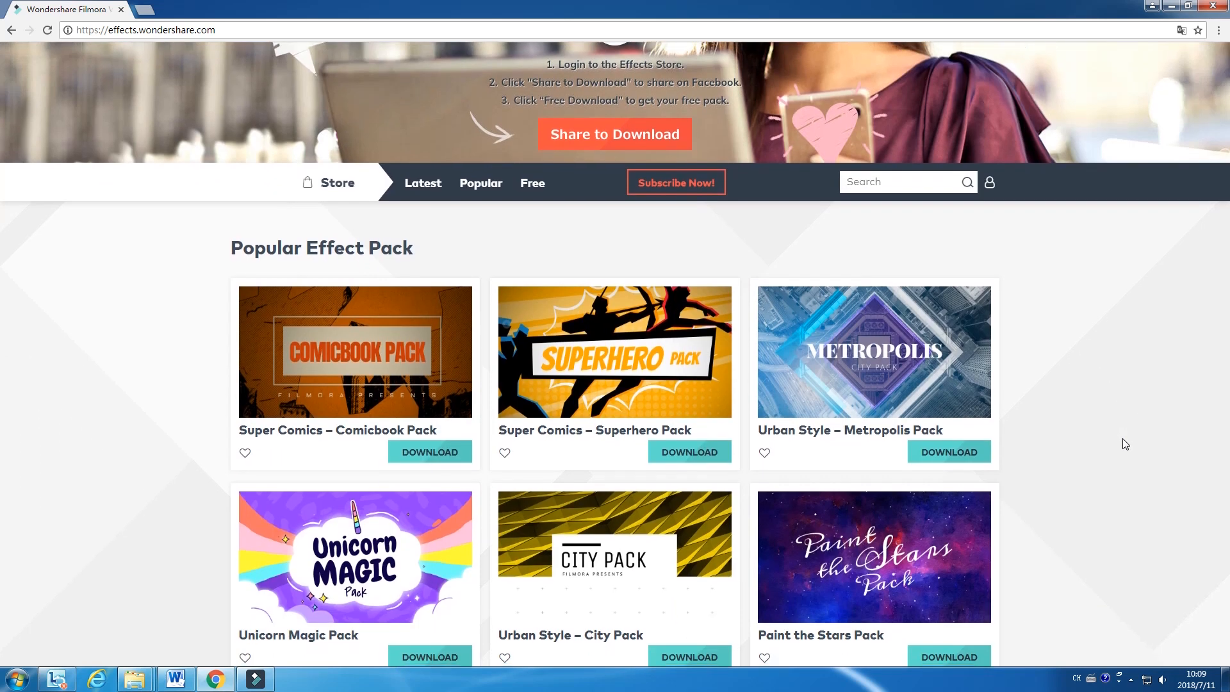
scroll(down, 3)
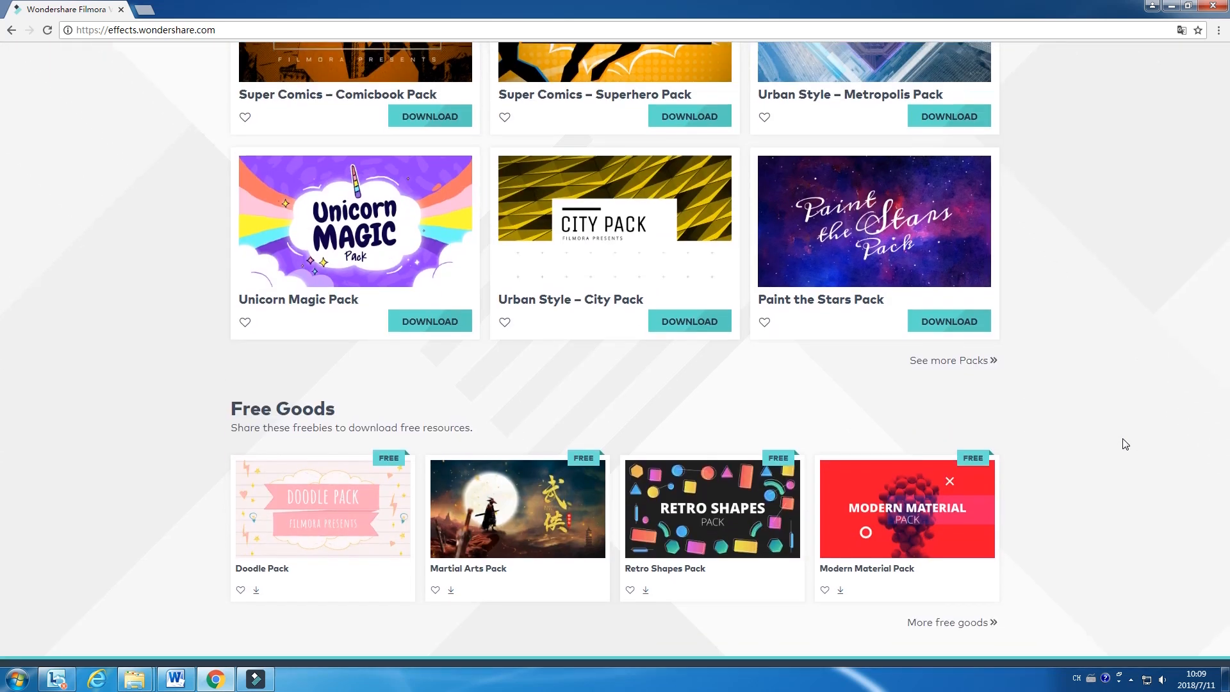
scroll(down, 3)
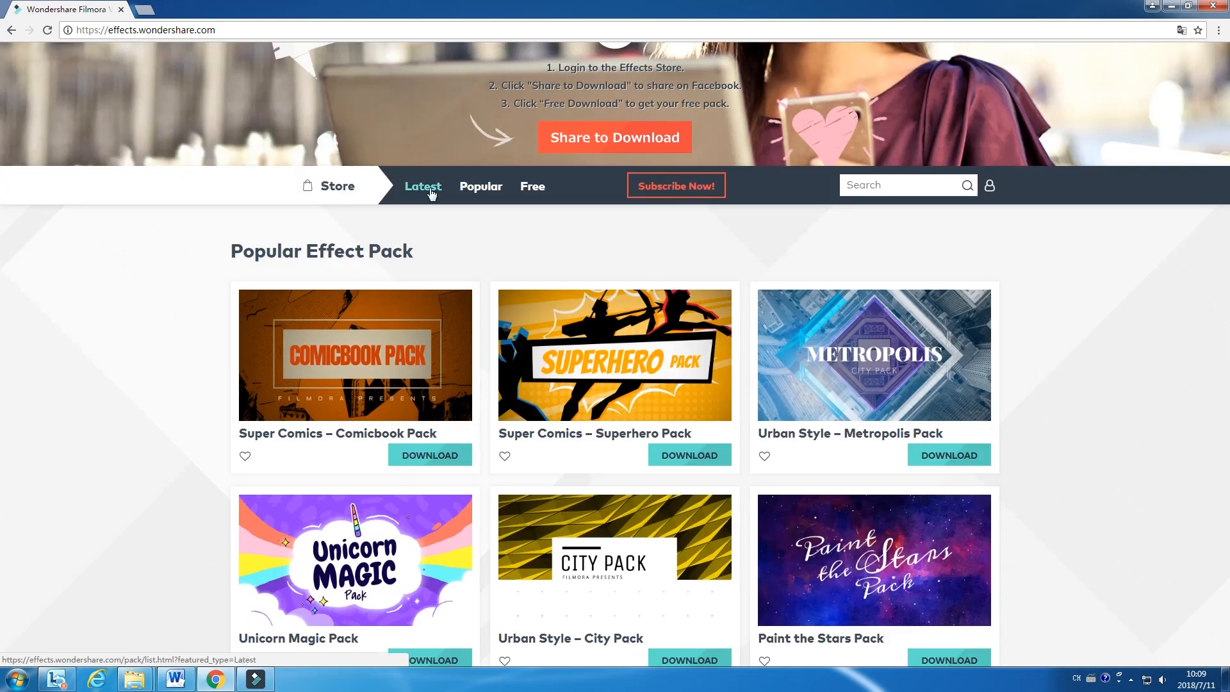
click(423, 187)
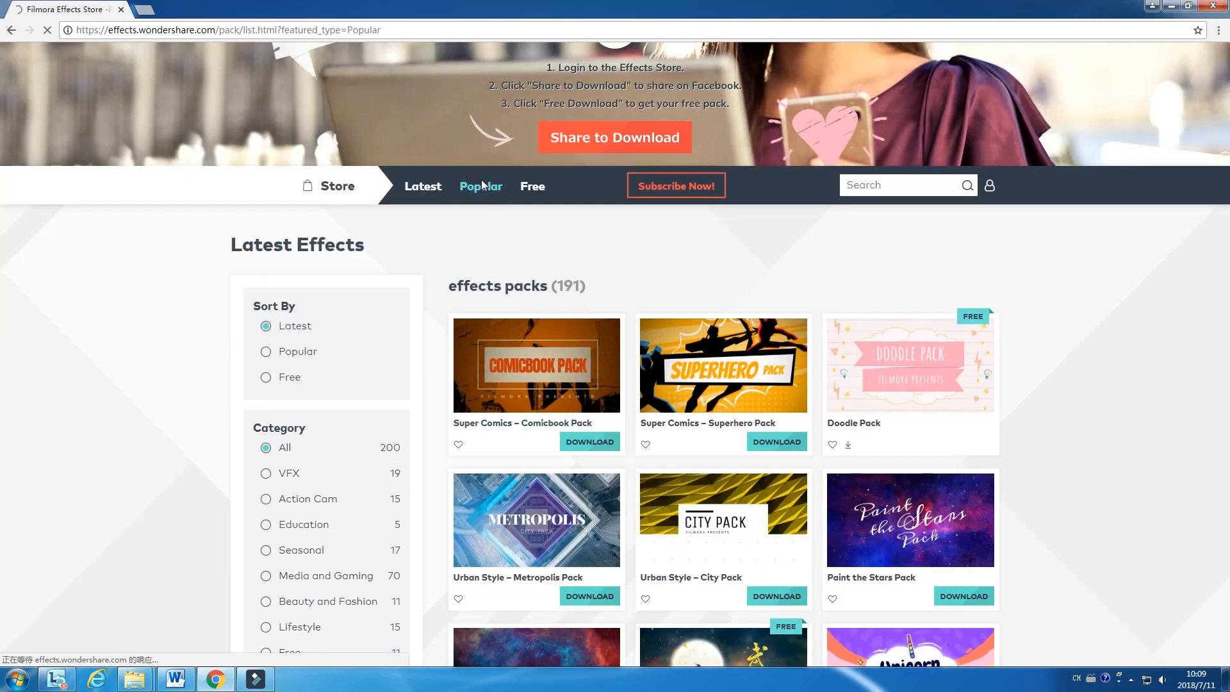
click(480, 186)
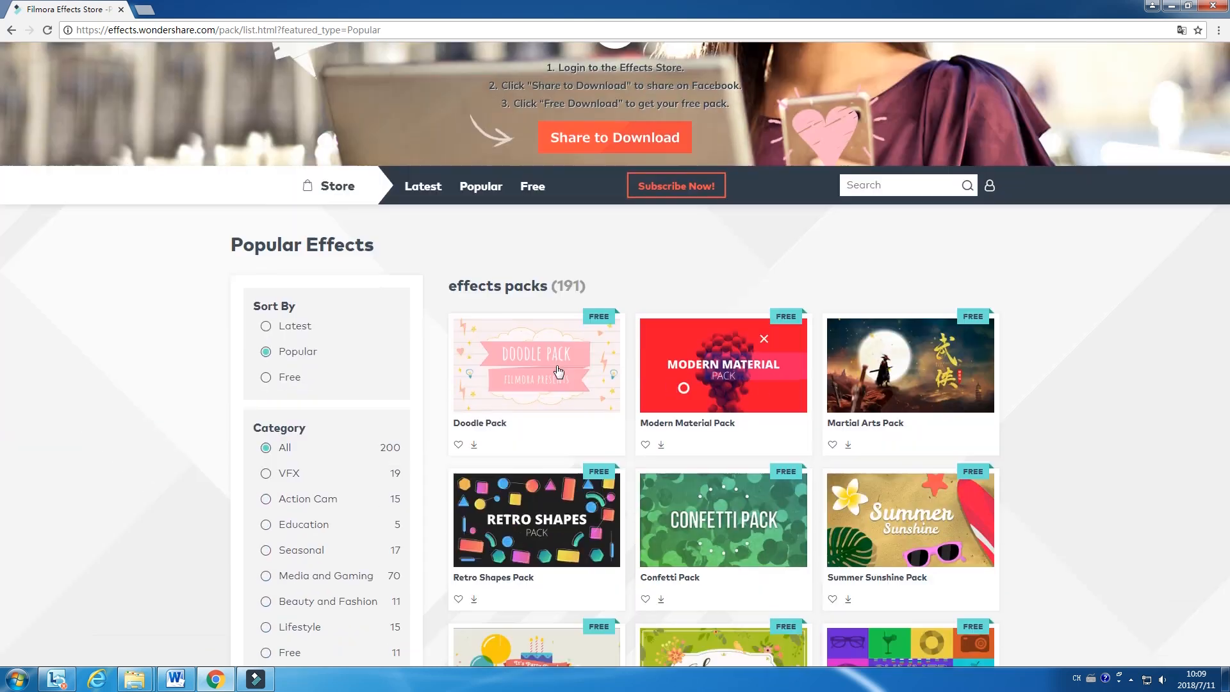
click(531, 186)
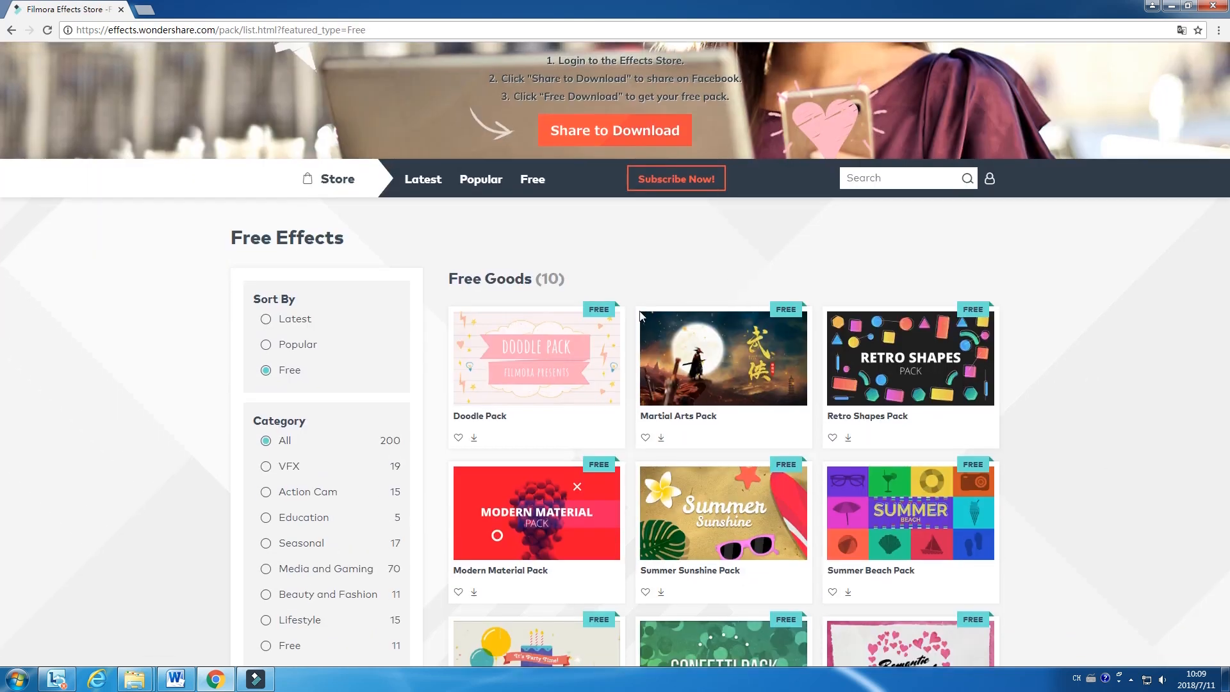
View the free Modern Material Pack's details and return to the store home page
scroll(down, 3)
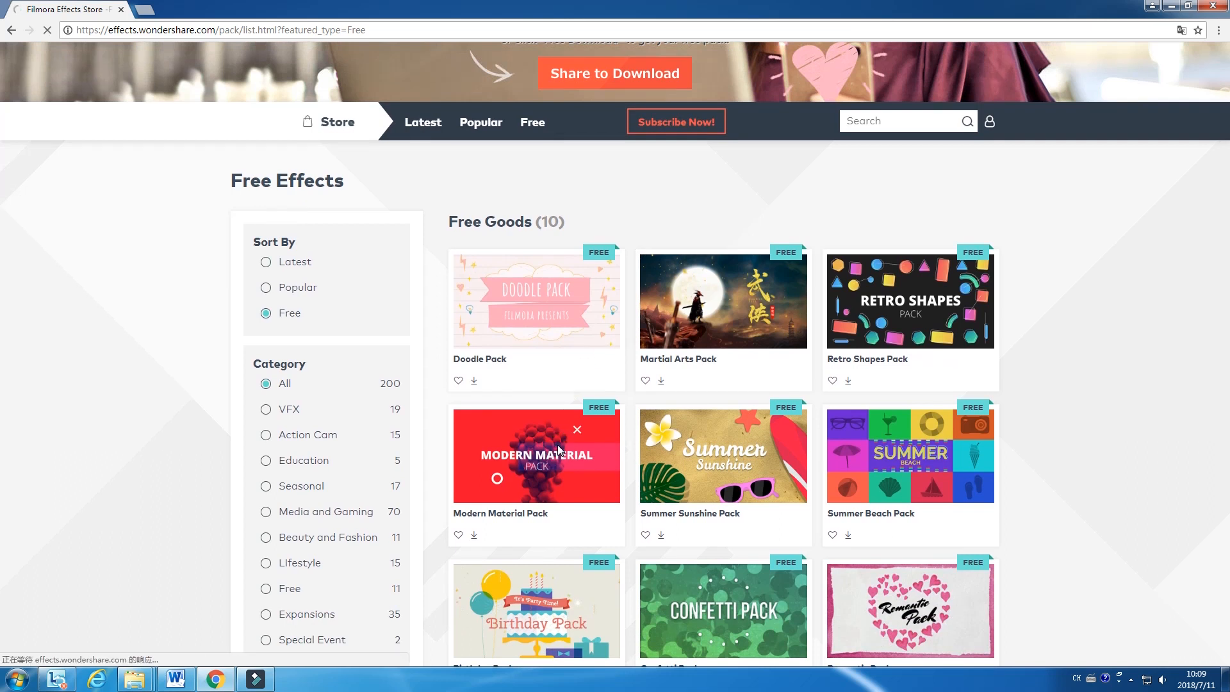
click(537, 454)
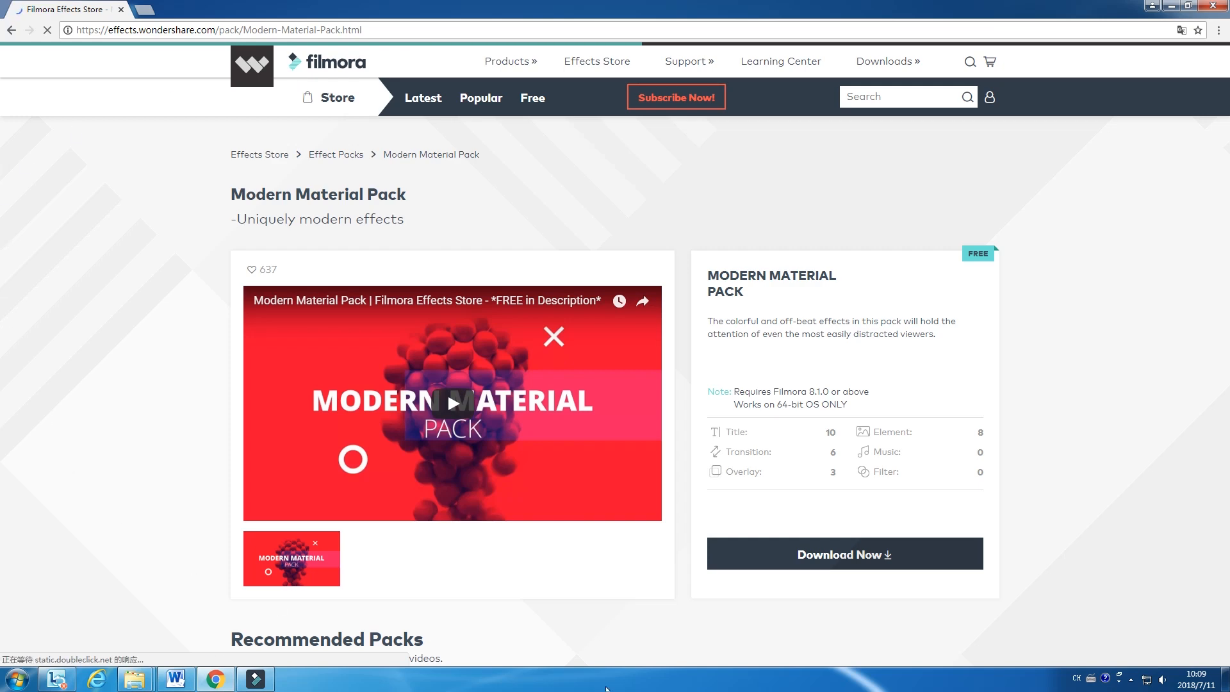
scroll(down, 3)
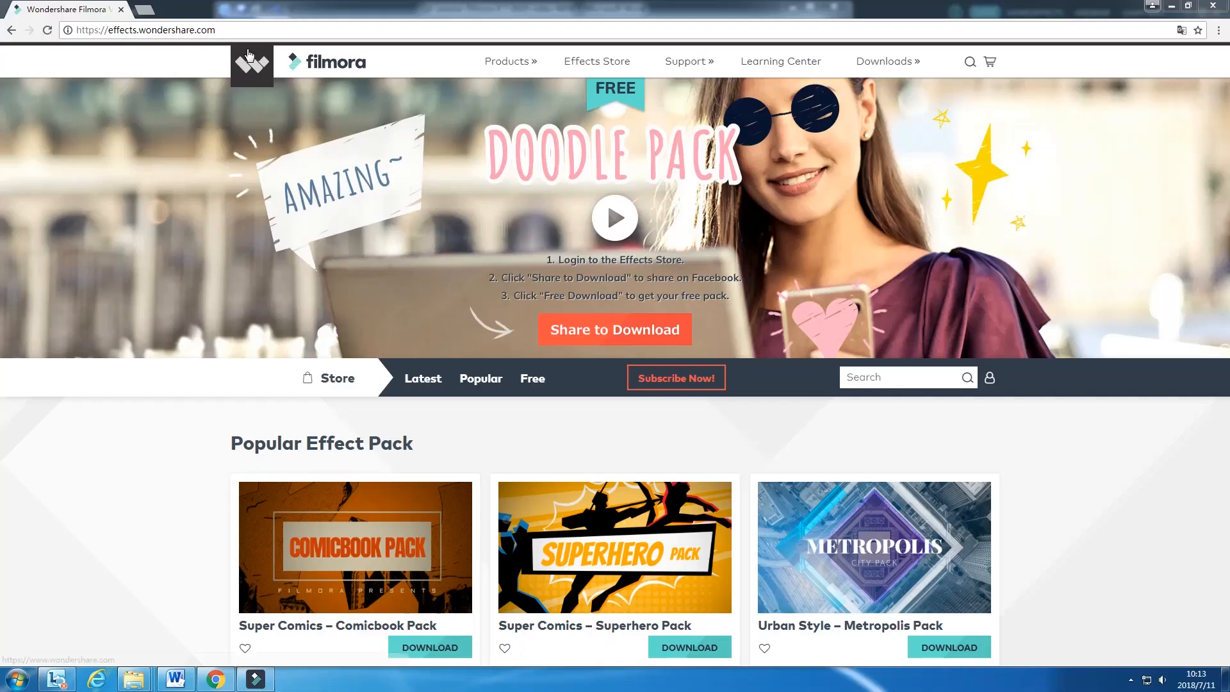
mouse_move(972, 393)
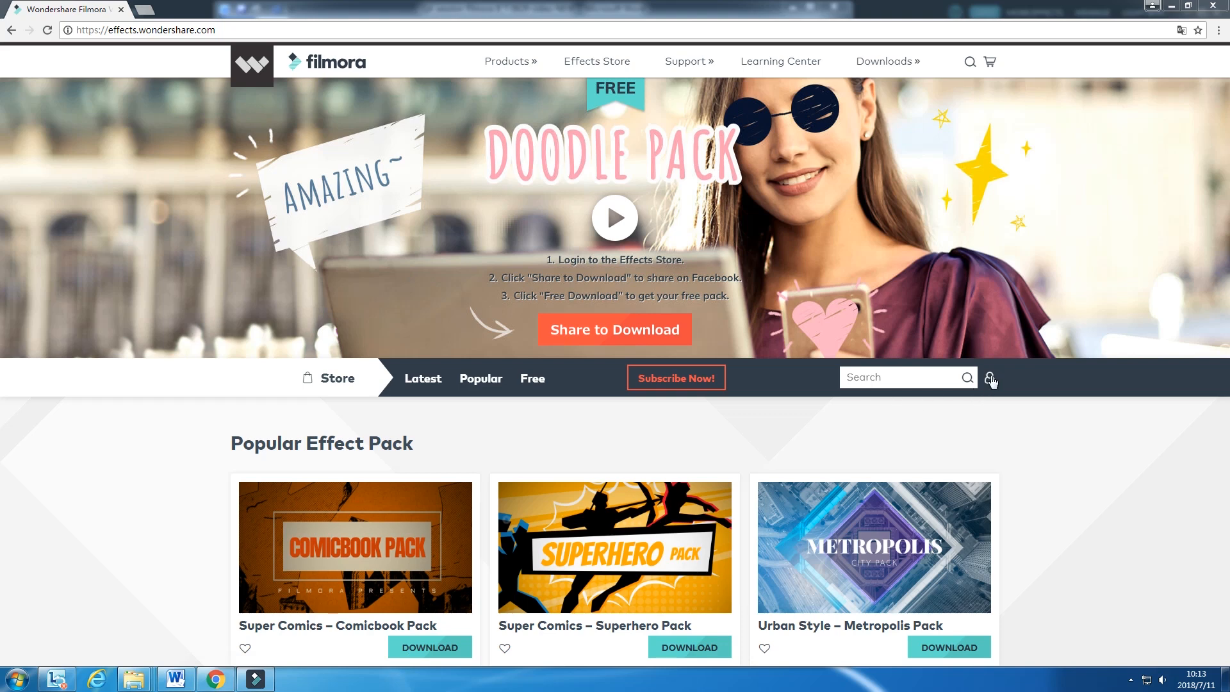
Sign in to the Effects Store website with the Wondershare ID email and password
click(990, 380)
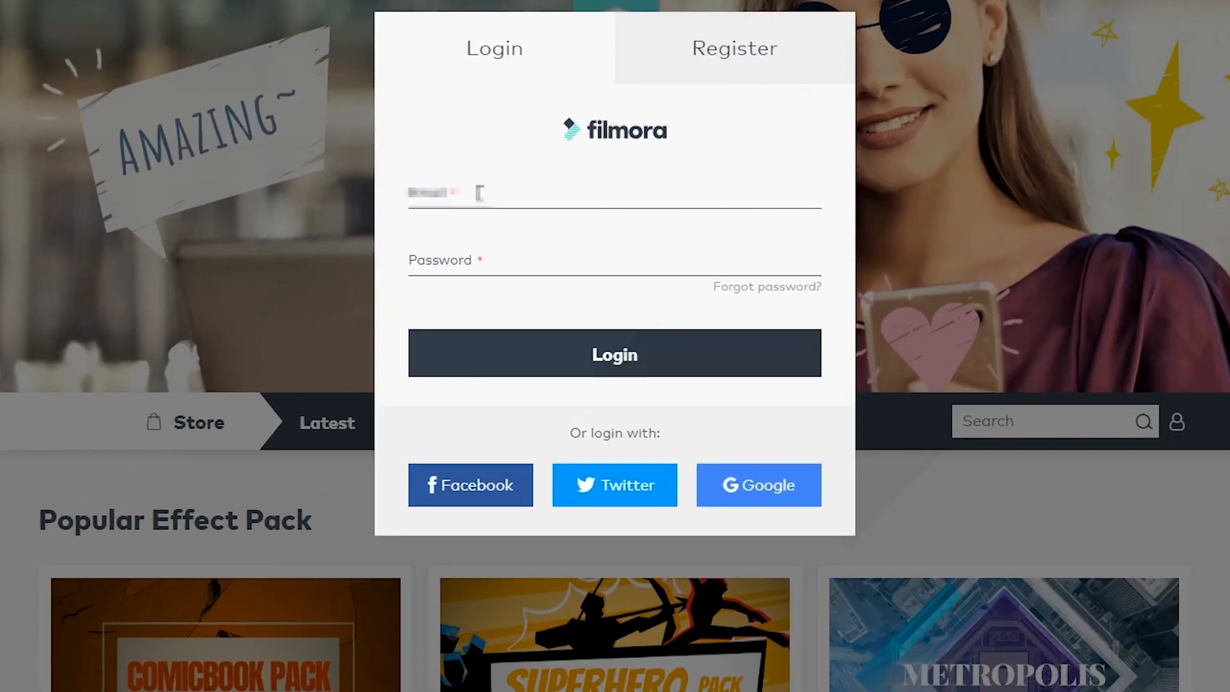
click(614, 193)
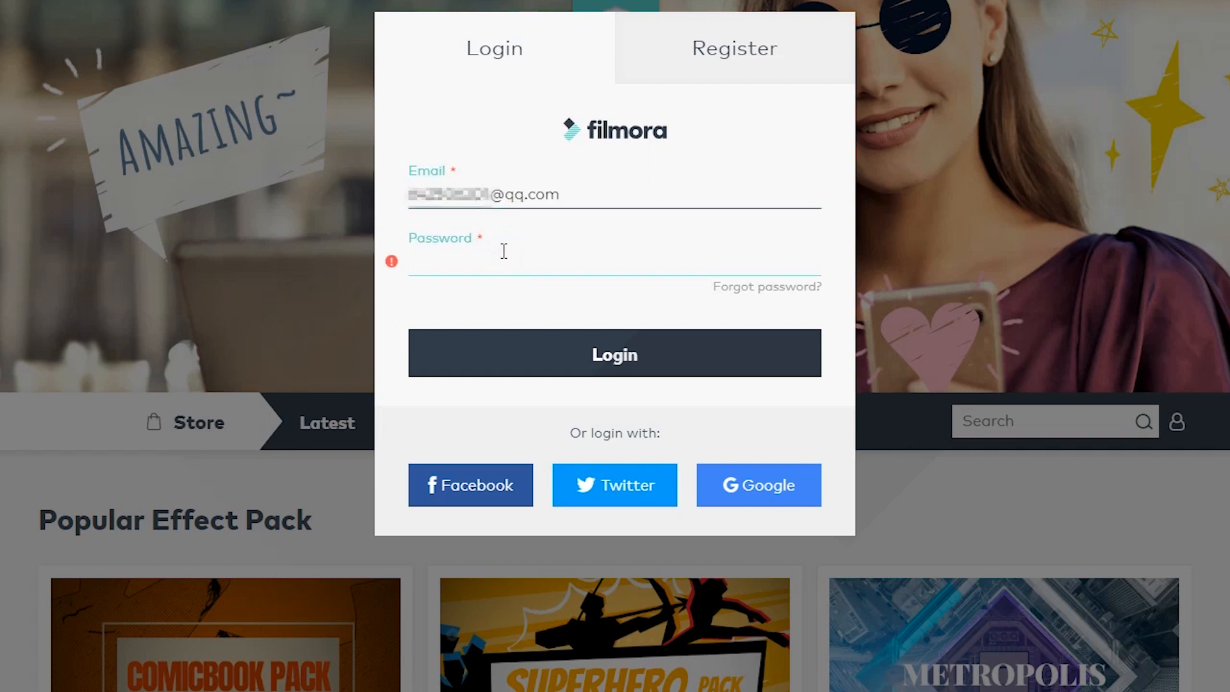
text(••••••)
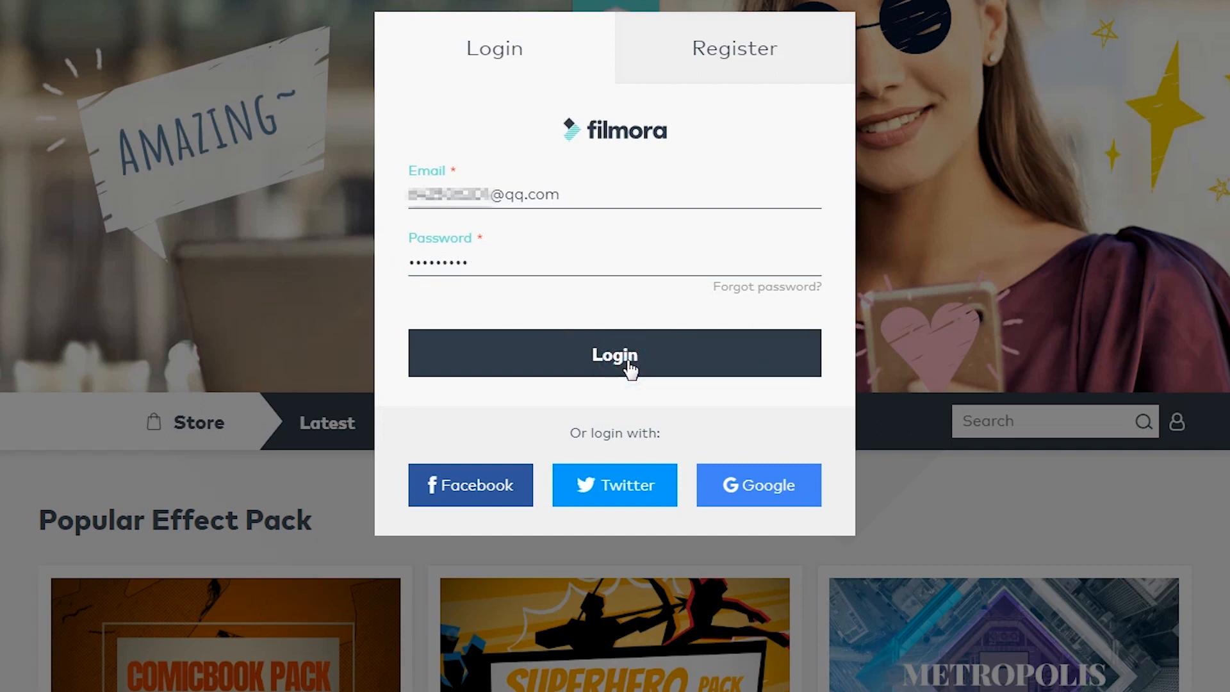
click(613, 354)
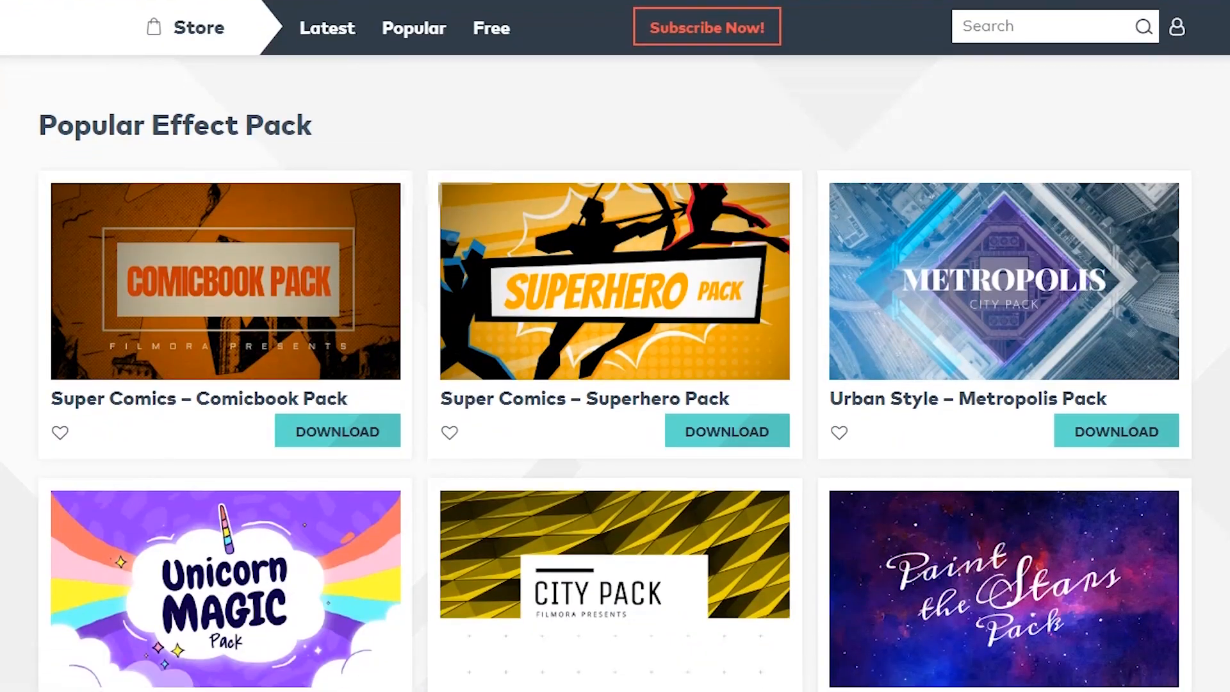
scroll(down, 3)
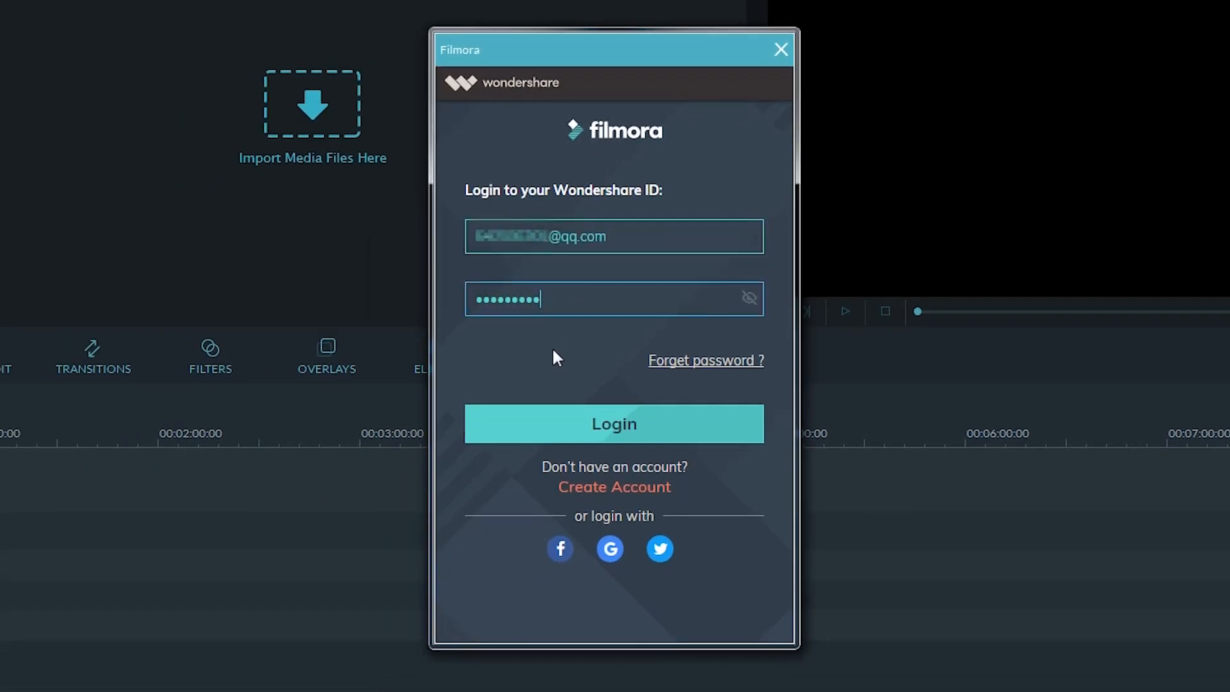
Log in to Filmora with the Wondershare ID and close the Effects Store window that appears
click(613, 424)
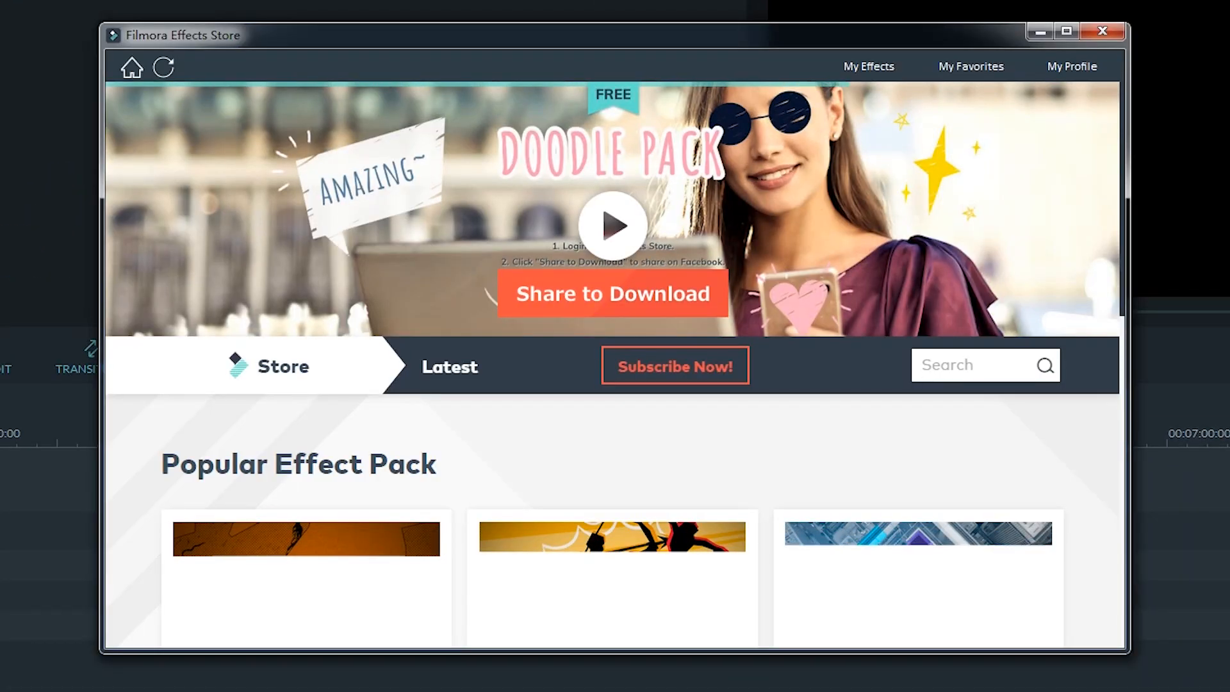
click(1101, 31)
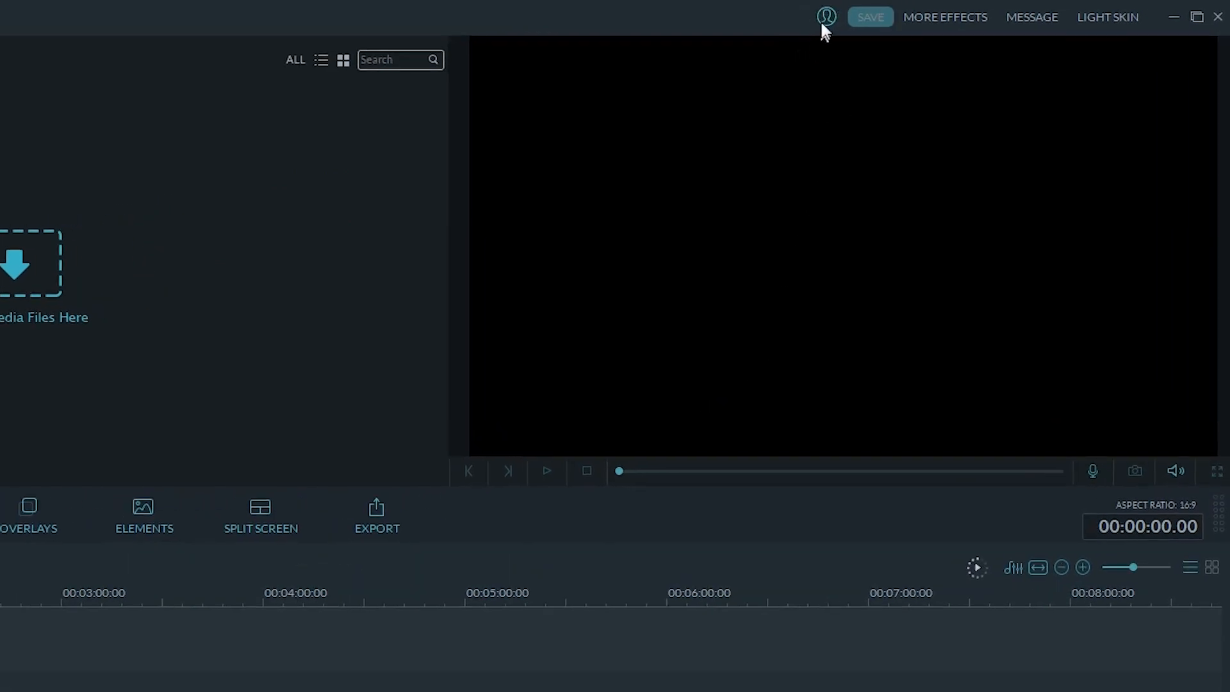
Sign in with the Wondershare ID again and reopen the Effects Store
click(825, 17)
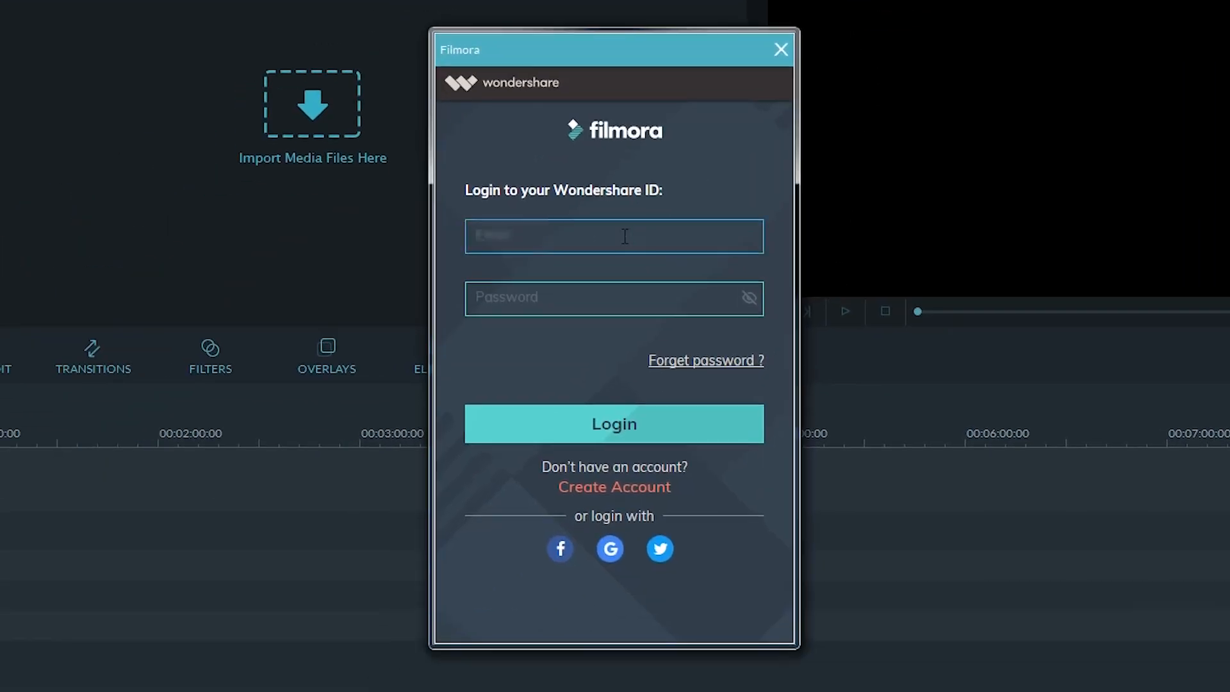
click(613, 424)
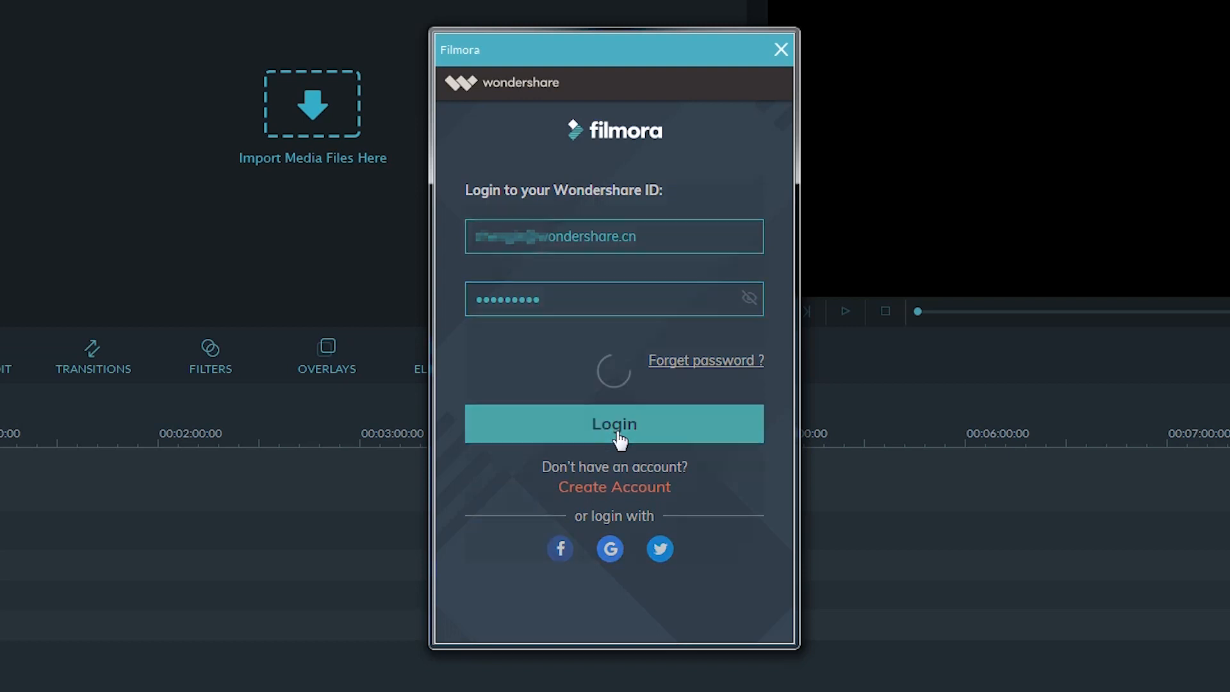
click(614, 424)
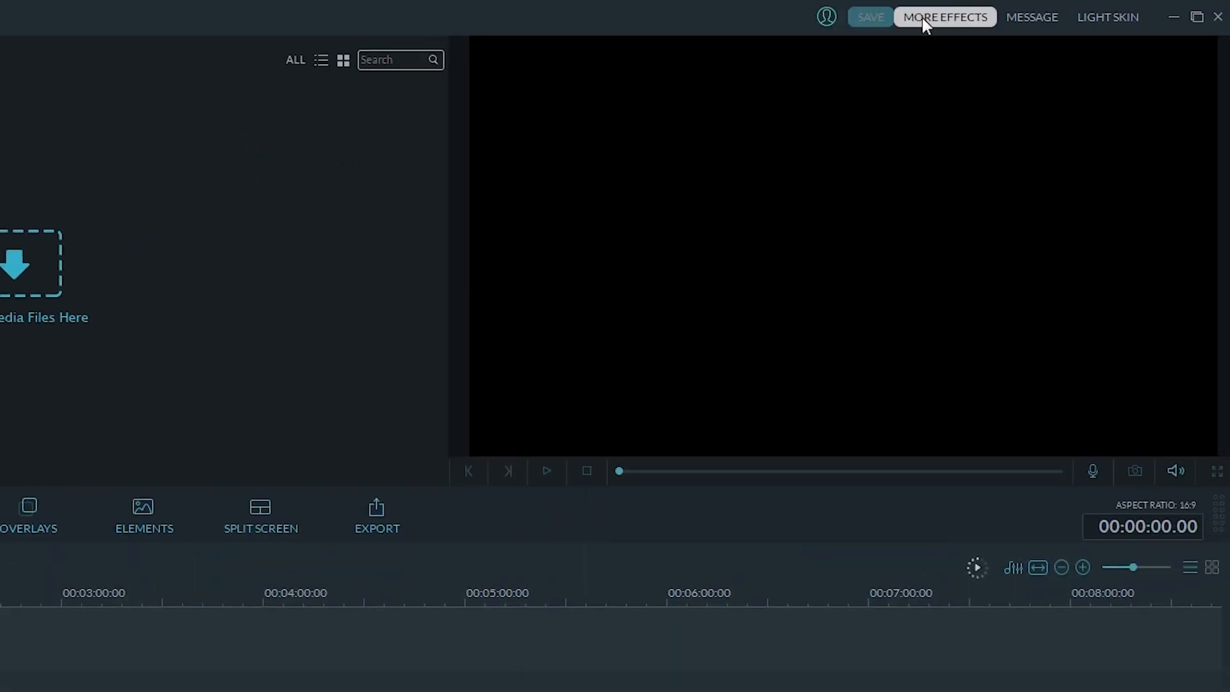
click(944, 17)
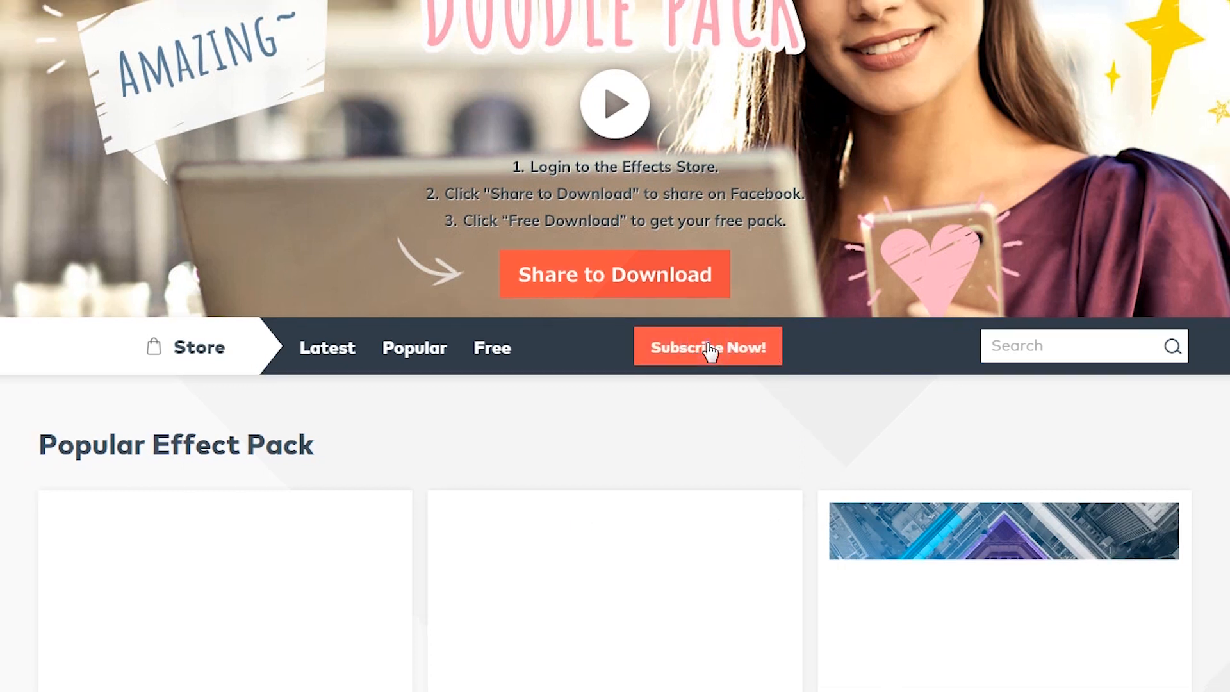
Choose Buy Now on the Monthly subscription plan to reach the checkout cart
click(707, 347)
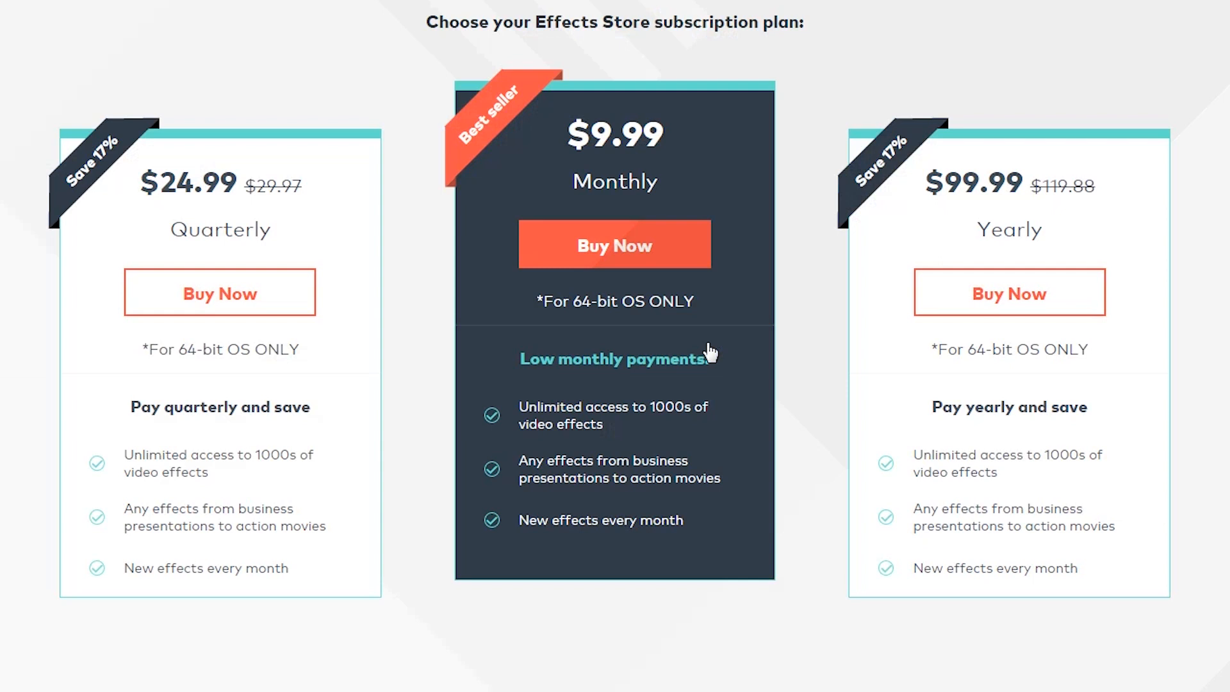
mouse_move(338, 313)
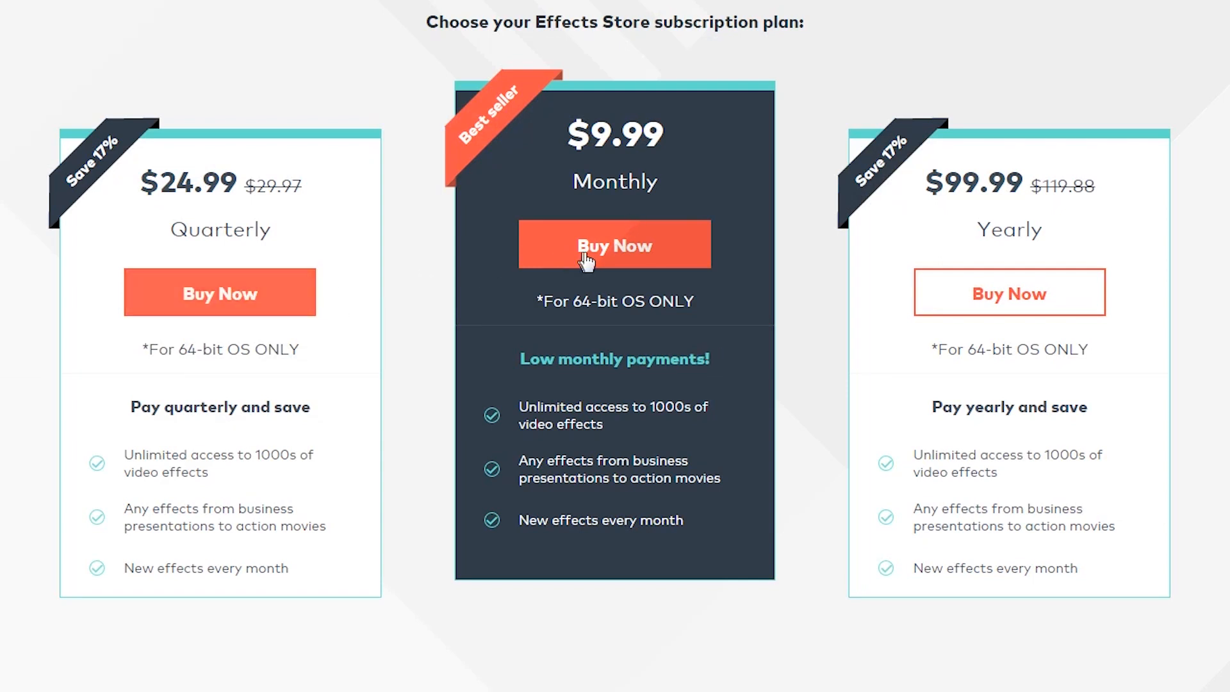
mouse_move(1008, 306)
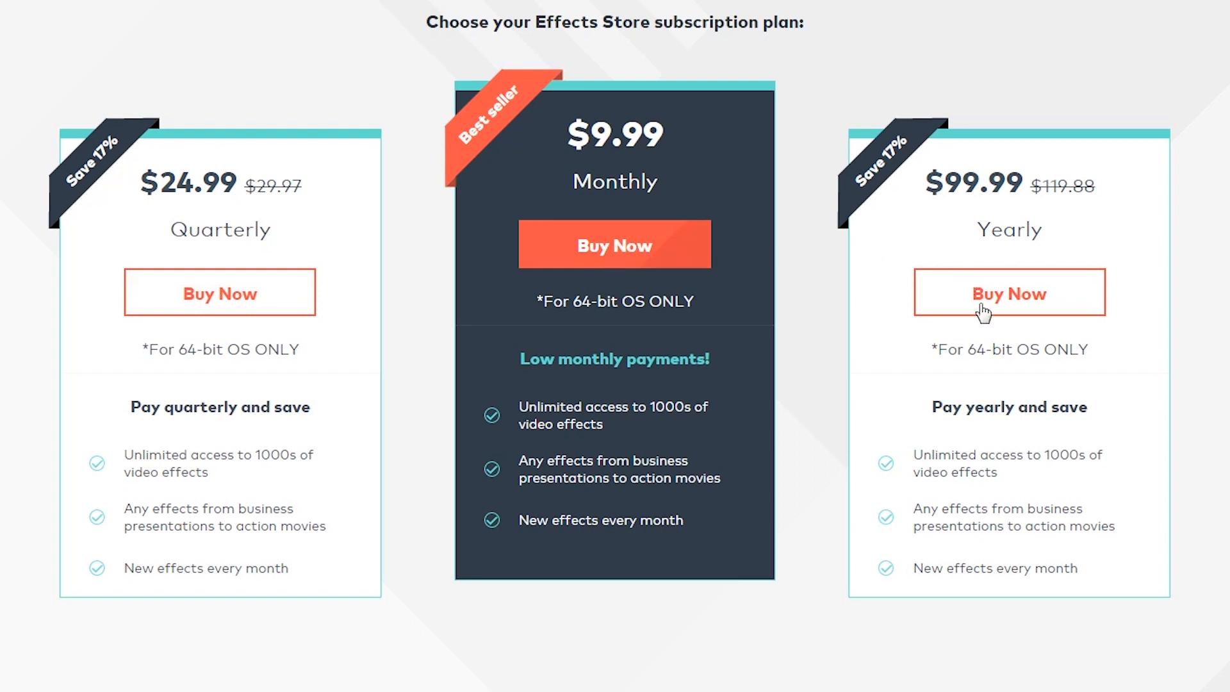
mouse_move(687, 259)
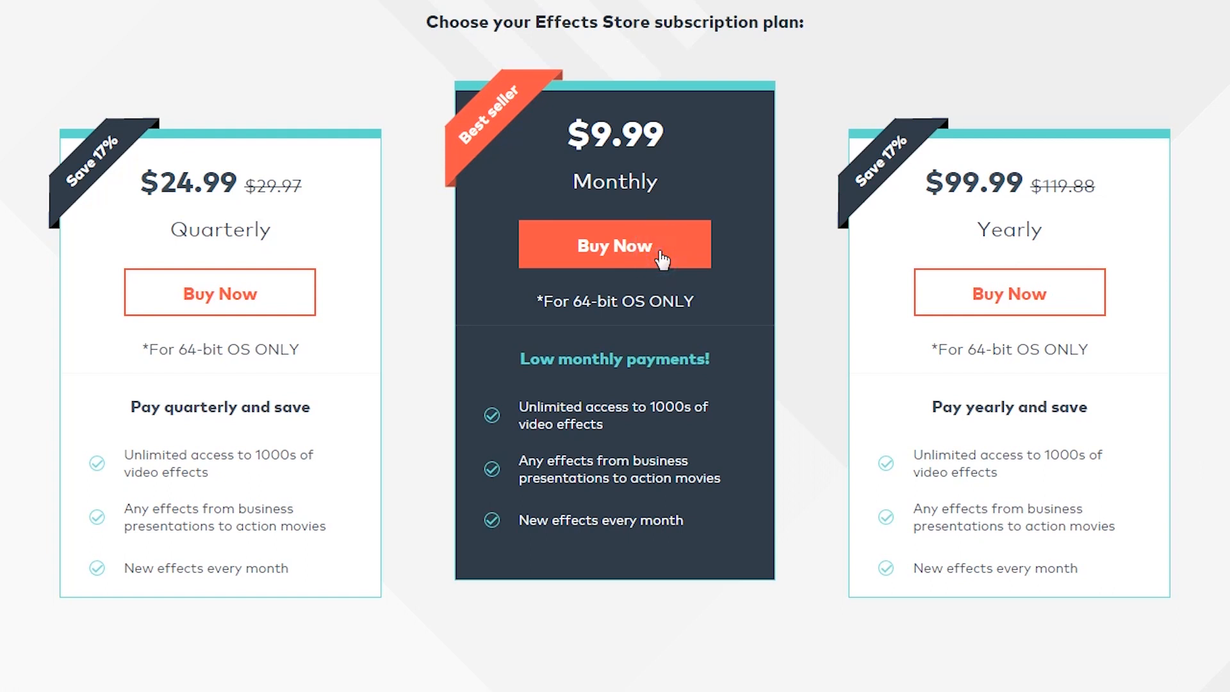
click(614, 243)
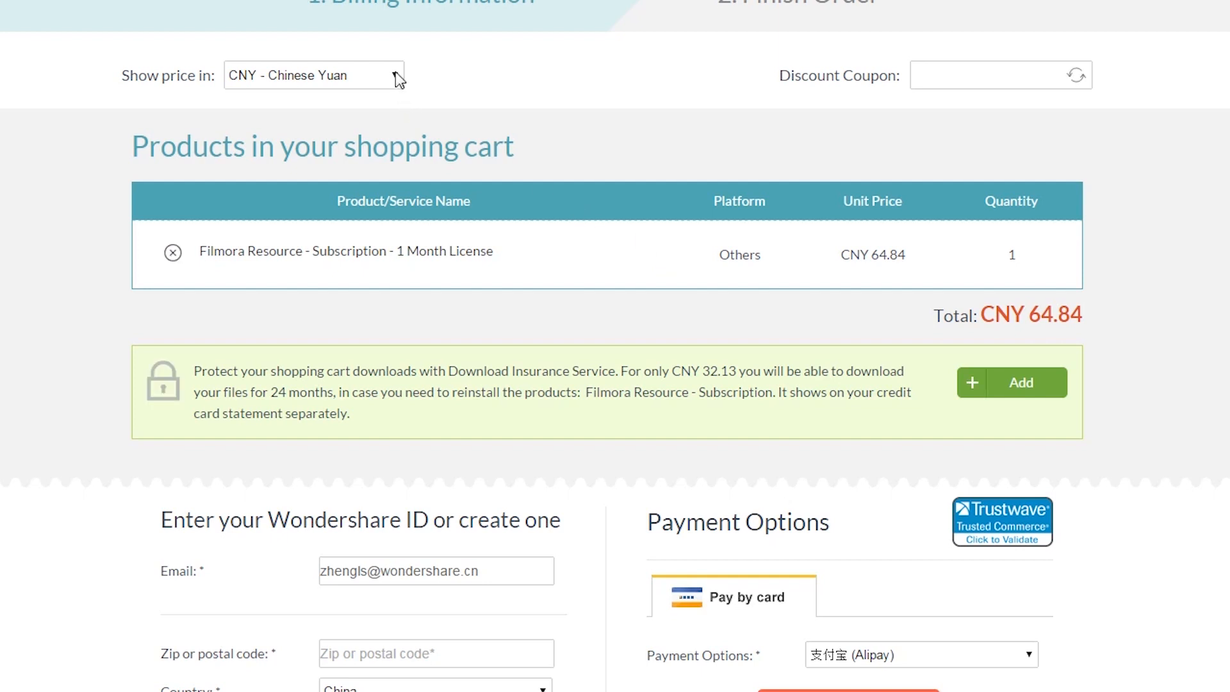
click(312, 75)
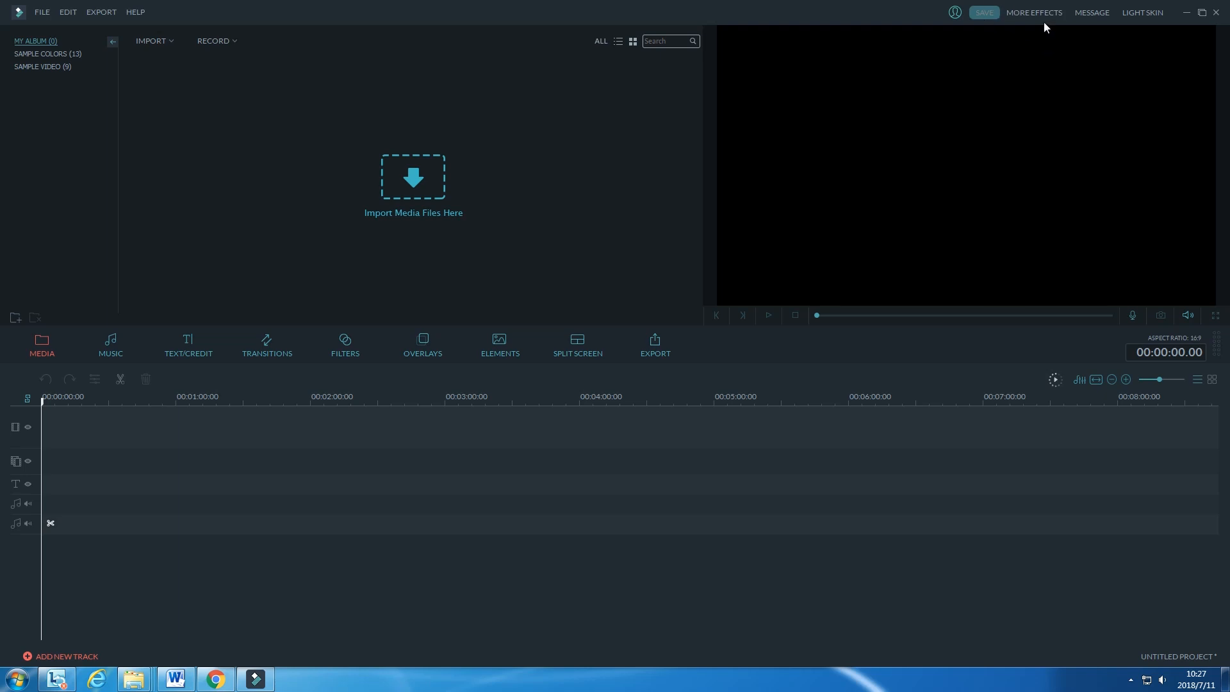
Reopen the Effects Store full screen and browse the Latest packs, loading more
click(1034, 12)
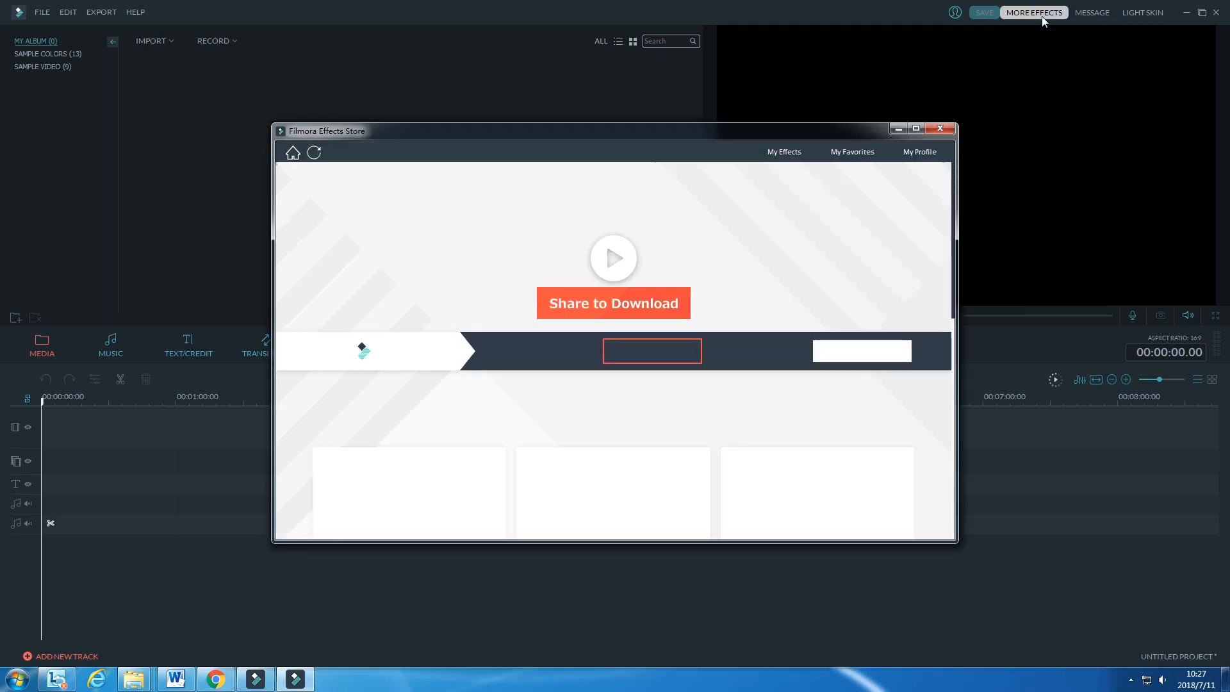
click(915, 128)
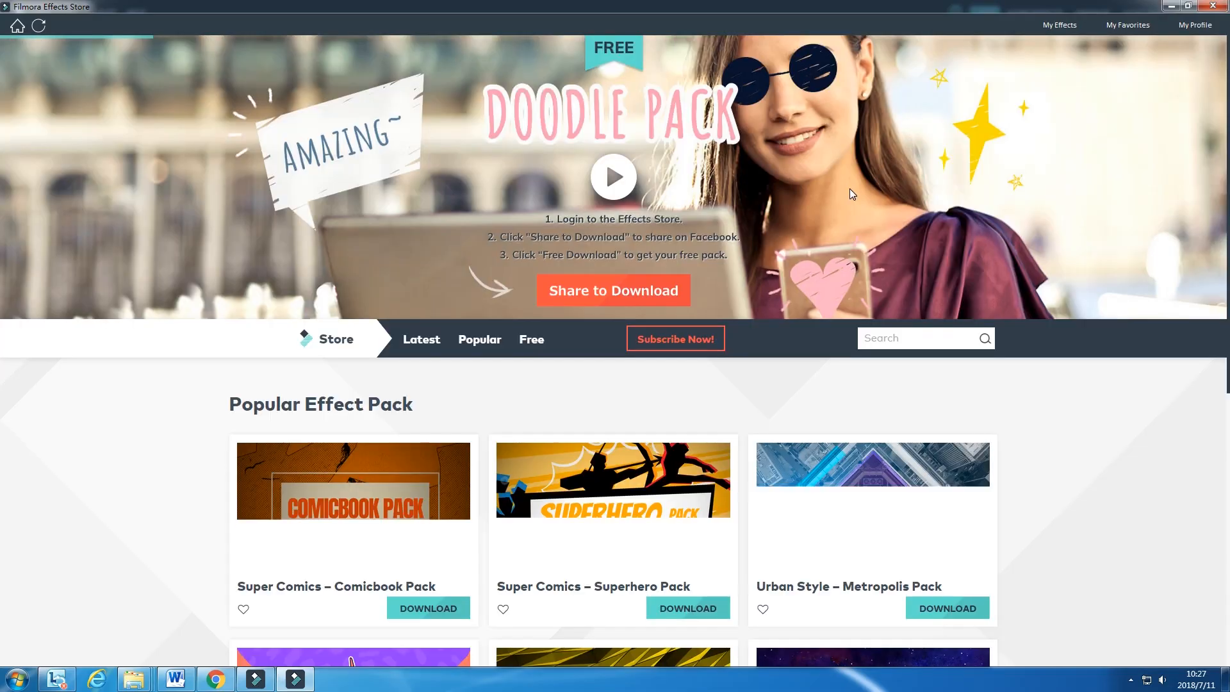
scroll(down, 3)
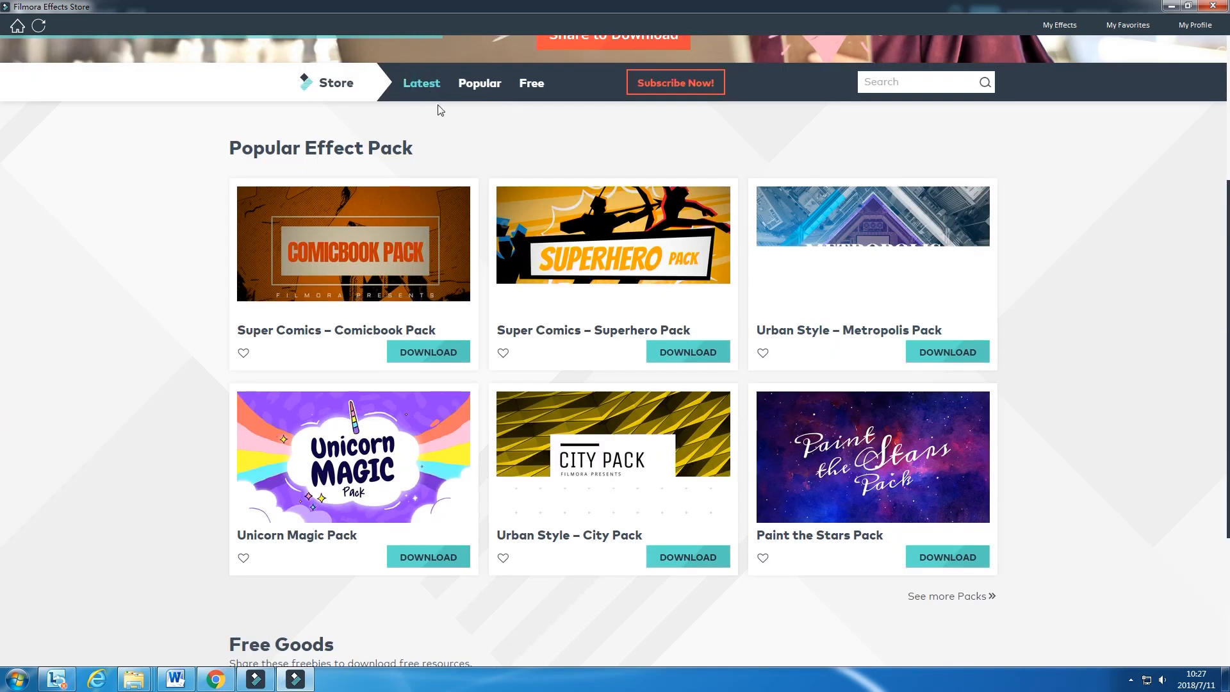
click(949, 595)
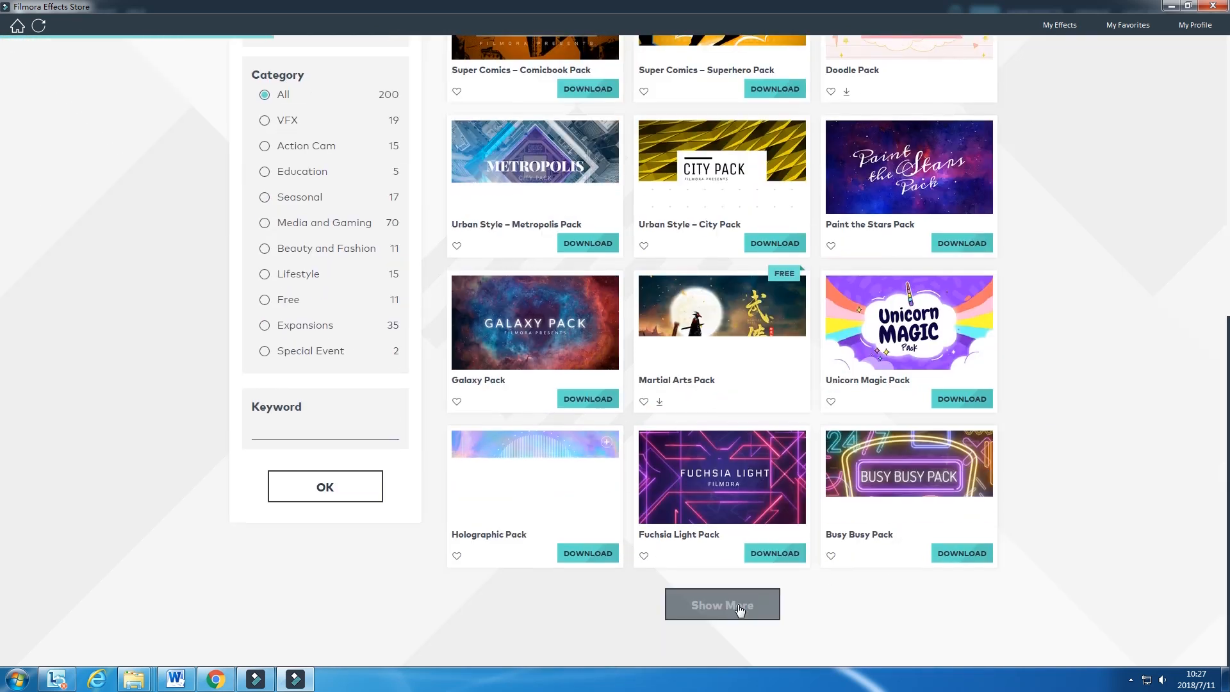
click(721, 604)
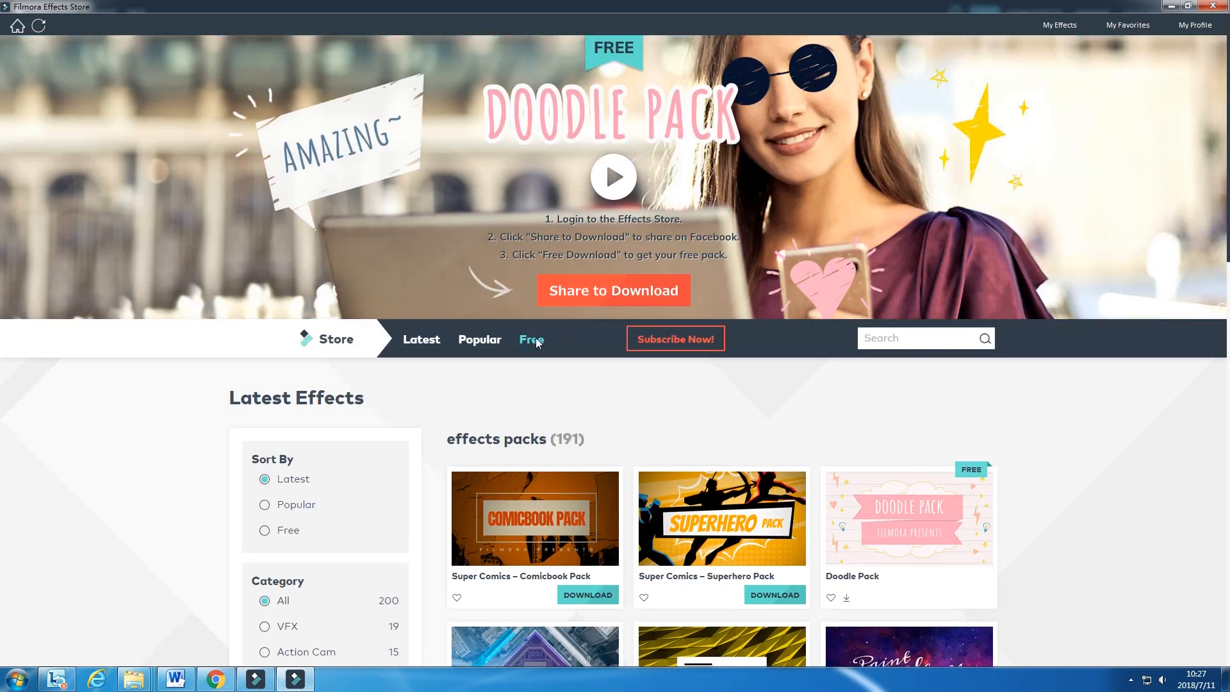
Filter to free effects and open the Front Gunshots Pack detail page
click(530, 338)
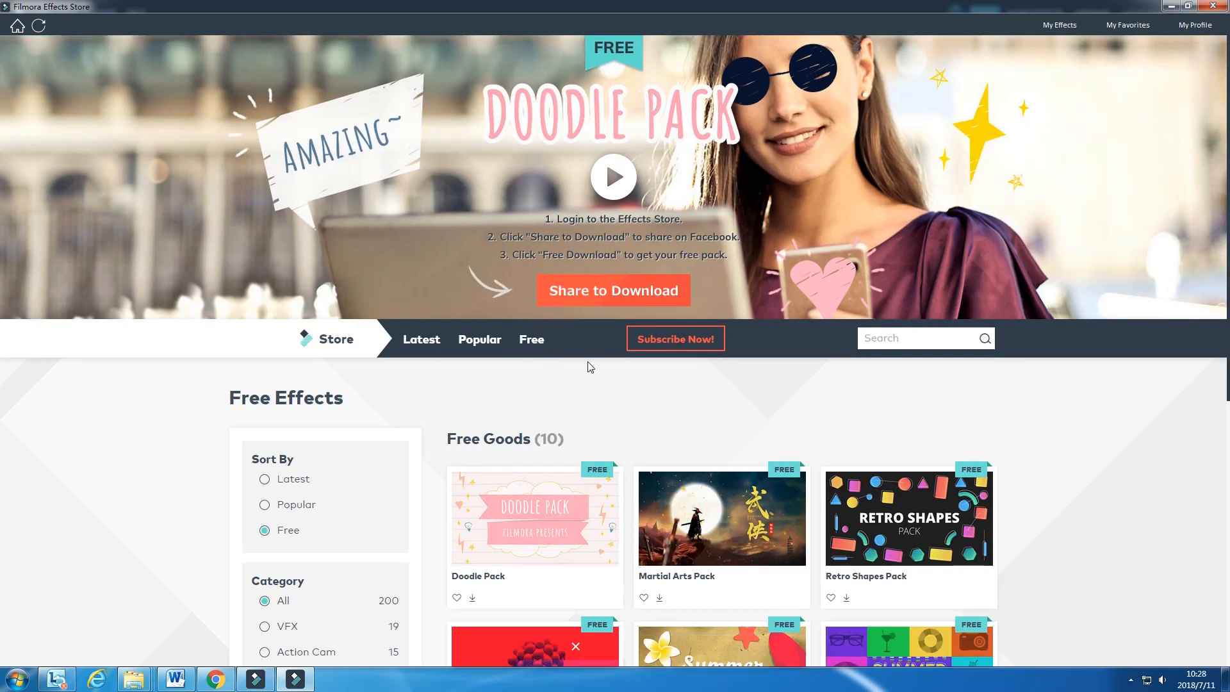
scroll(down, 3)
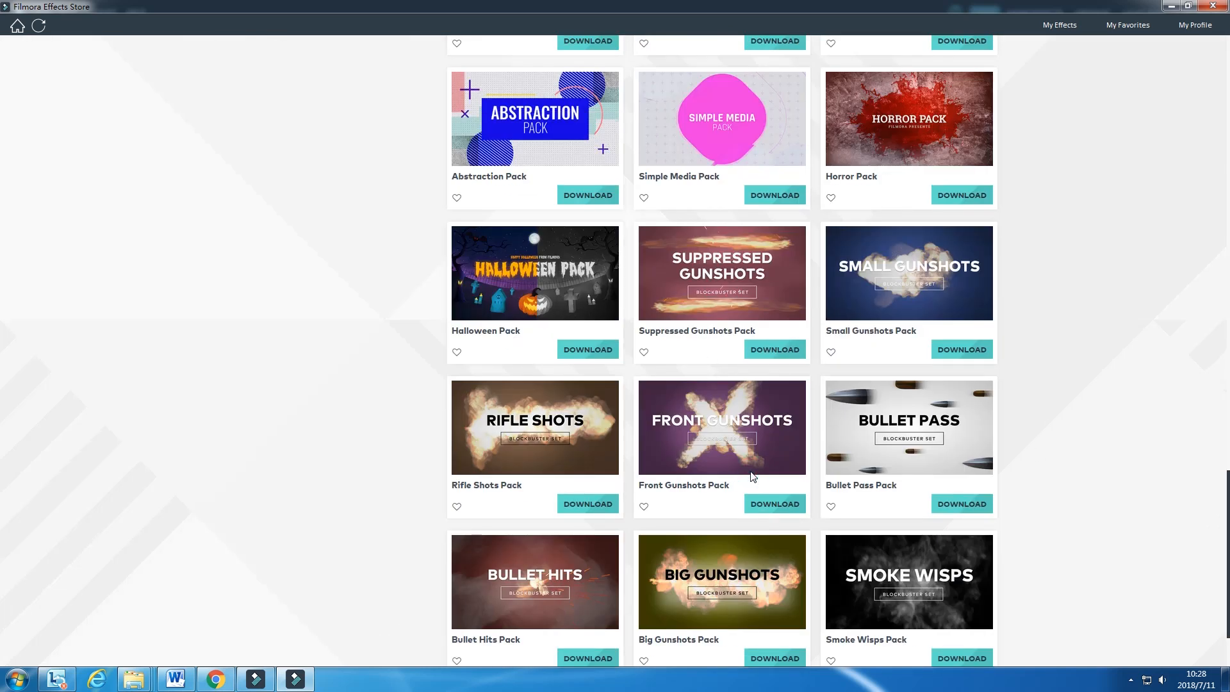
click(719, 427)
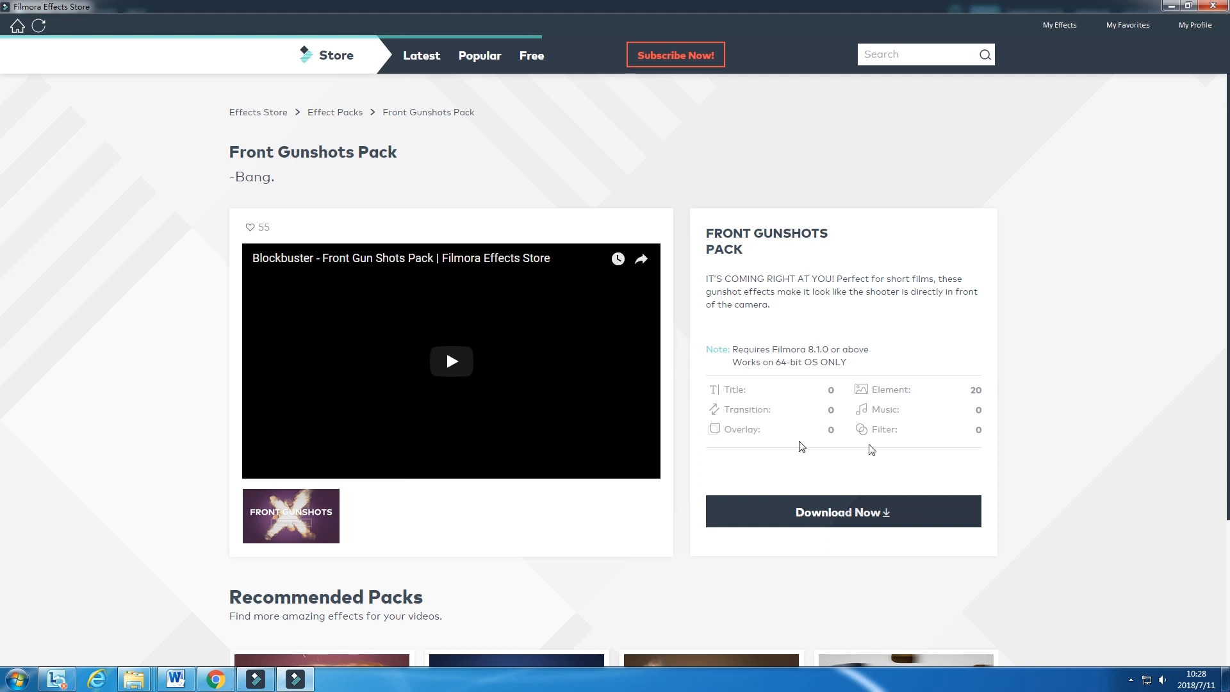
Download the Front Gunshots Pack and watch its progress on the My Effects page
click(841, 511)
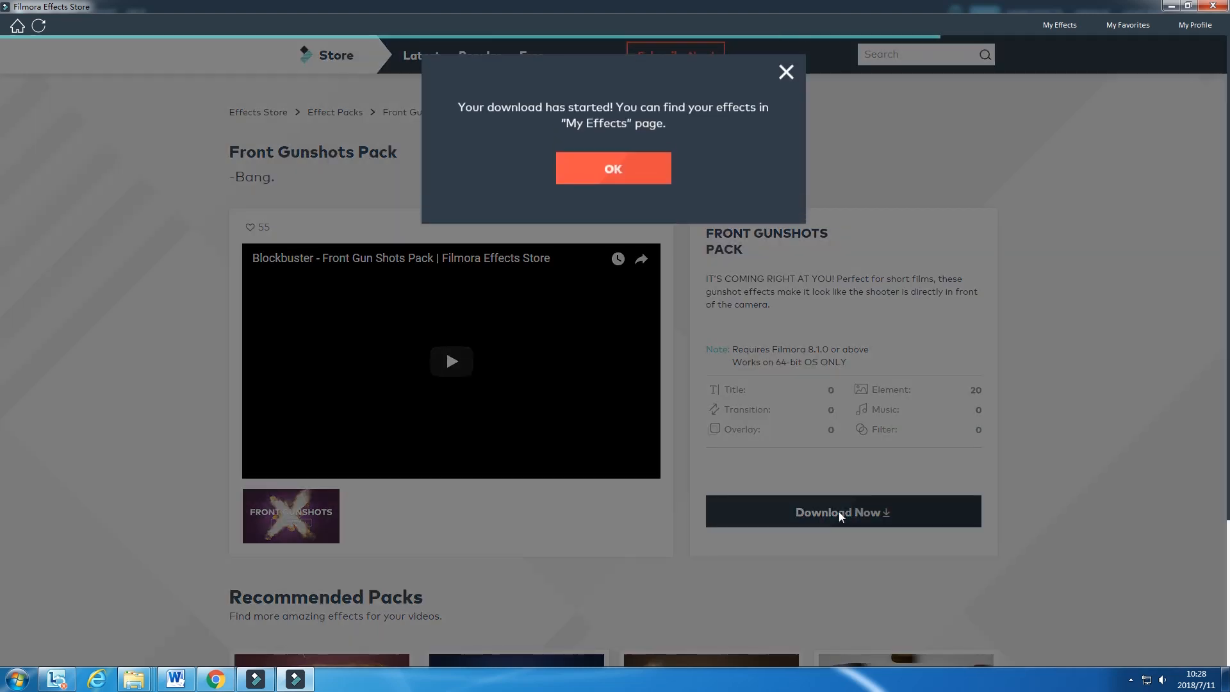
click(612, 168)
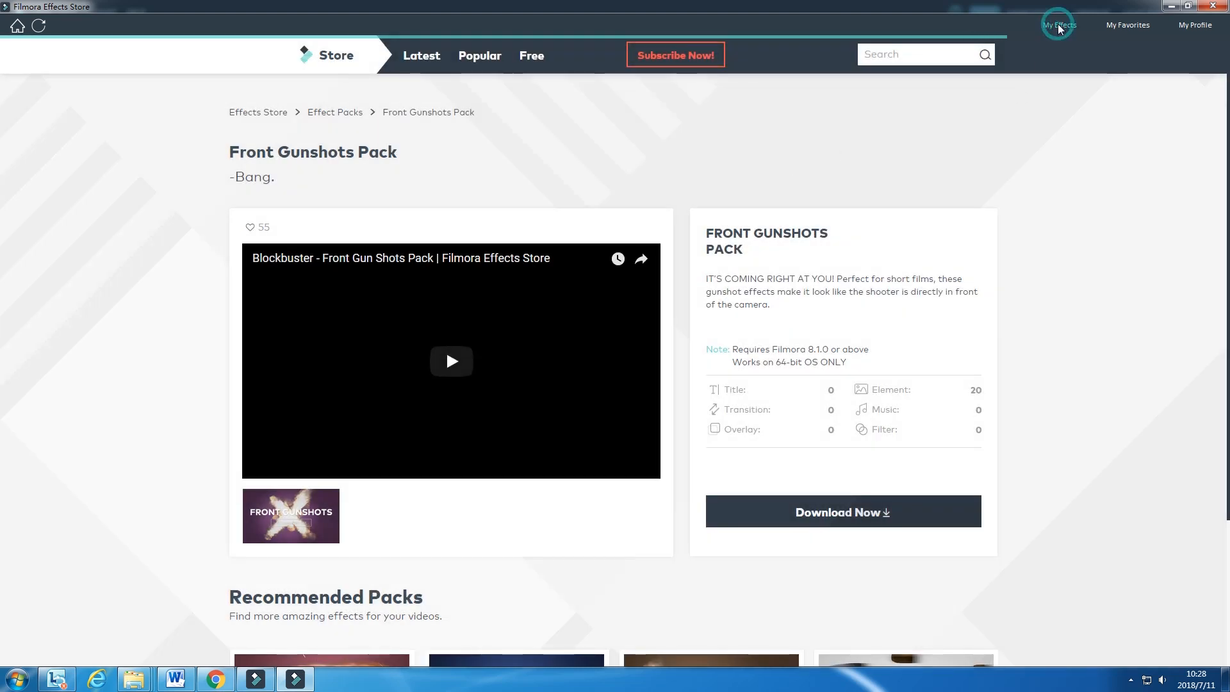
click(1058, 25)
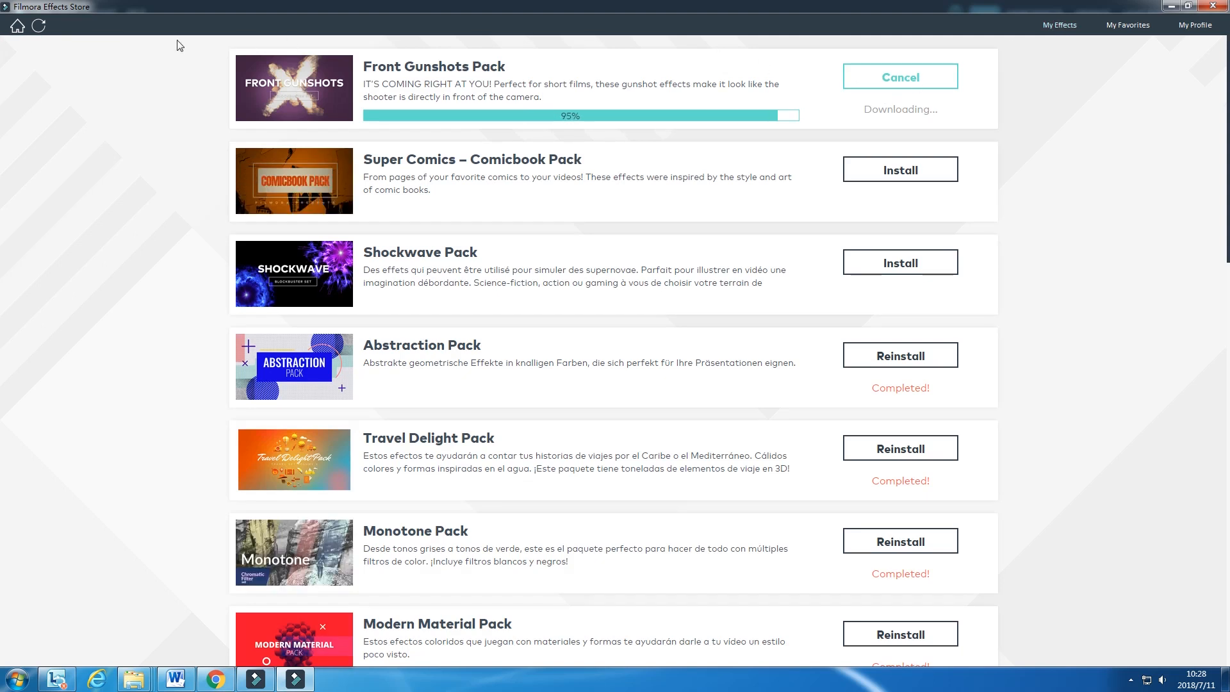
mouse_move(979, 108)
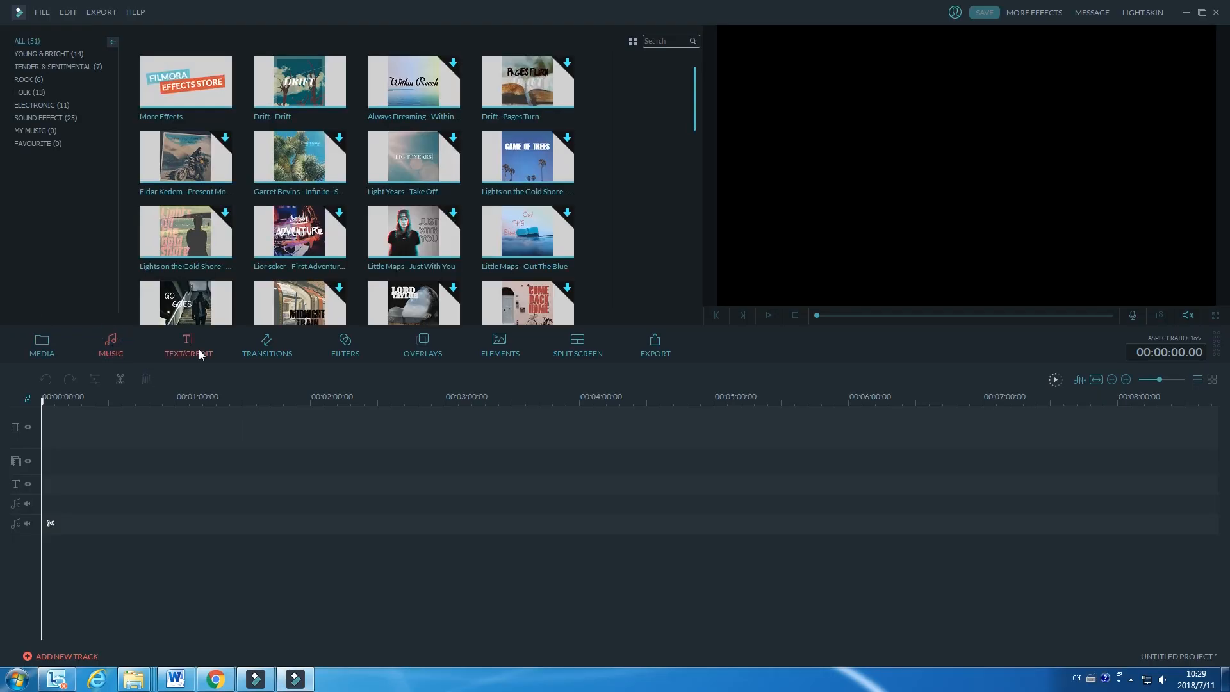
Browse the Transitions, Filters and Overlays libraries for downloaded packs, then reopen the Effects Store
click(266, 345)
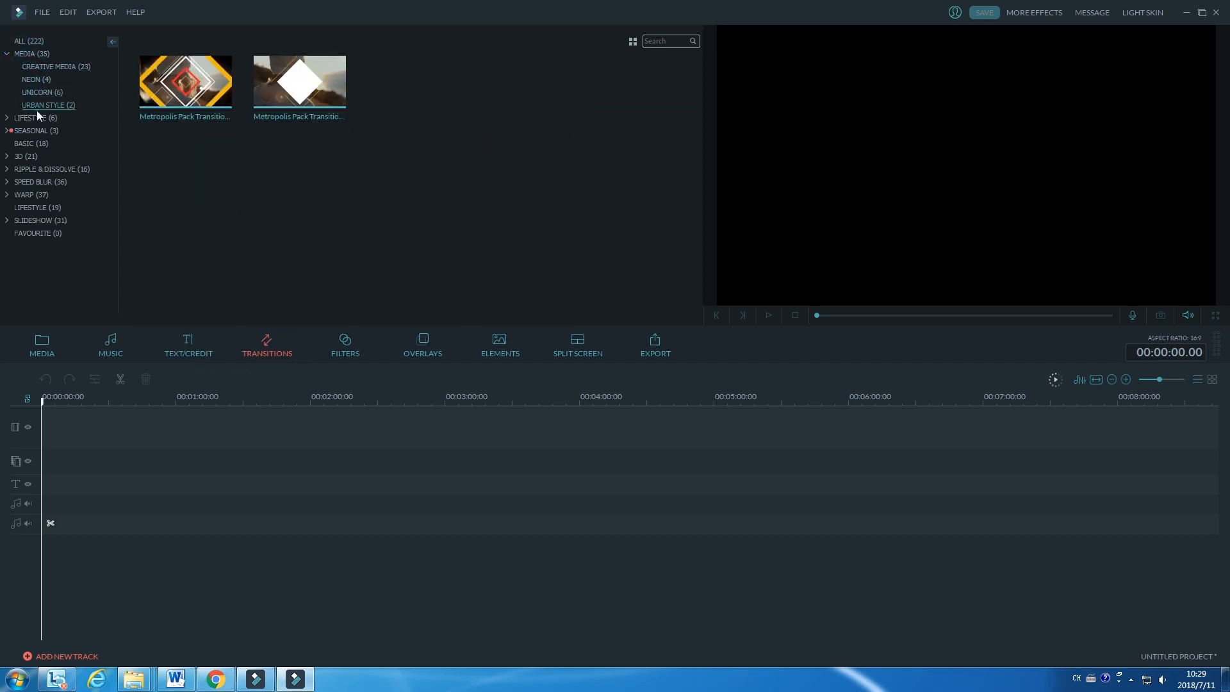
click(344, 343)
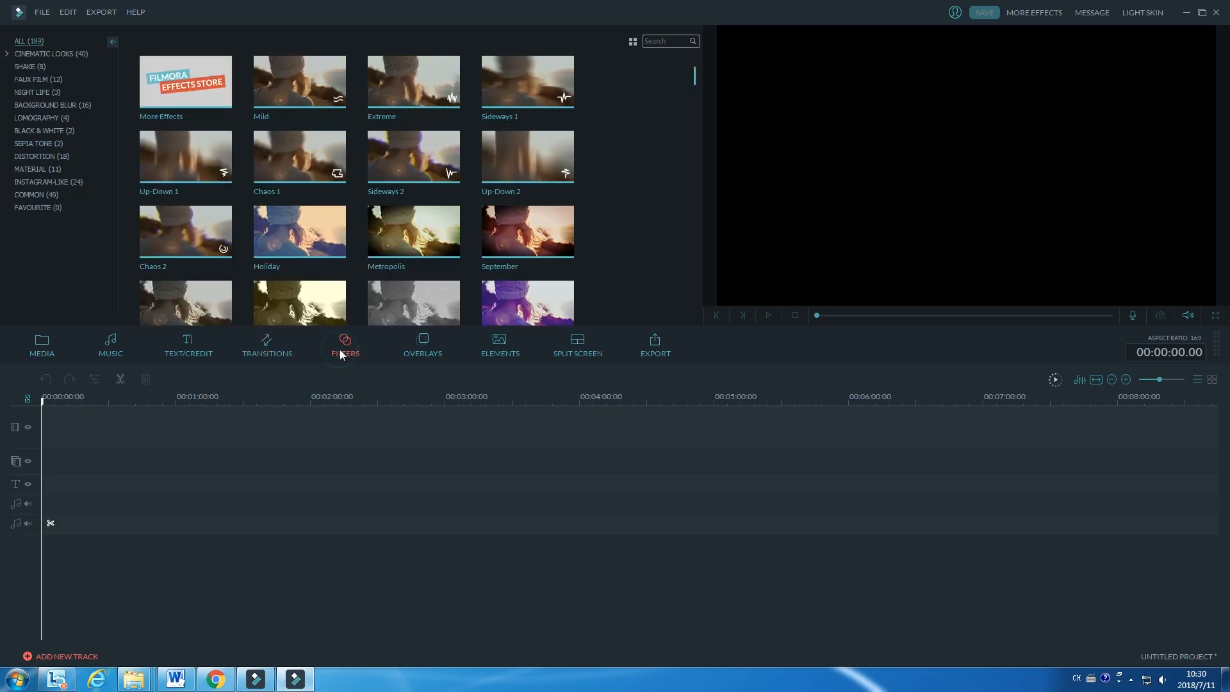
click(422, 343)
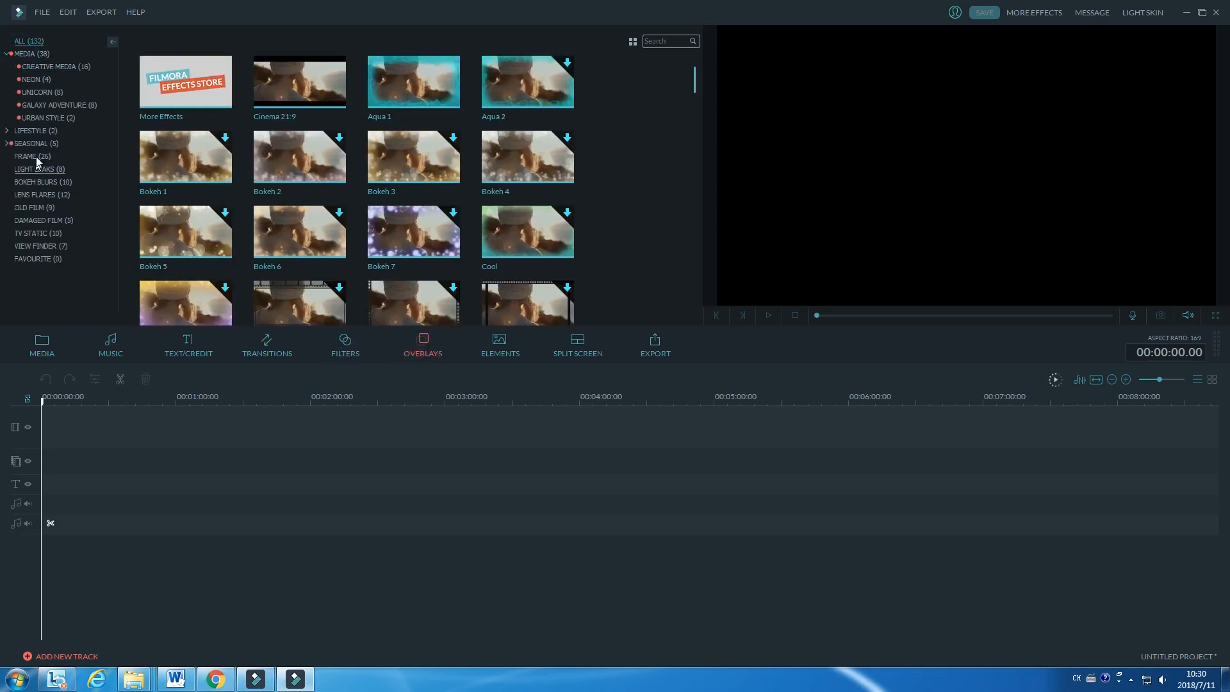
click(1034, 13)
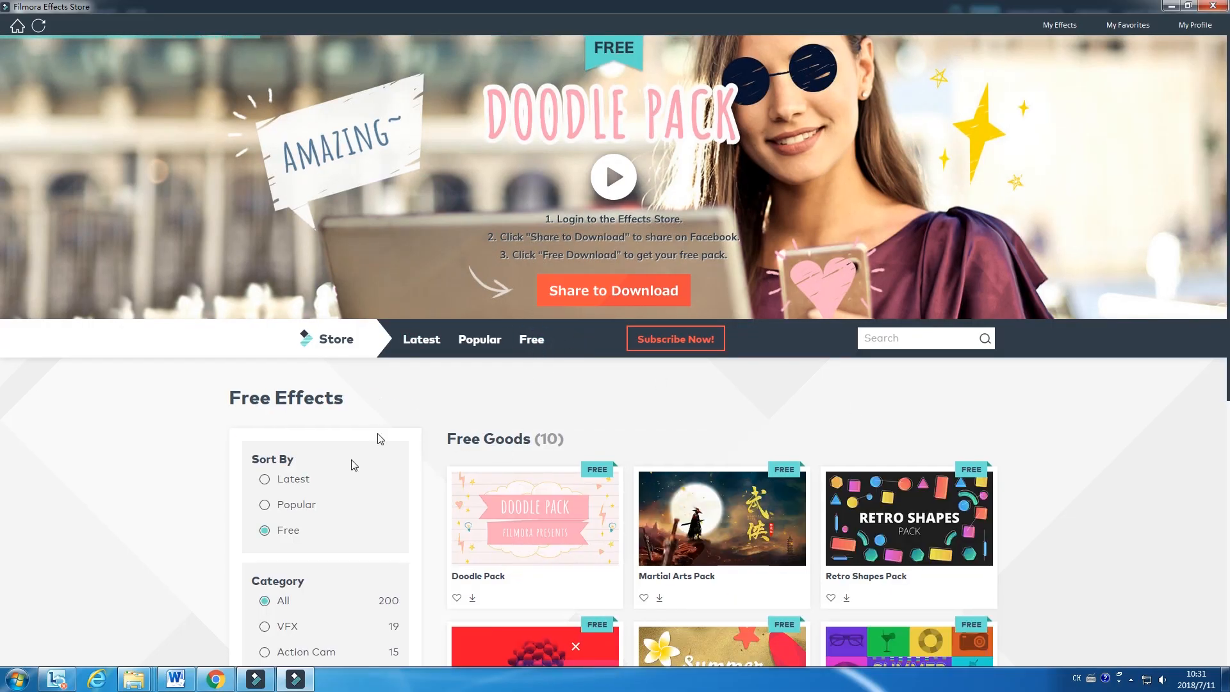
Scroll the Free Effects listing down to its last packs, ending with the Spring Pack
scroll(down, 3)
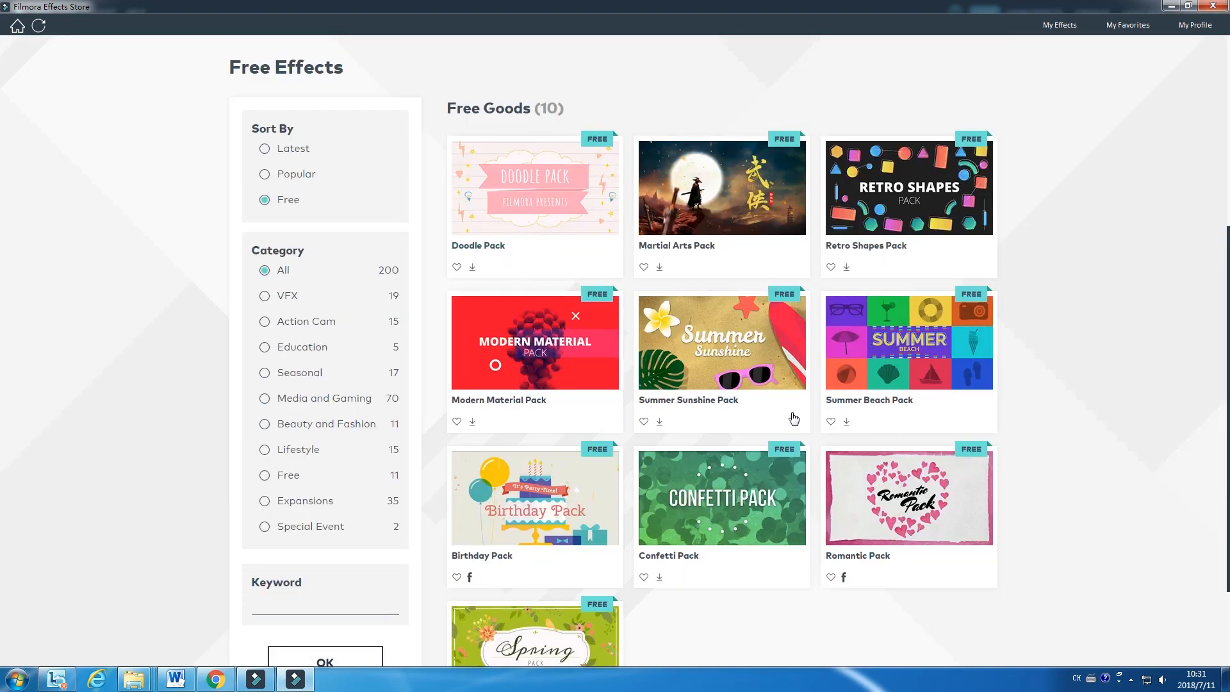
scroll(down, 3)
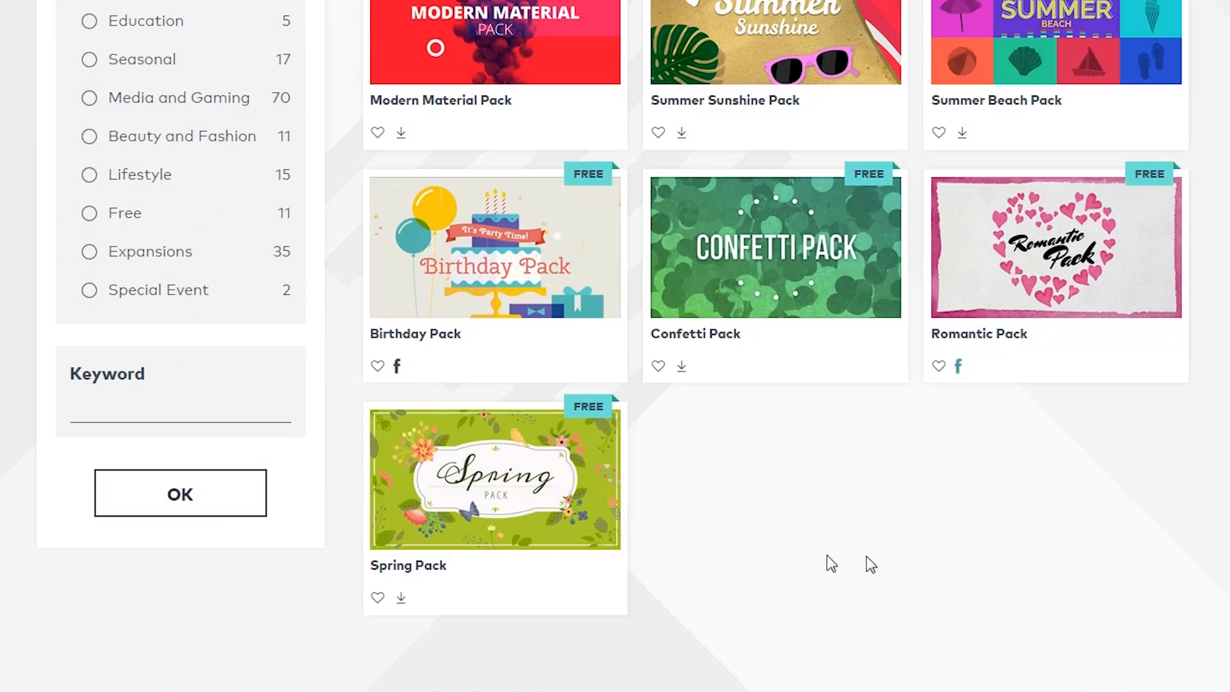
mouse_move(1119, 305)
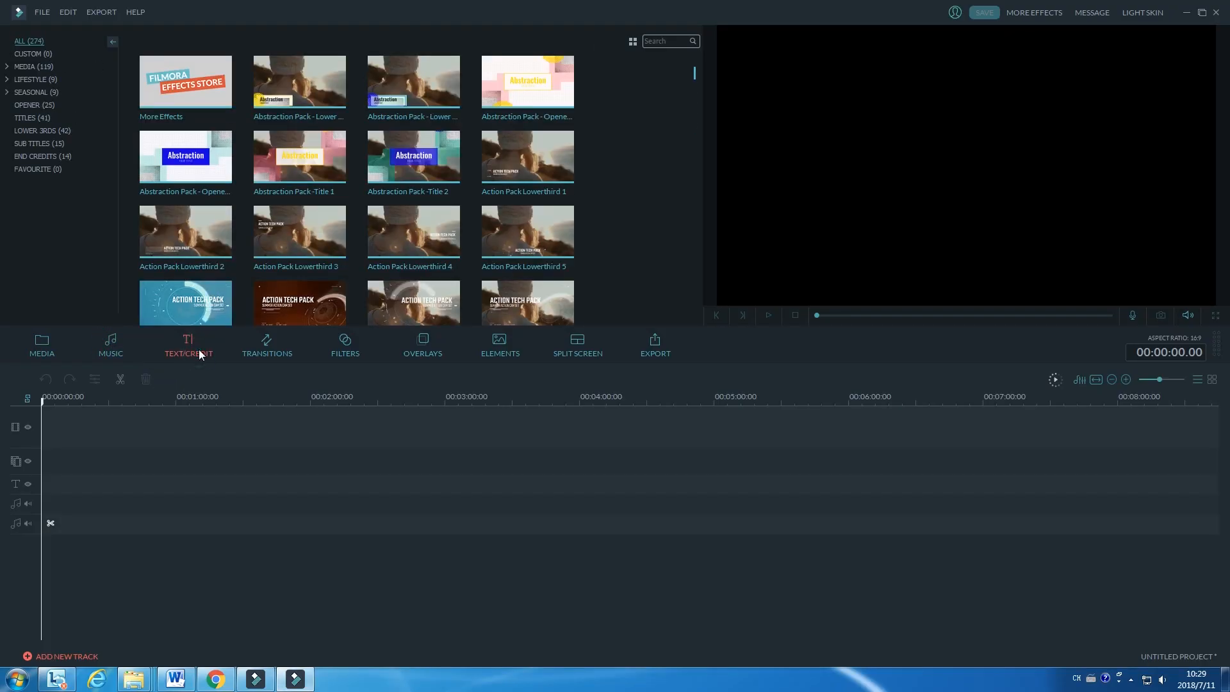
Browse the Overlays and Elements libraries for the newly downloaded effects
click(266, 343)
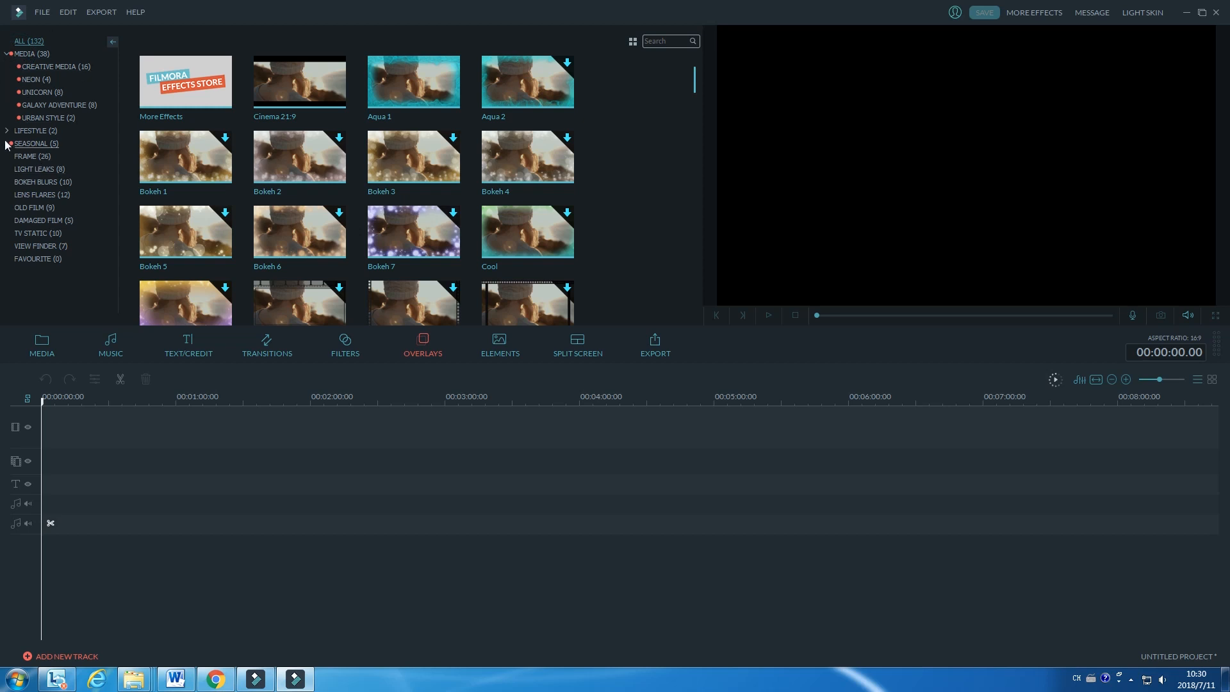
click(499, 344)
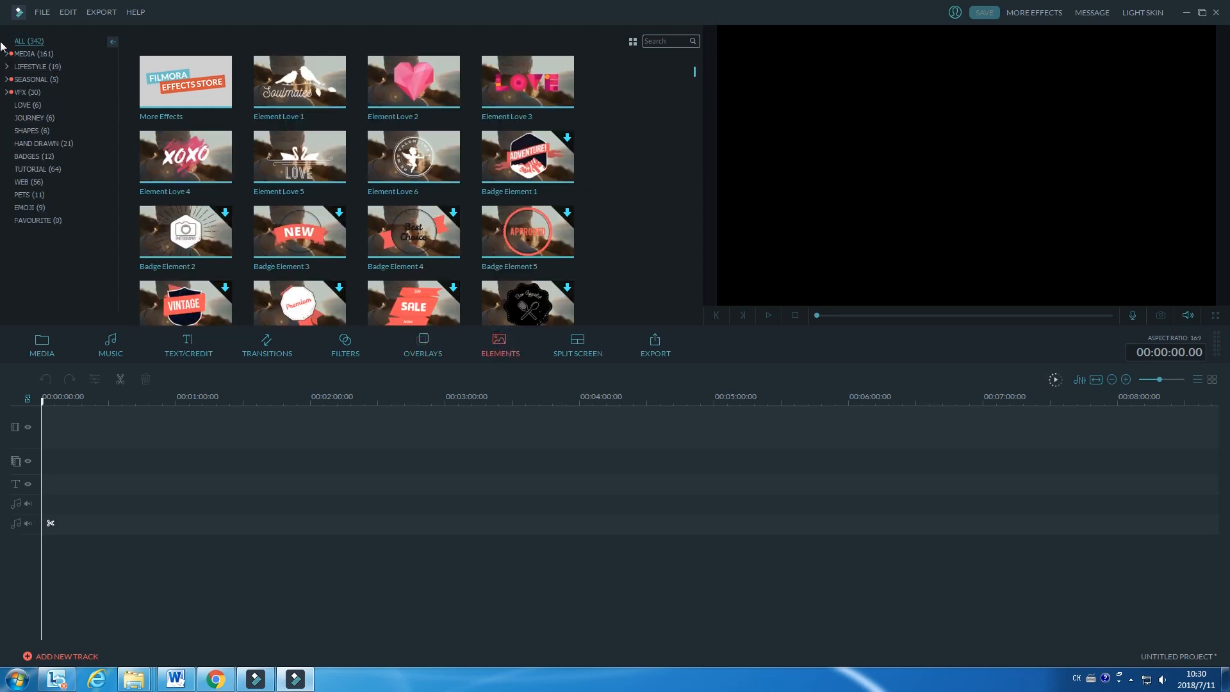
click(26, 53)
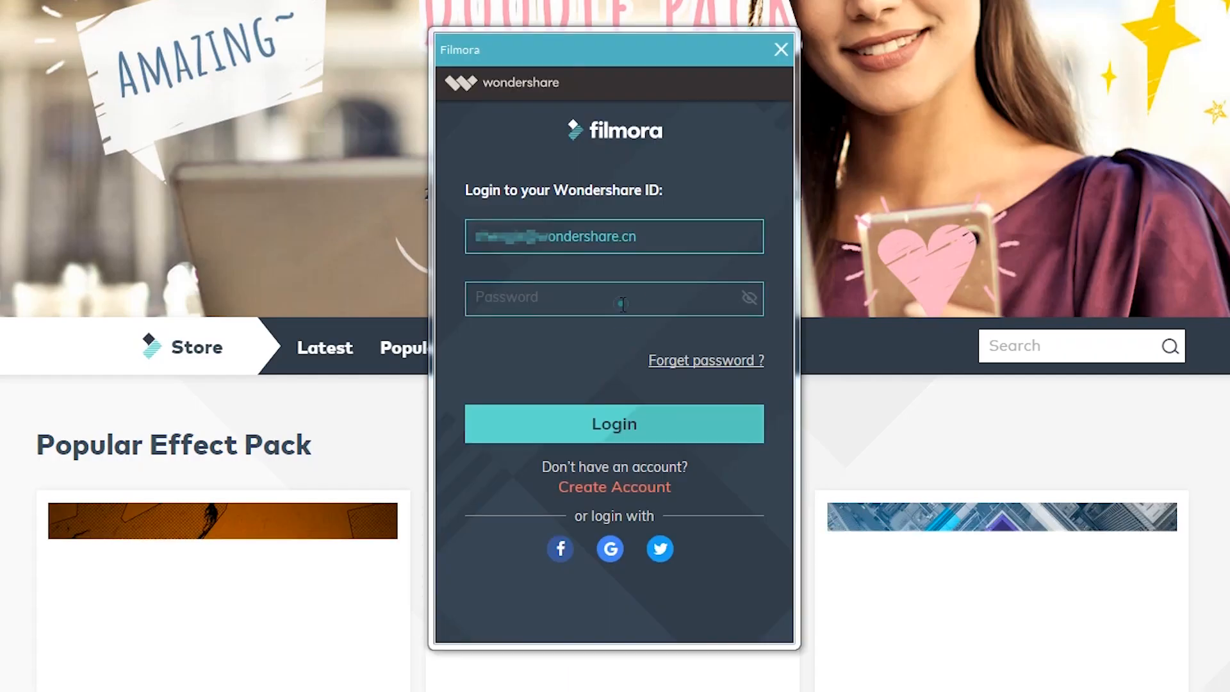
Log in with the Wondershare ID password to reach the Effects Store homepage
text(password)
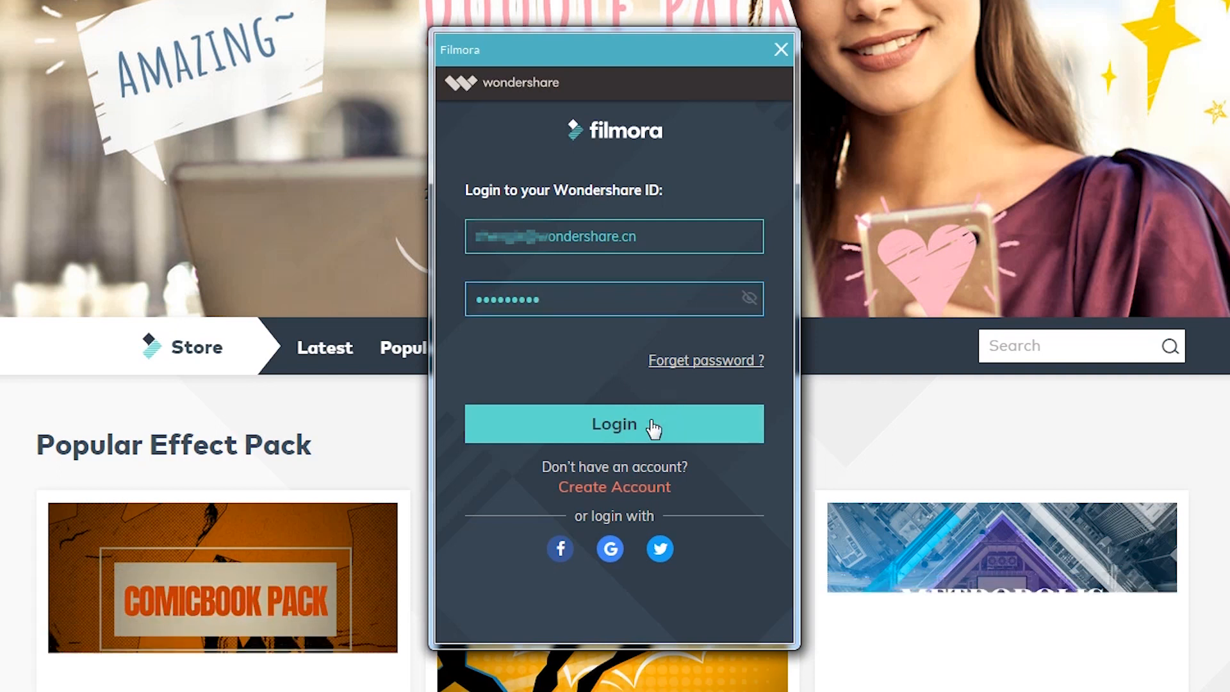
click(614, 424)
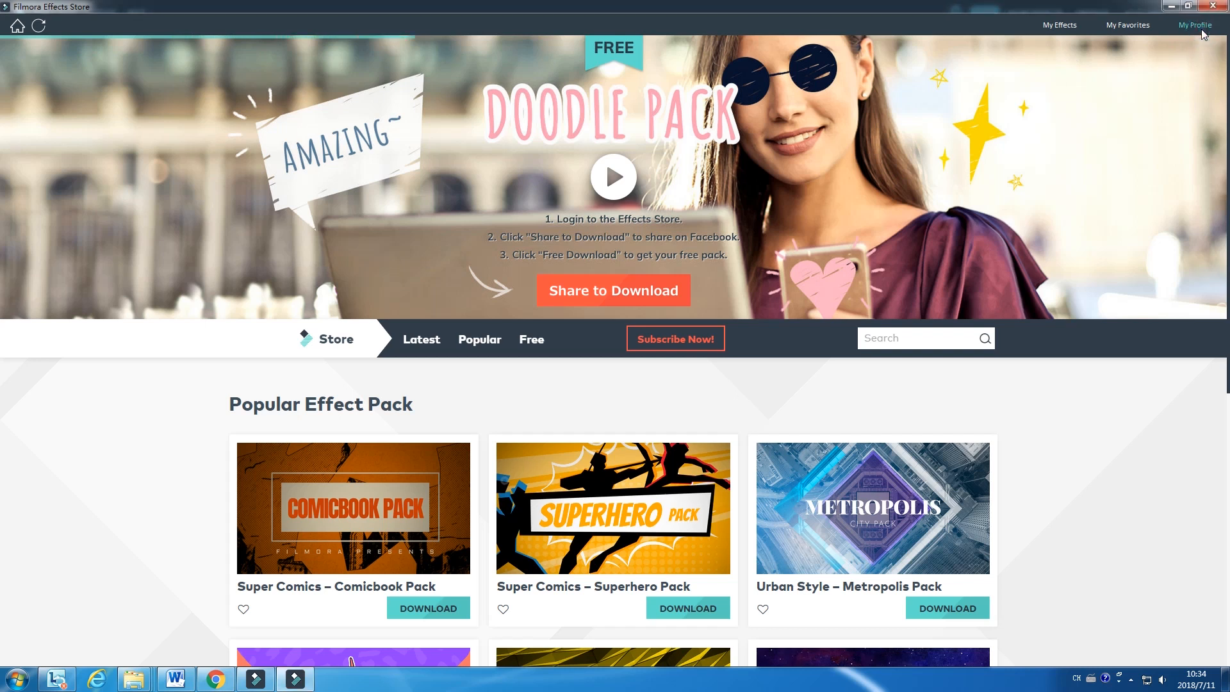
View Billing & Subscription under My Profile, showing the monthly plan and expiration date
click(1195, 24)
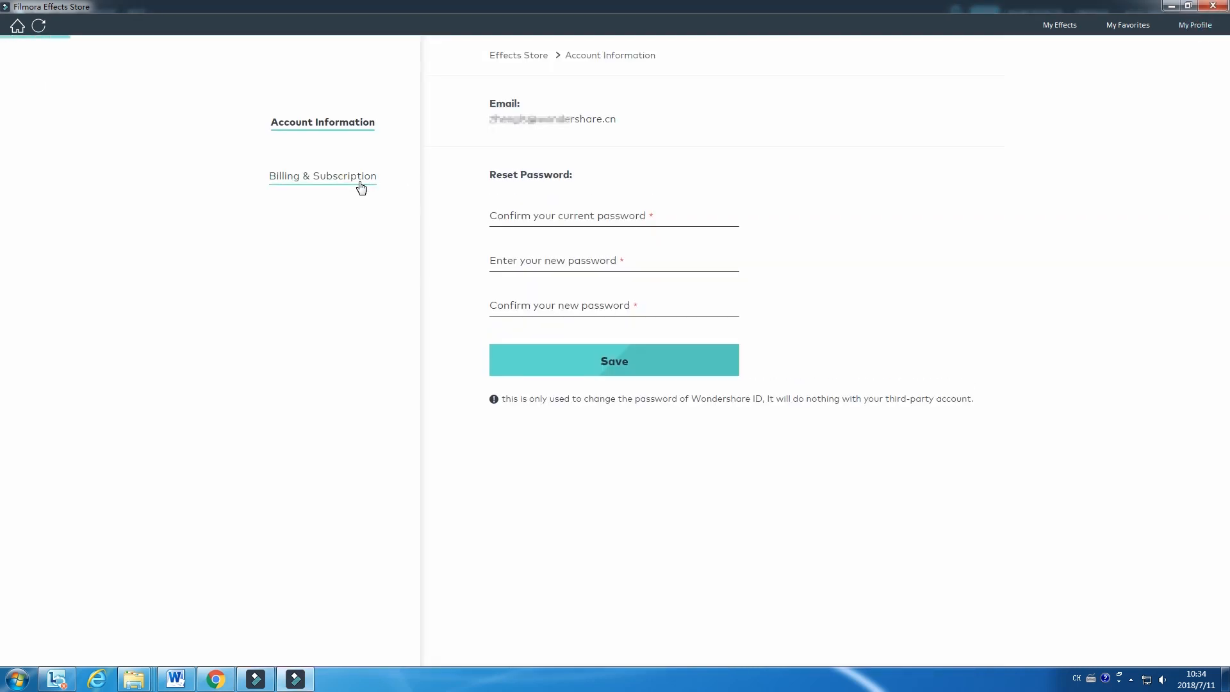
click(321, 175)
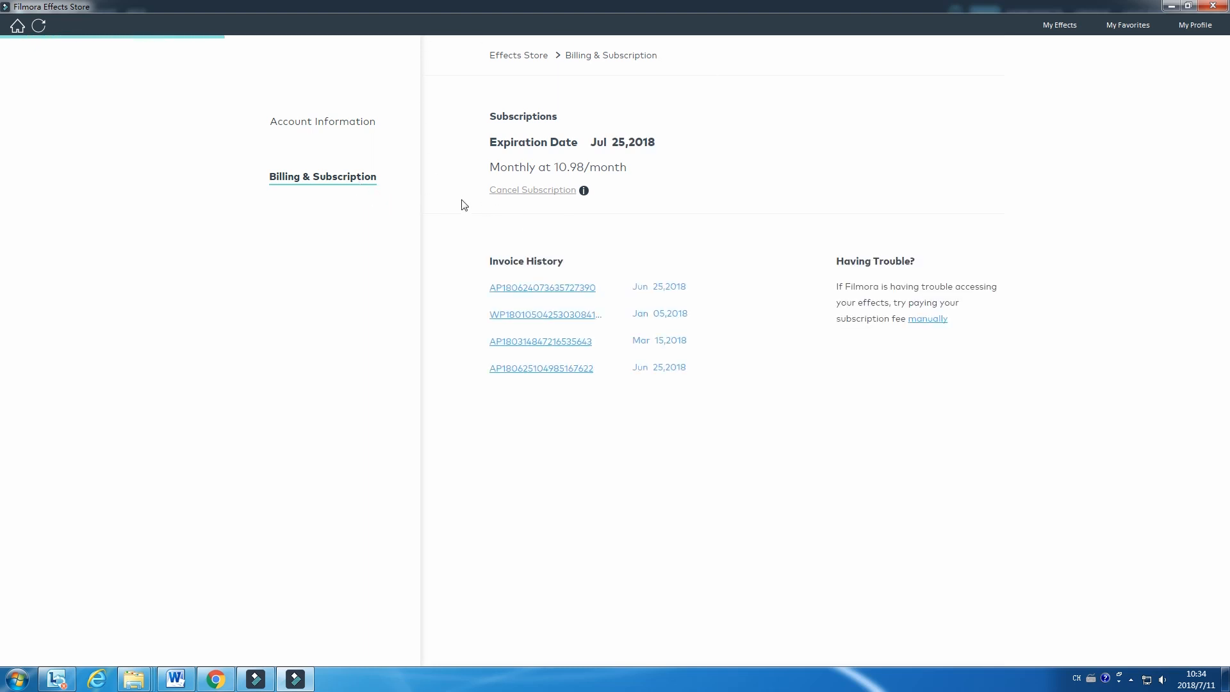
mouse_move(583, 190)
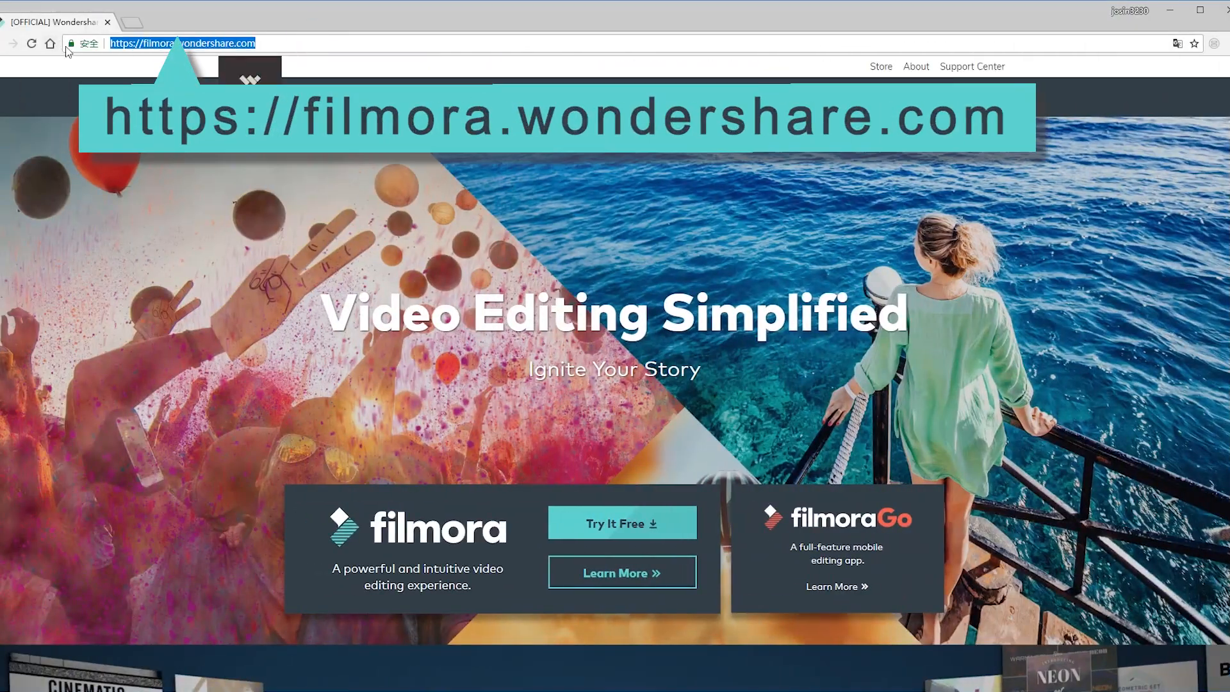
mouse_move(313, 341)
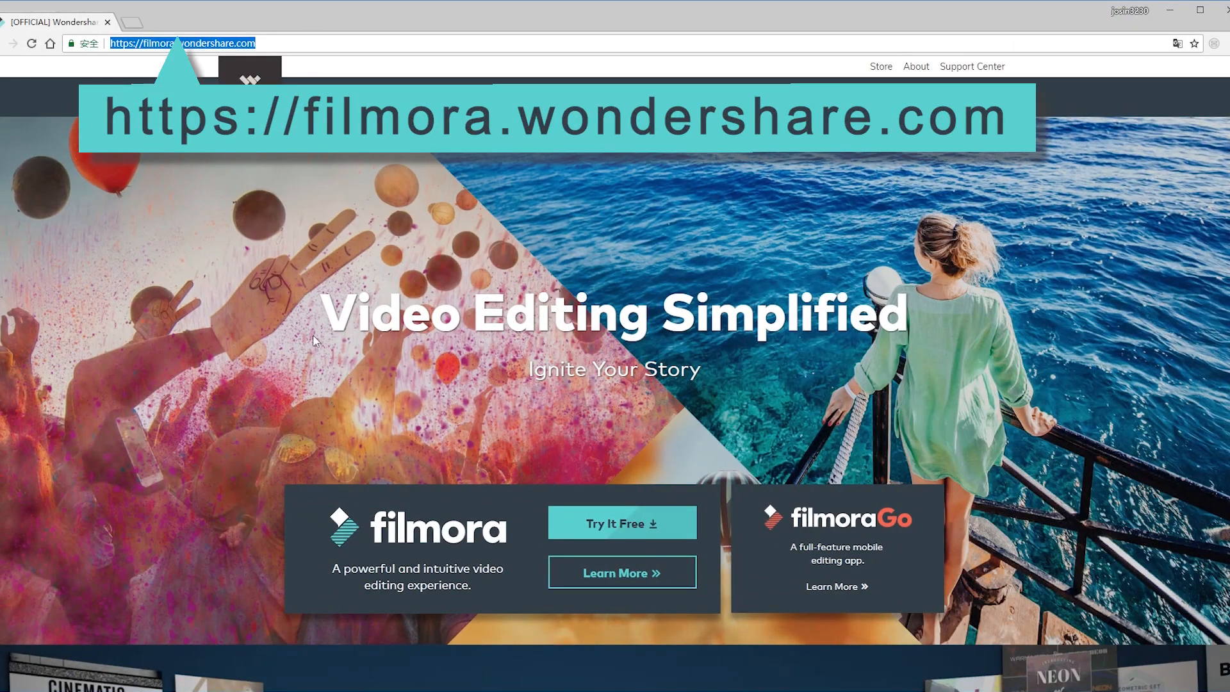
Download the Filmora setup installer via Try It Free on filmora.wondershare.com
click(620, 523)
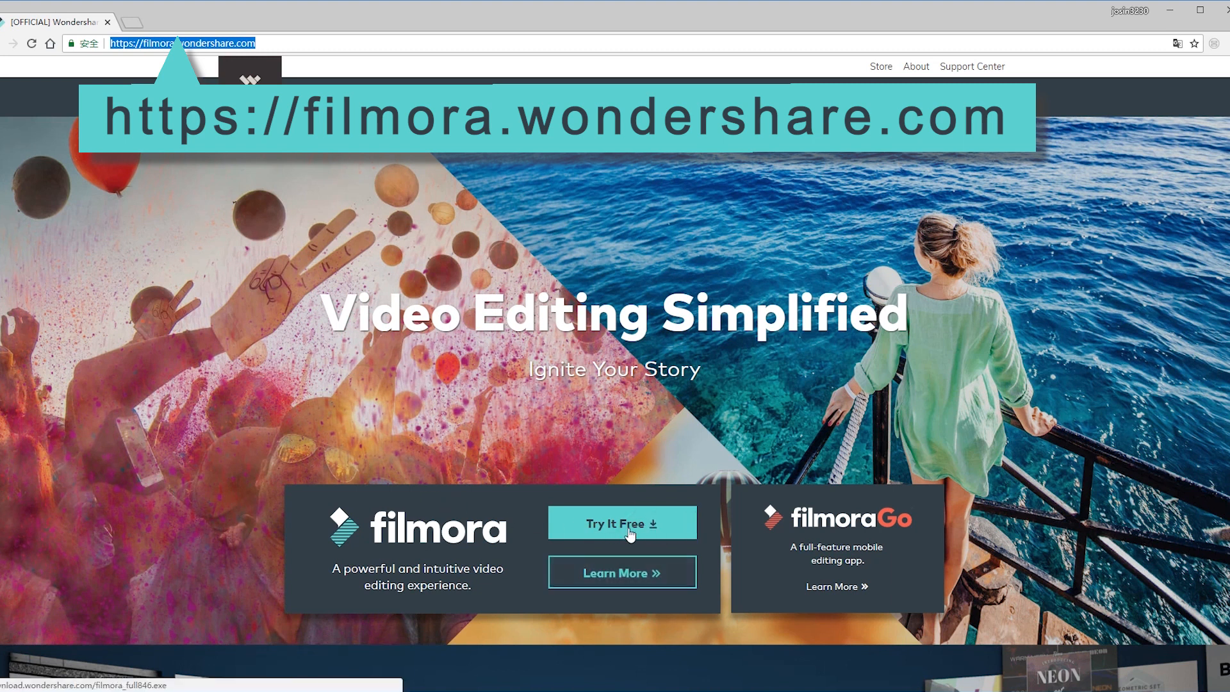
click(620, 523)
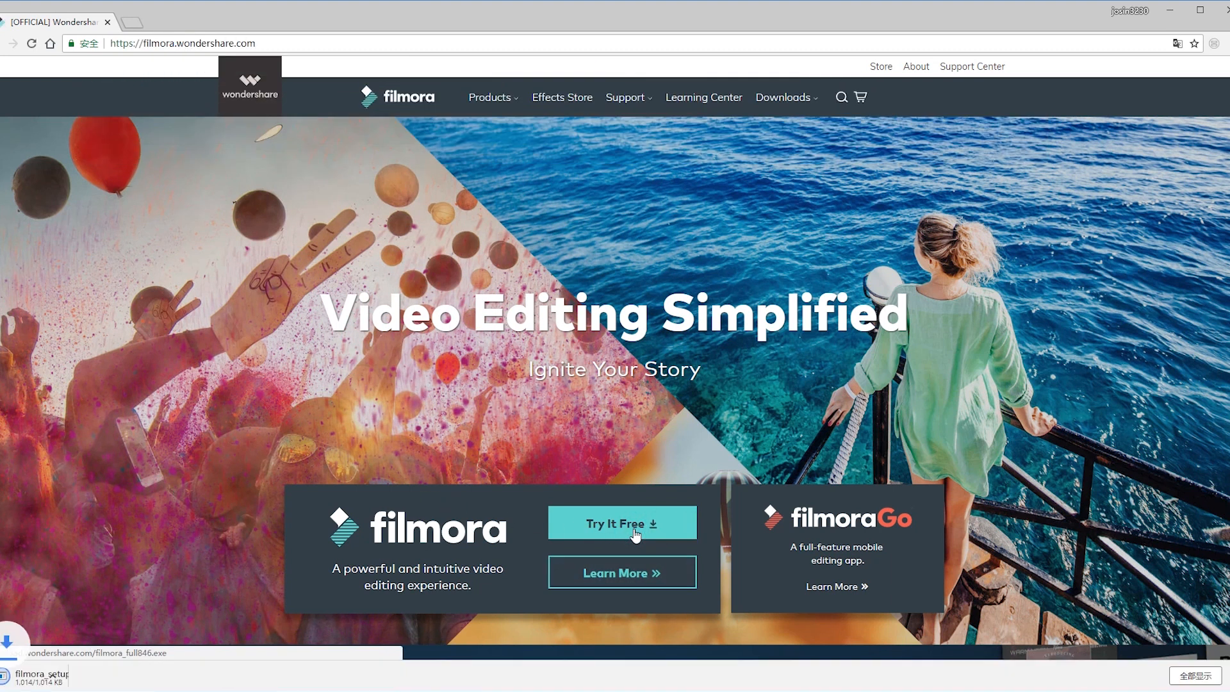